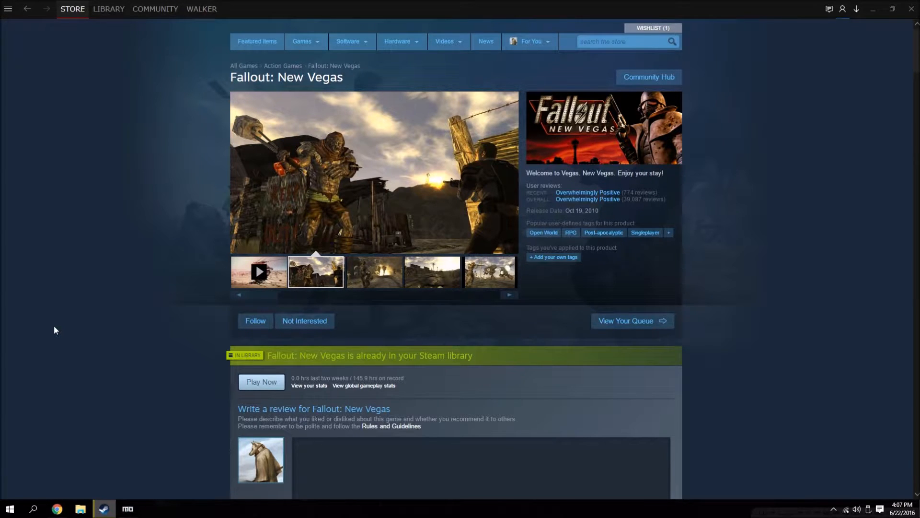
Check the launchable programs in Mod Organizer and bring up the 4GB Fallout New Vegas Updated Nexus page.
left_click(373, 272)
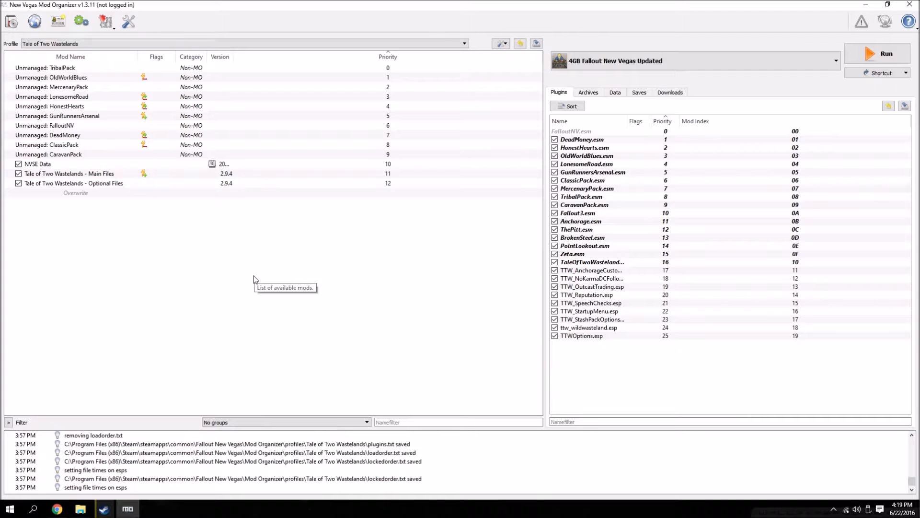
mouse_move(241, 273)
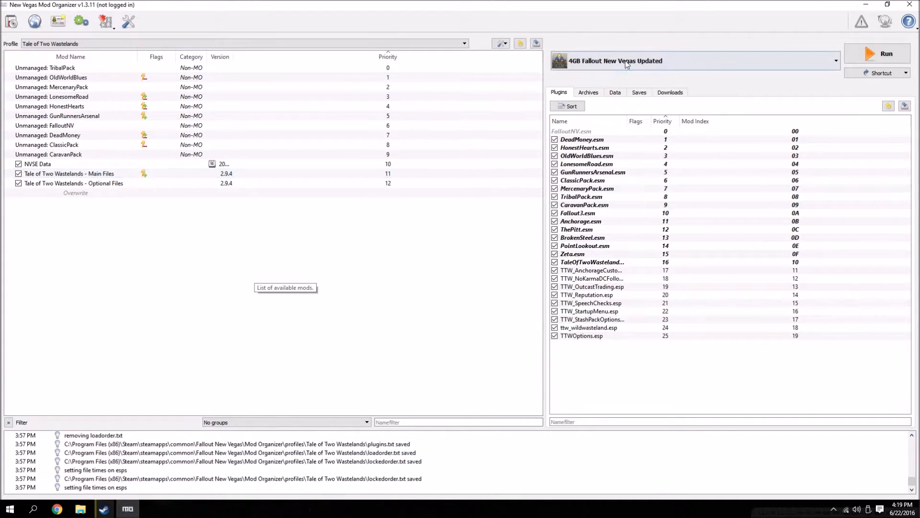
left_click(835, 60)
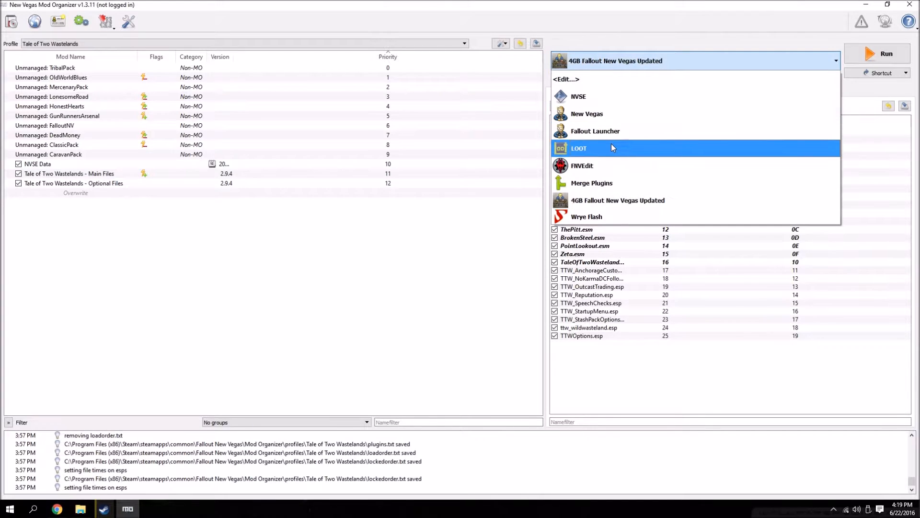
mouse_move(645, 69)
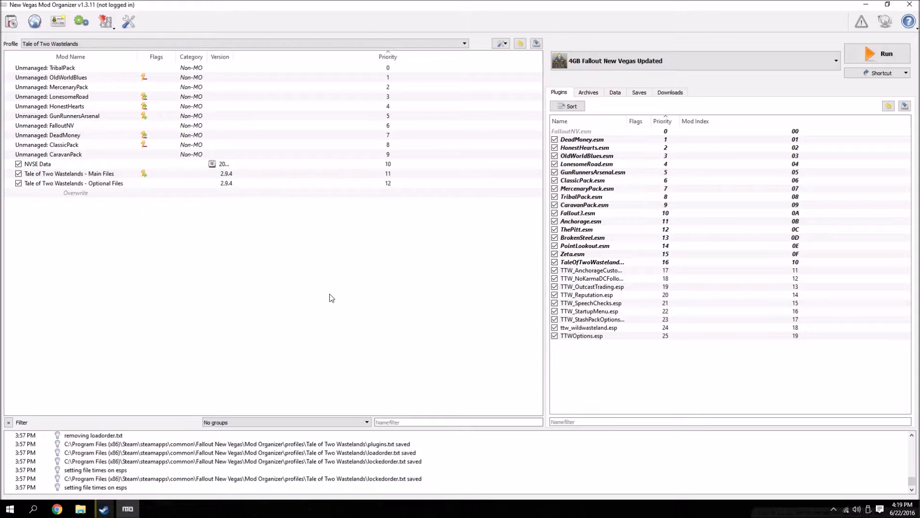
mouse_move(329, 297)
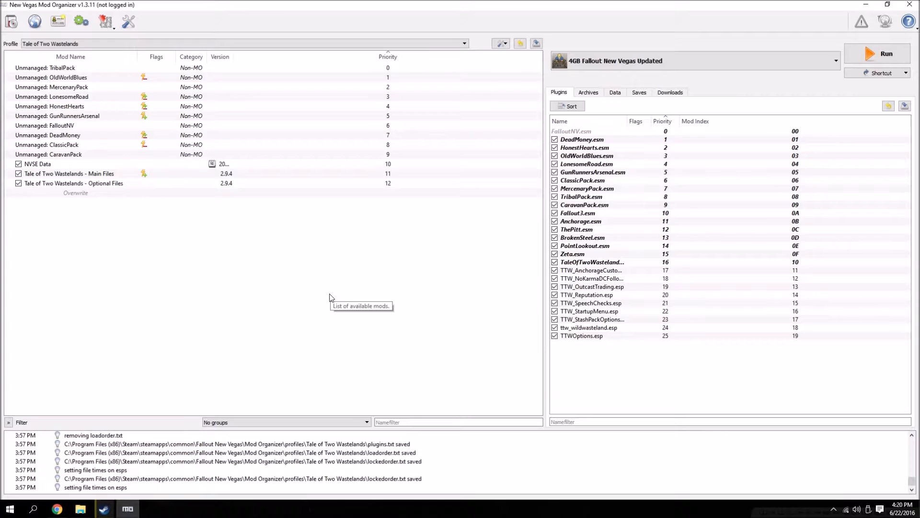
mouse_move(329, 297)
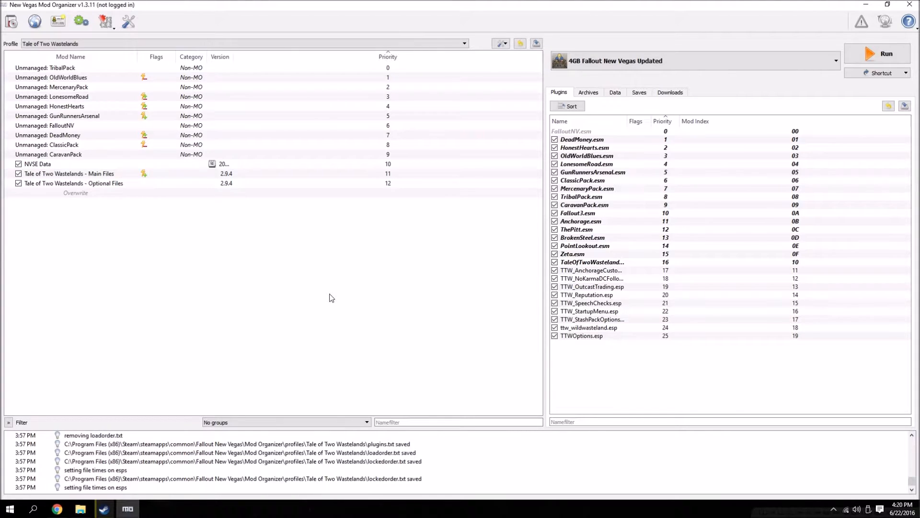
left_click(56, 508)
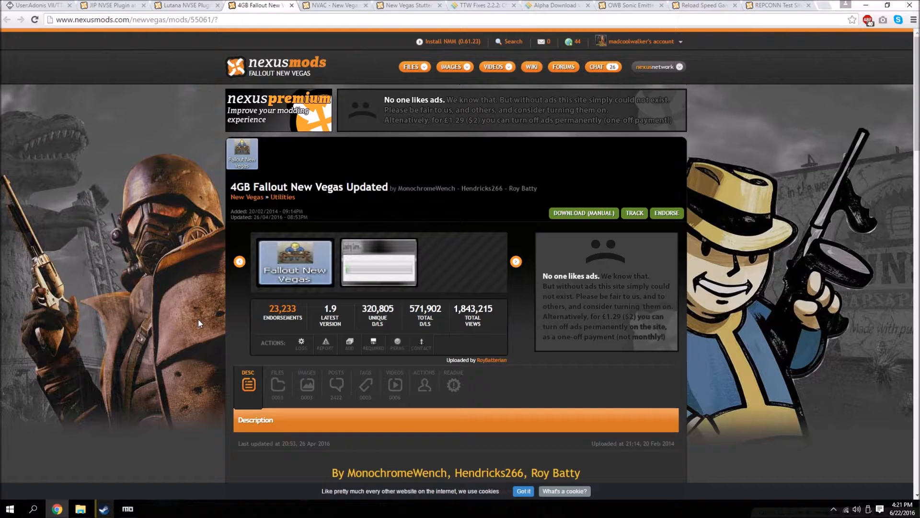
mouse_move(31, 63)
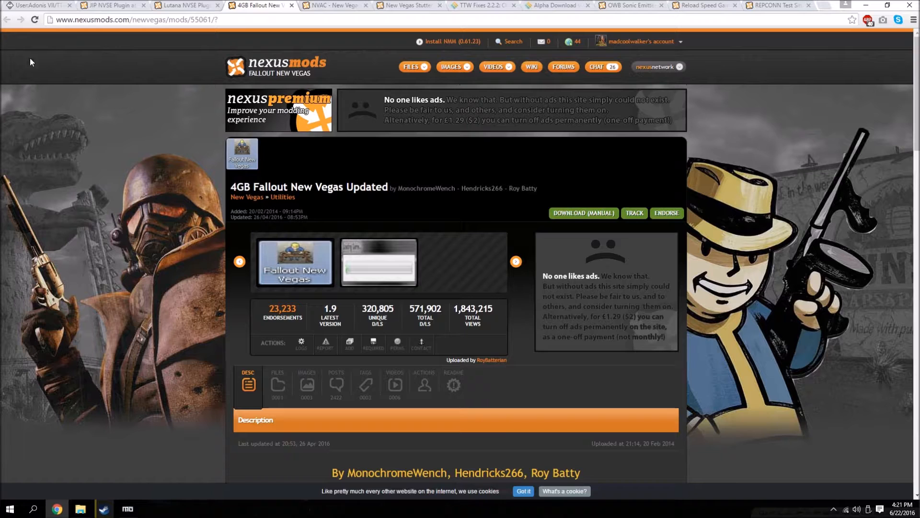
Download the 4GB Fallout New Vegas Updated main file (4GBFNV-1-9) manually from the Files tab.
scroll("down", 3)
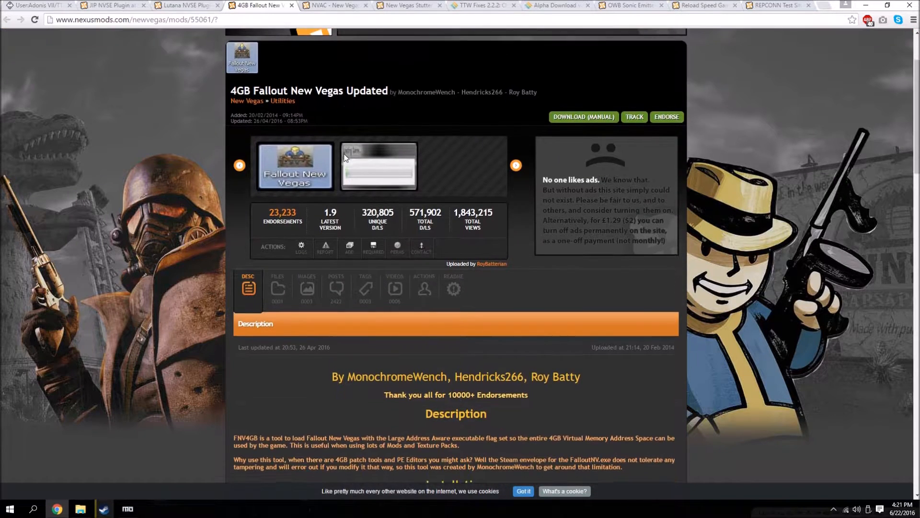
scroll("down", 3)
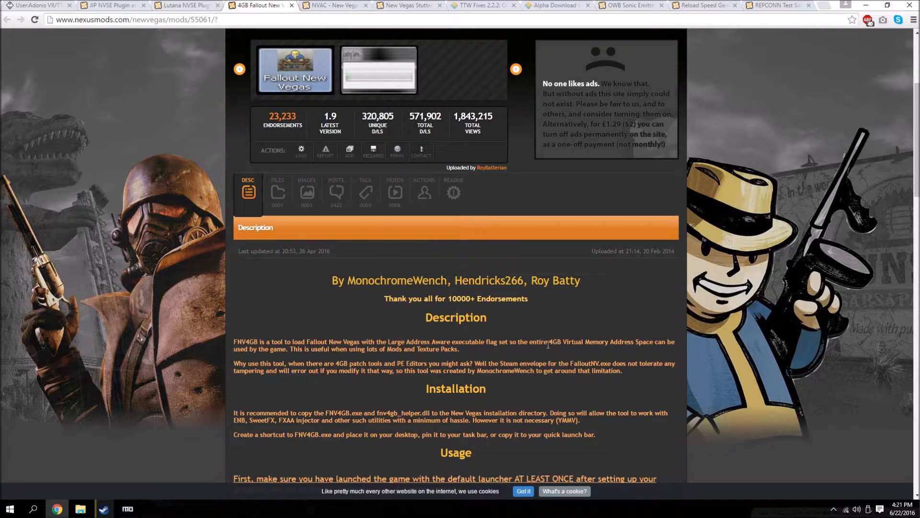
mouse_move(593, 354)
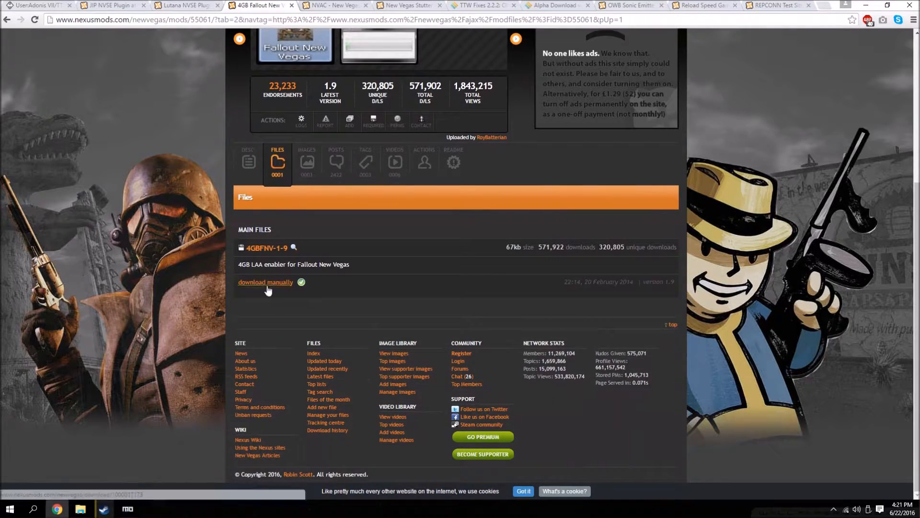
scroll("up", 3)
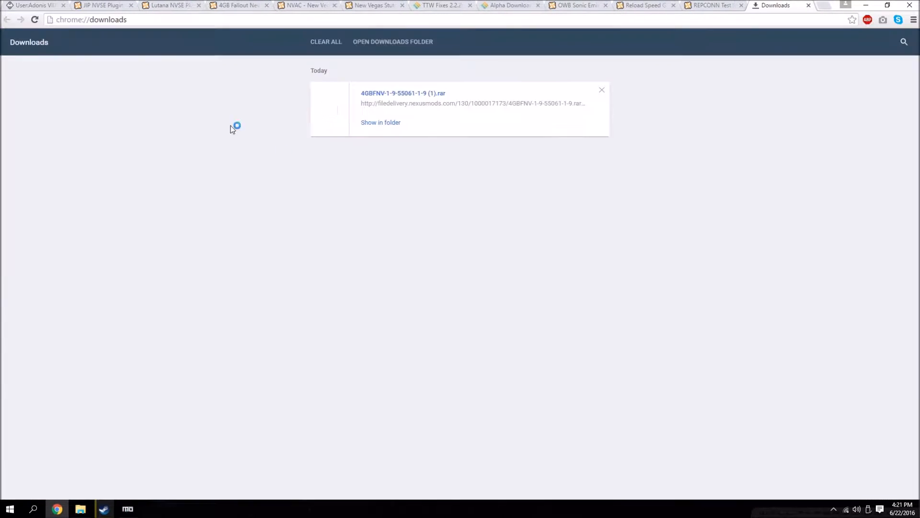
View the downloaded .rar in WinRAR and the Fallout New Vegas game folder in Explorer side by side.
left_click(381, 122)
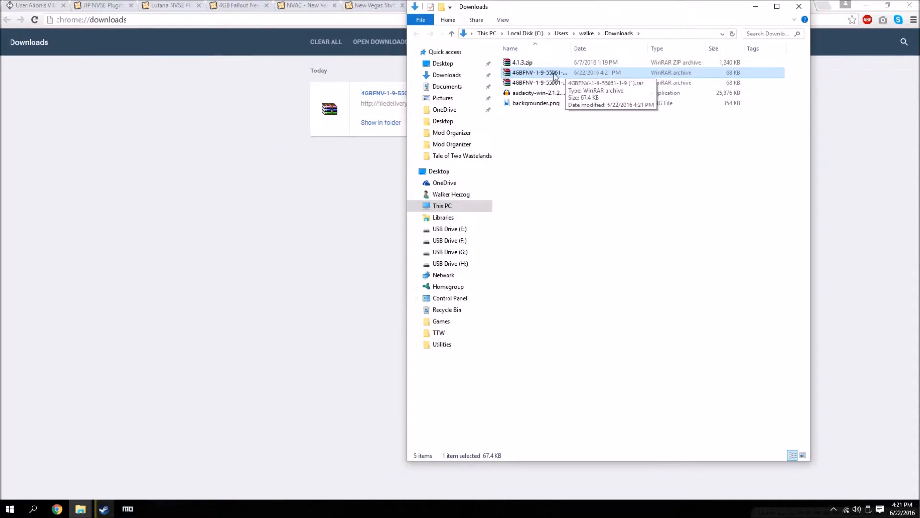
double_click(538, 72)
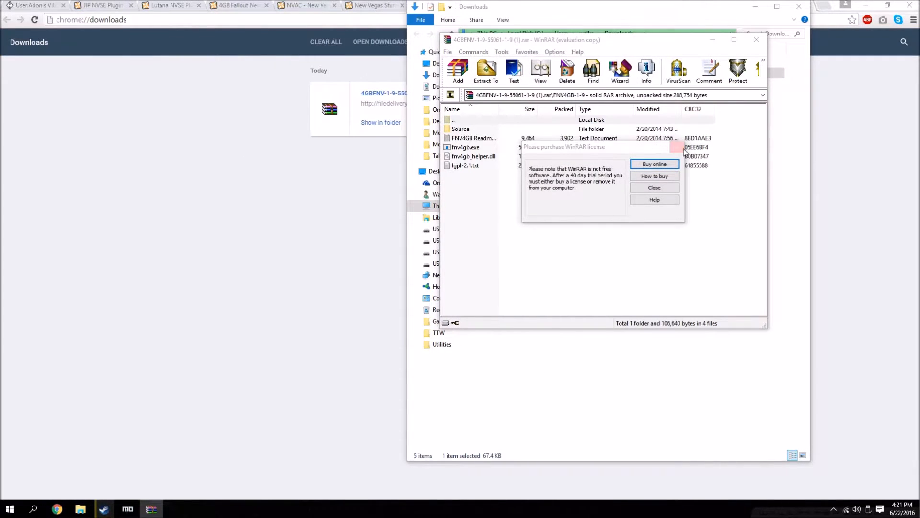
right_click(80, 508)
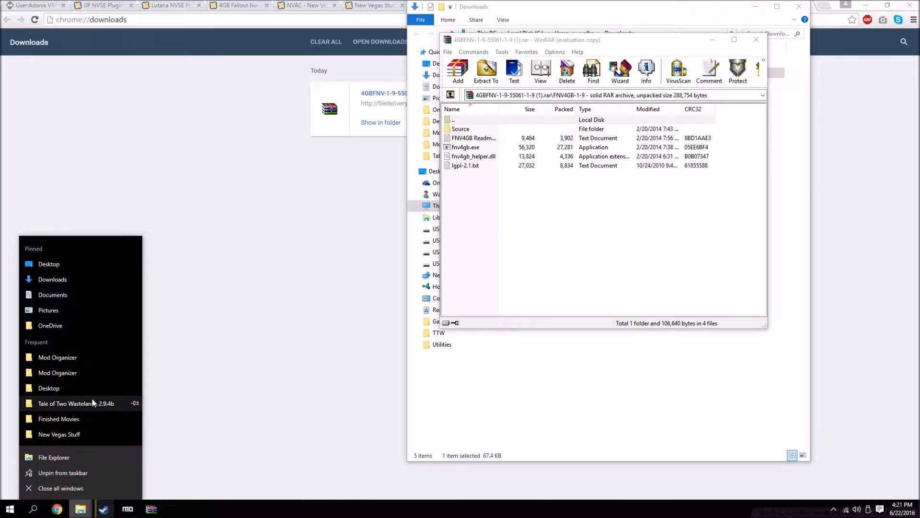
left_click(79, 370)
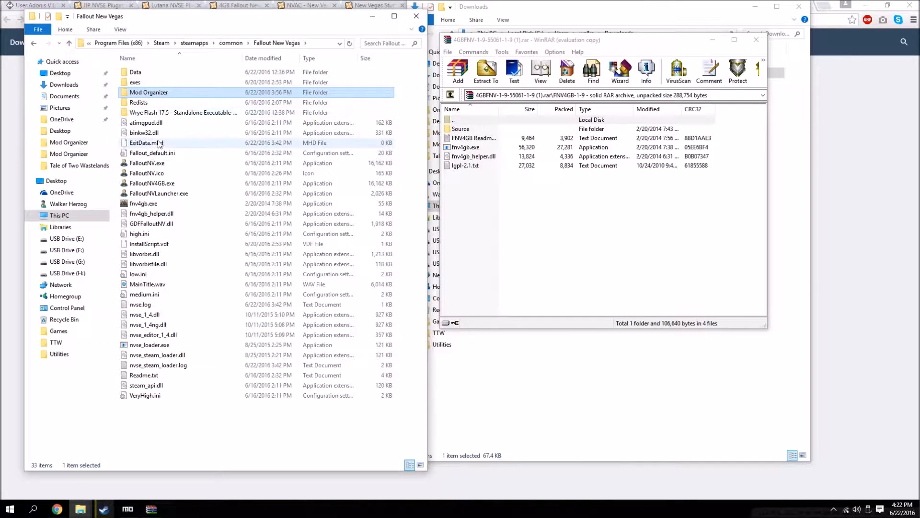
Place fnv4gb.exe and fnv4gb_helper.dll into the game folder, then close WinRAR and the folder window.
left_click(473, 157)
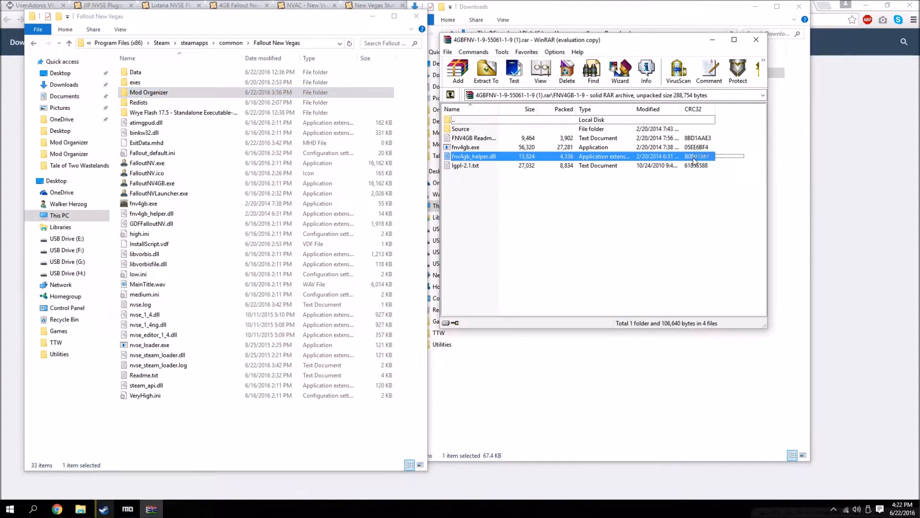
left_click(466, 147)
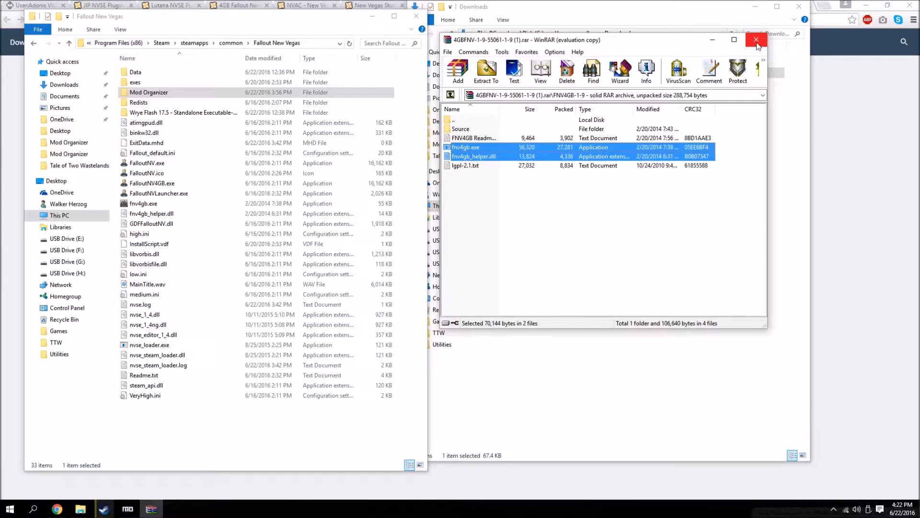
left_click(757, 41)
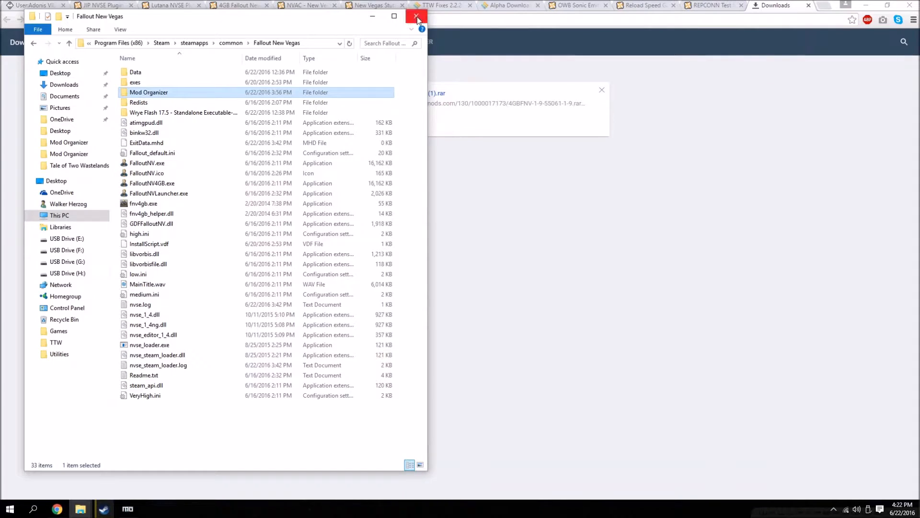
left_click(417, 16)
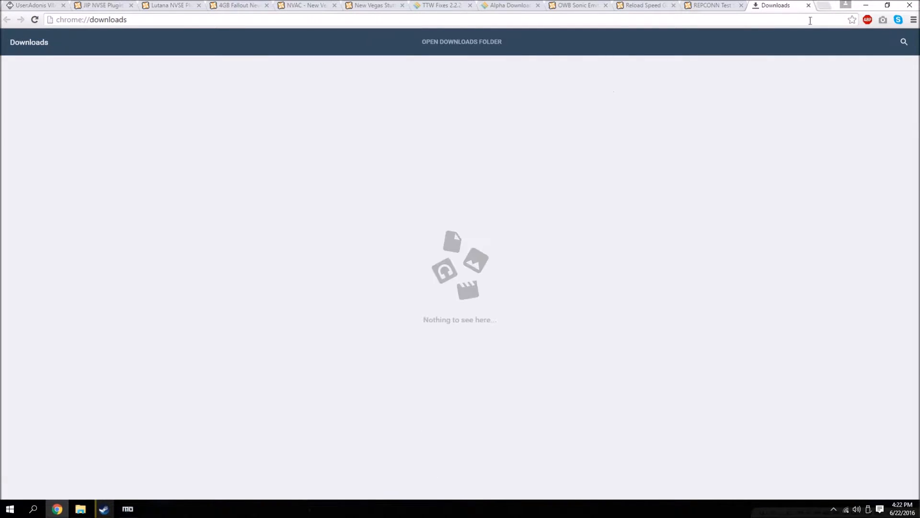
Point the 4GB Fallout New Vegas Updated executable at Fallout New Vegas\fnv4gb.exe and select it to run.
left_click(126, 508)
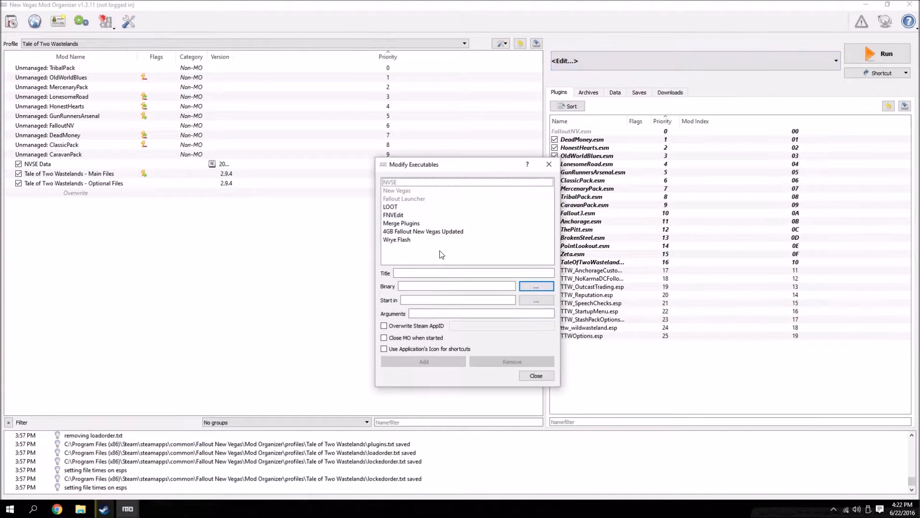
left_click(535, 286)
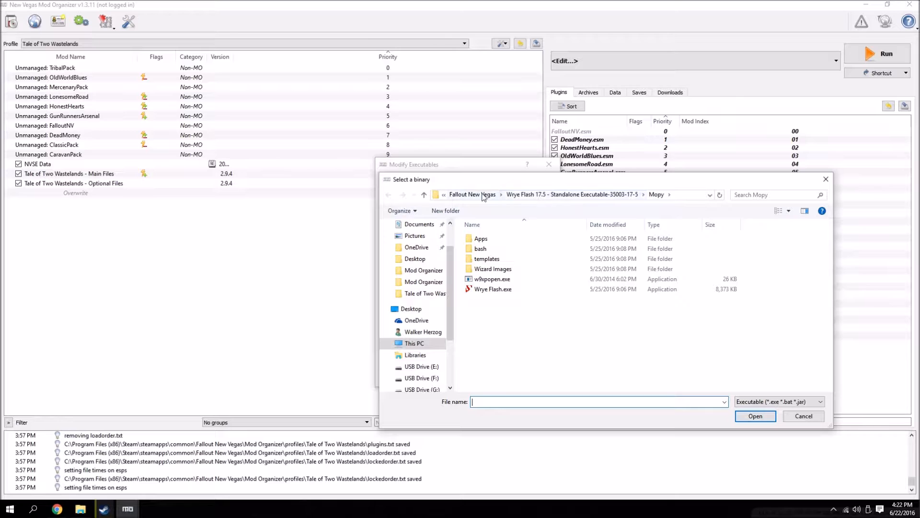
left_click(465, 195)
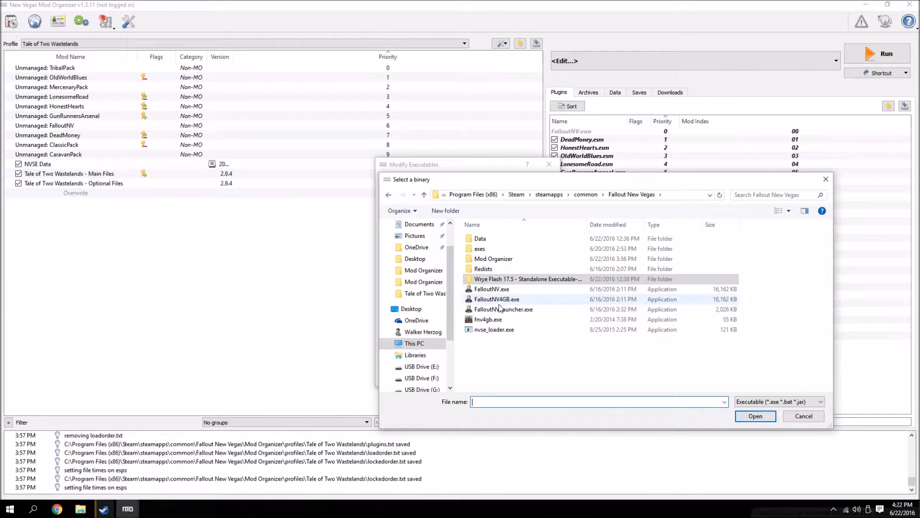
mouse_move(489, 319)
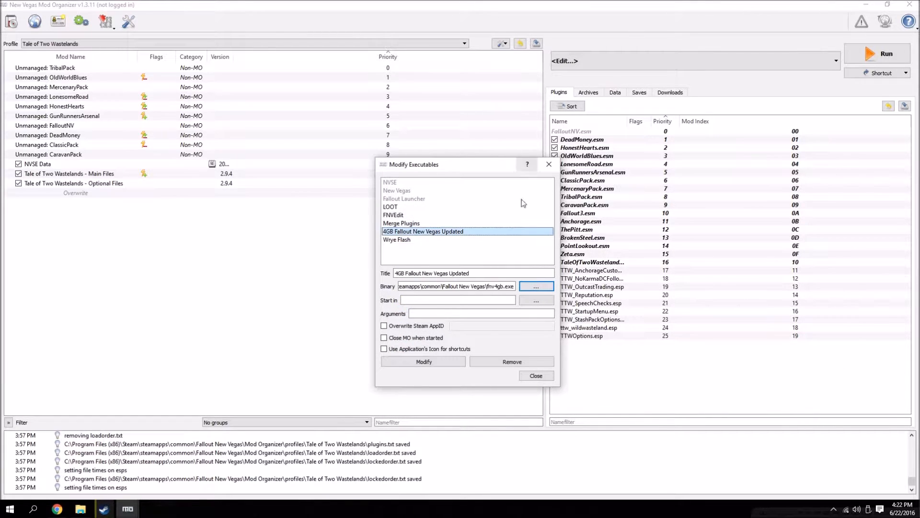
left_click(535, 376)
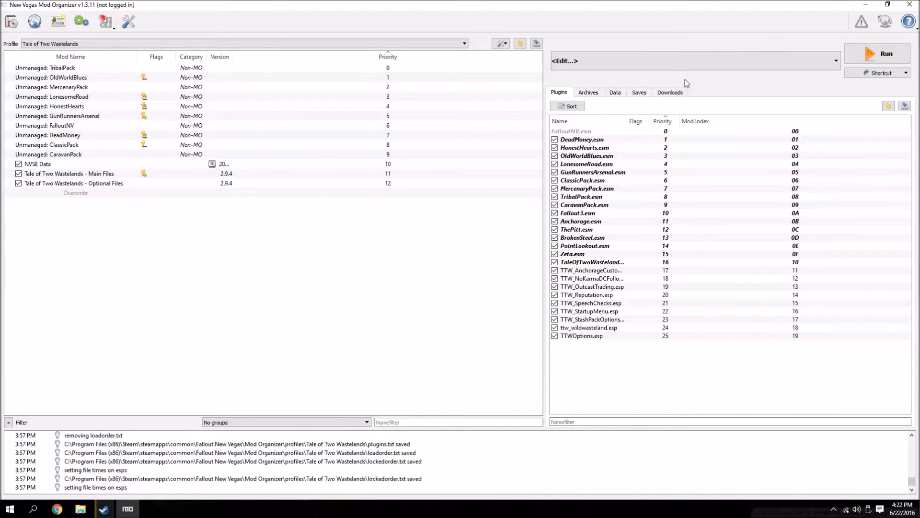
left_click(692, 60)
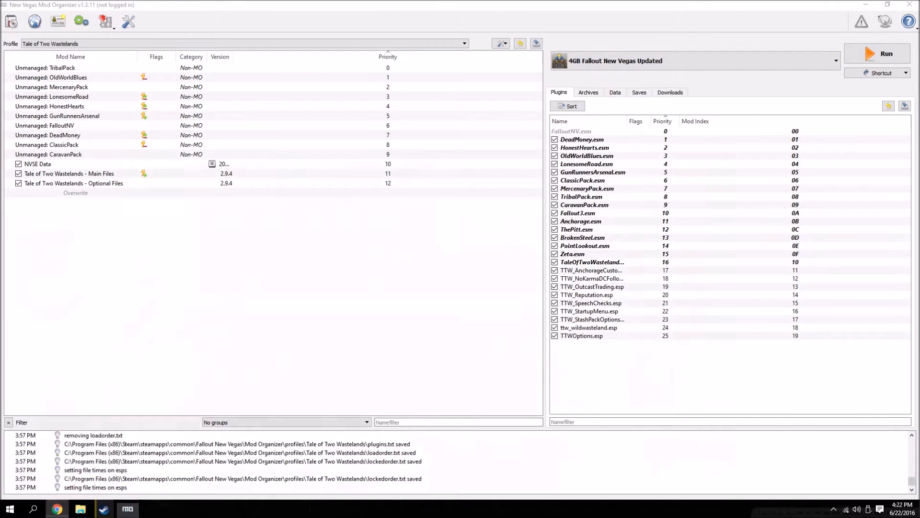
Review the SCharGenQuest tweak in the STEP Wiki INI Tweaks section, then return to Mod Organizer.
left_click(57, 508)
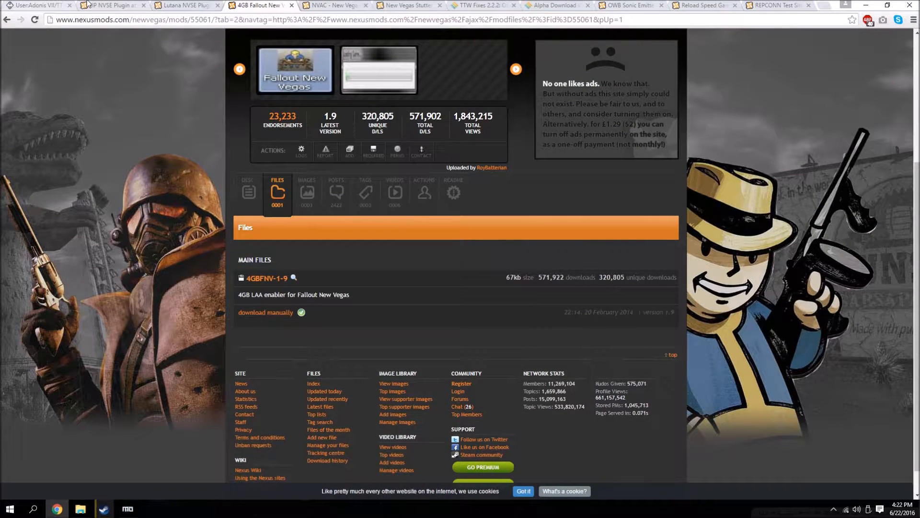
left_click(248, 192)
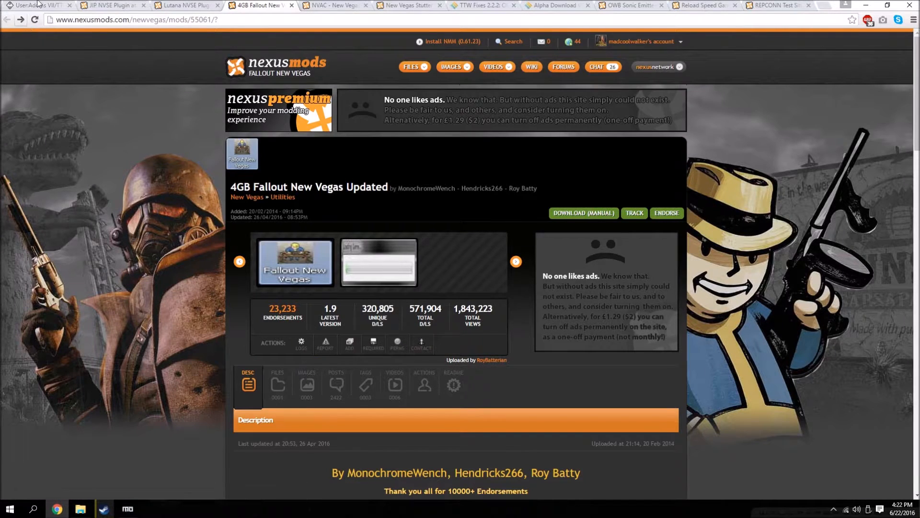
left_click(35, 5)
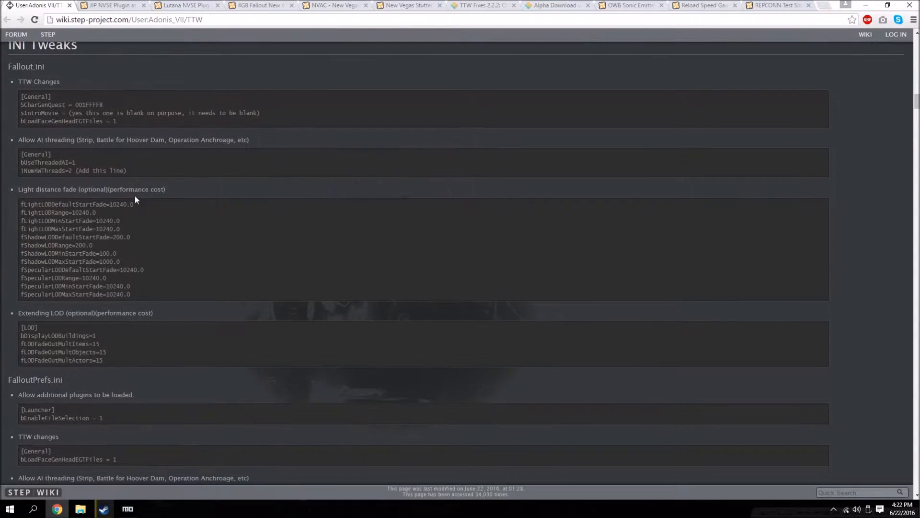
mouse_move(190, 218)
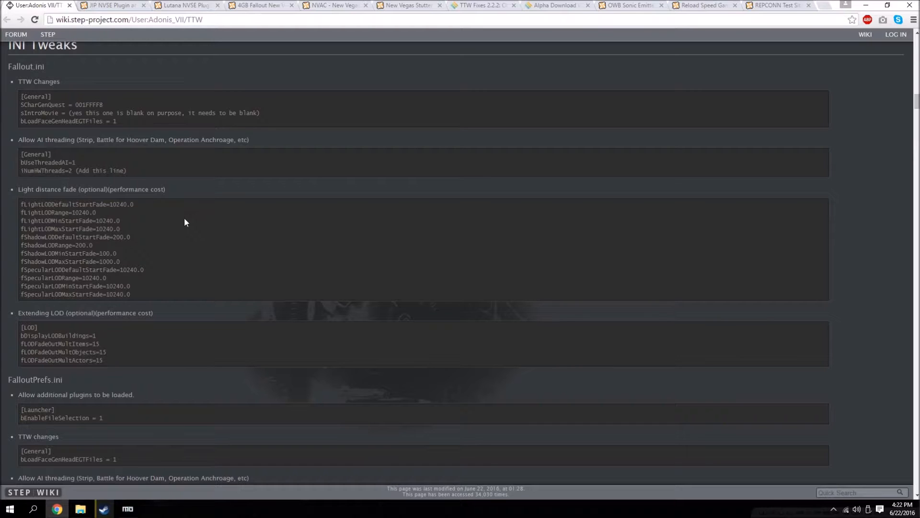
scroll("up", 3)
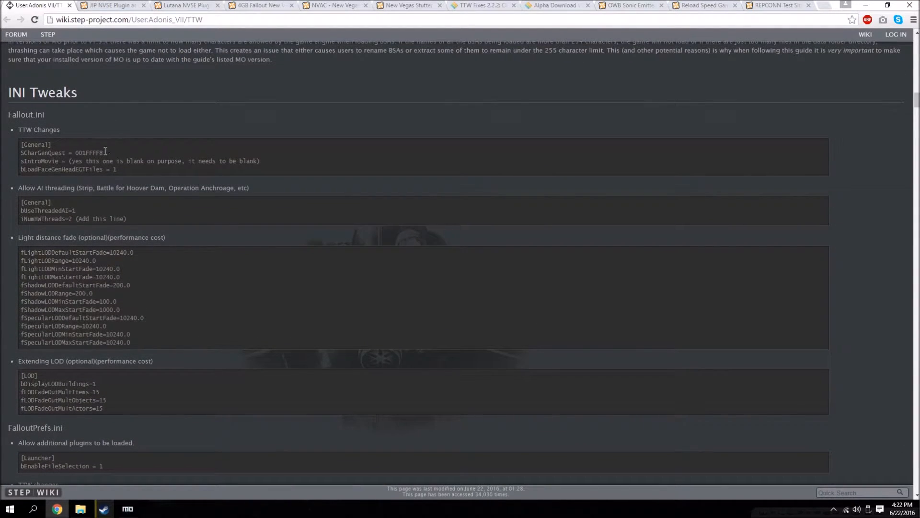
double_click(101, 219)
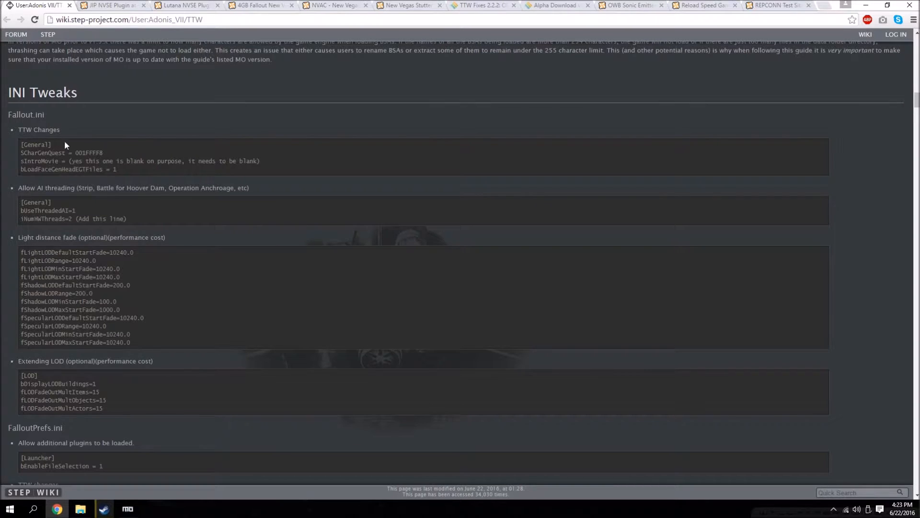
left_click(128, 508)
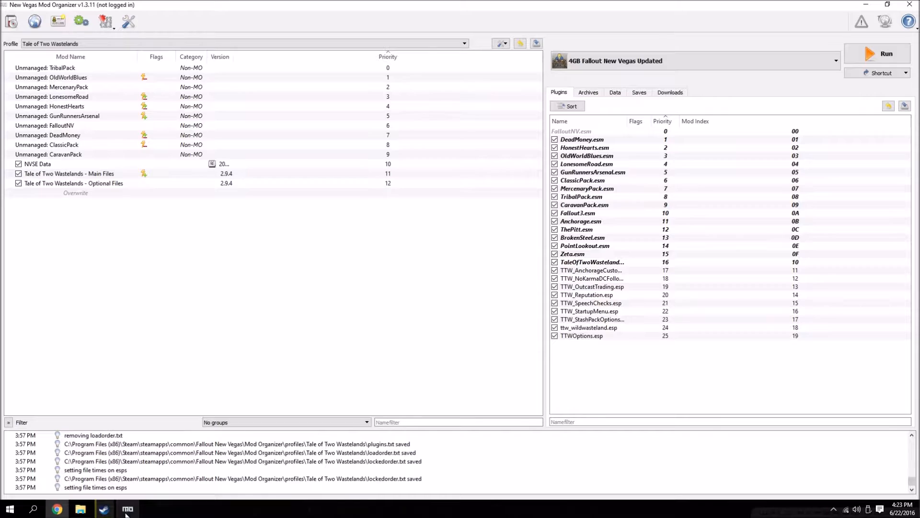
mouse_move(106, 21)
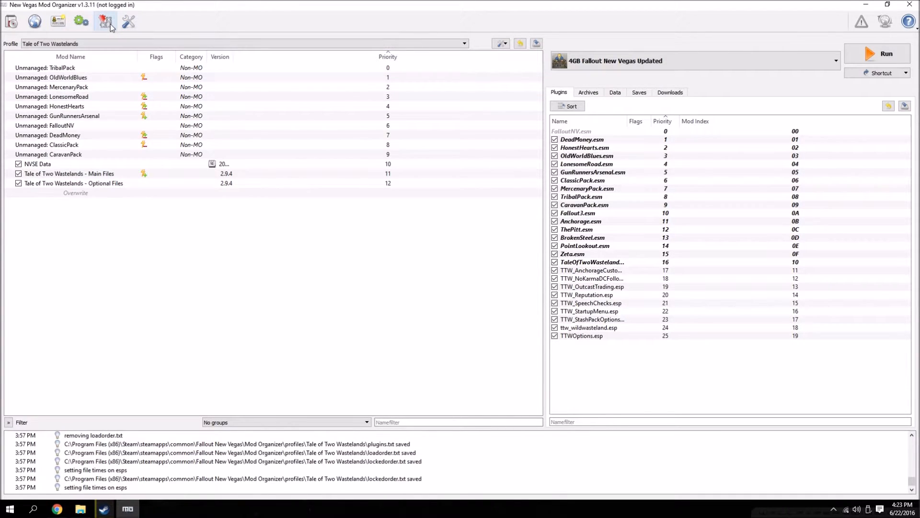
Replace the SCharGenQuest line in the profile's fallout.ini with SCharGenQuest=001FFFF8 from the wiki.
left_click(105, 22)
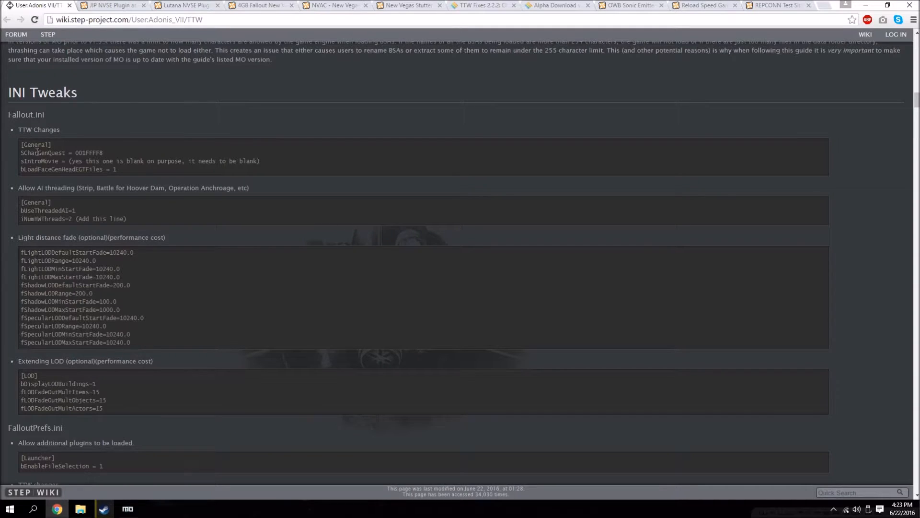
mouse_move(37, 161)
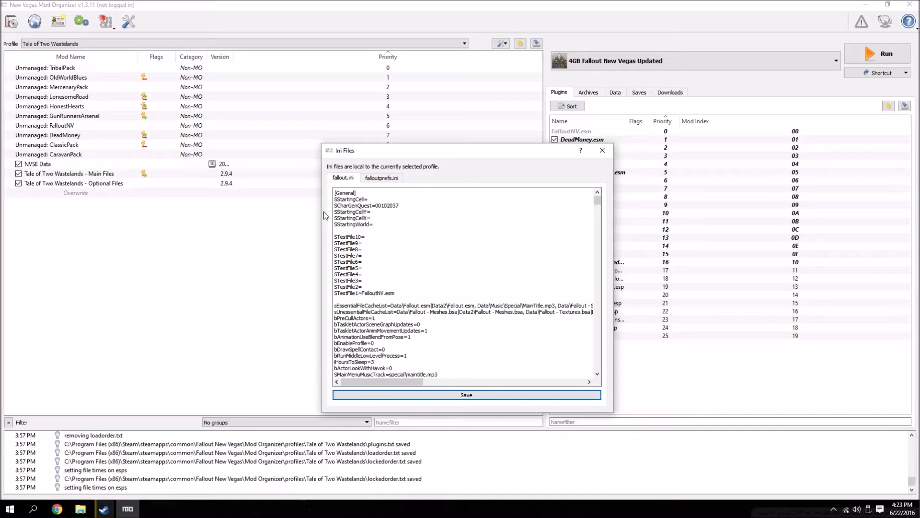
key("ctrl+f")
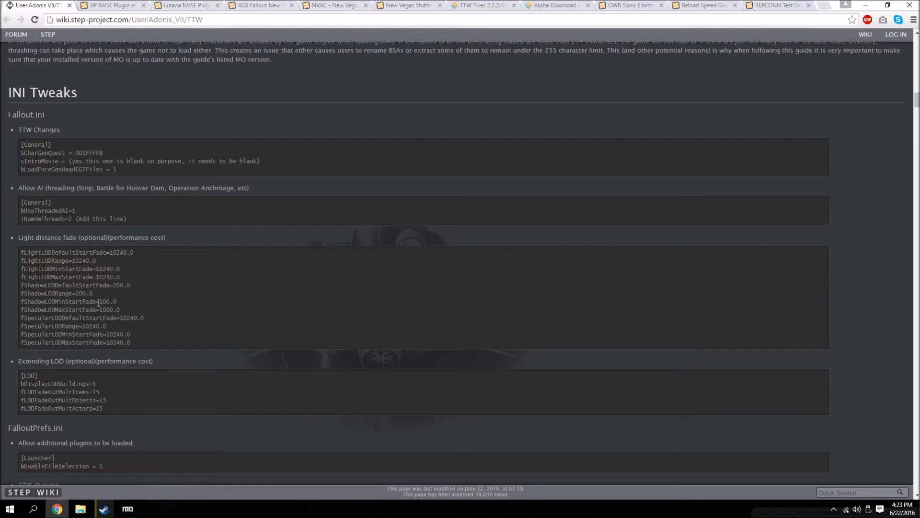
double_click(61, 153)
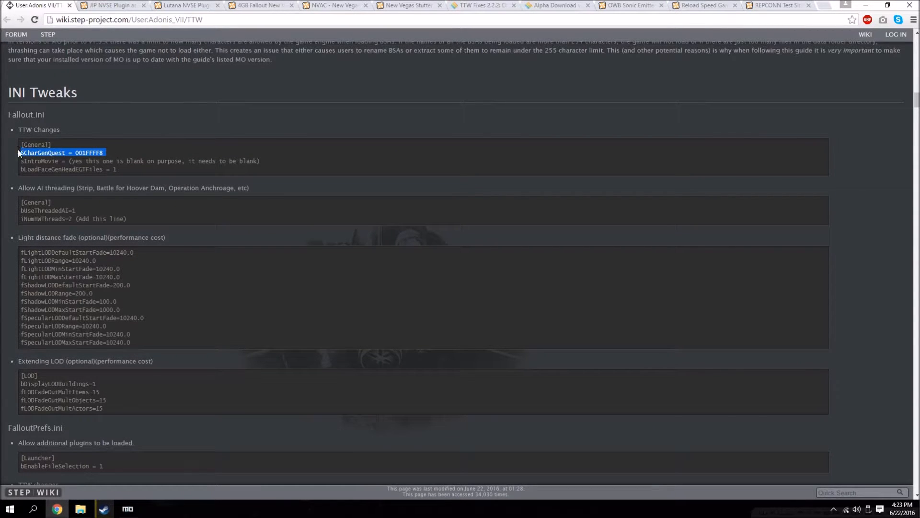
left_click(127, 508)
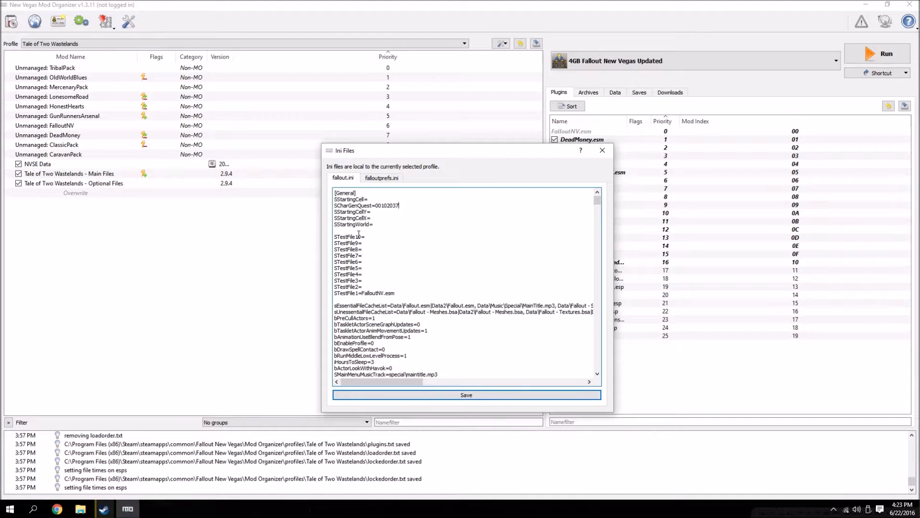
double_click(366, 205)
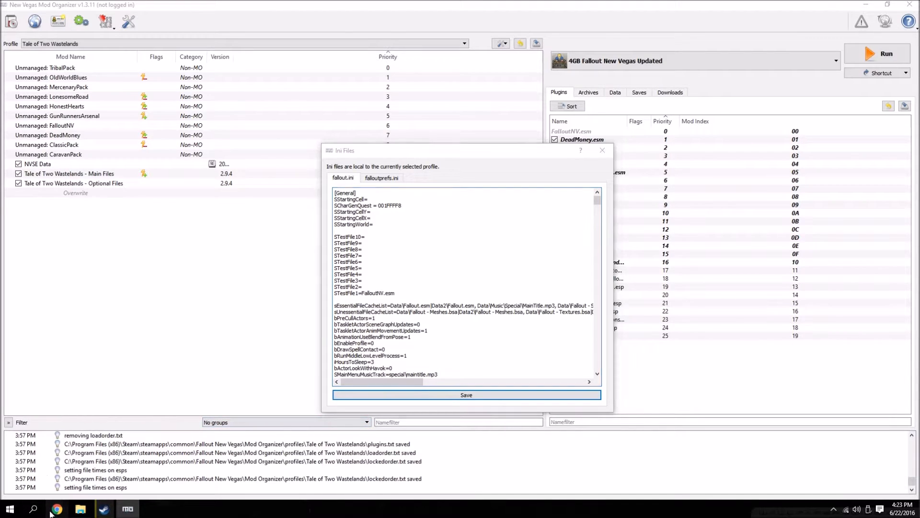
Pick up the bUseThreadedAI setting from the wiki guide and return to the INI editor.
left_click(57, 508)
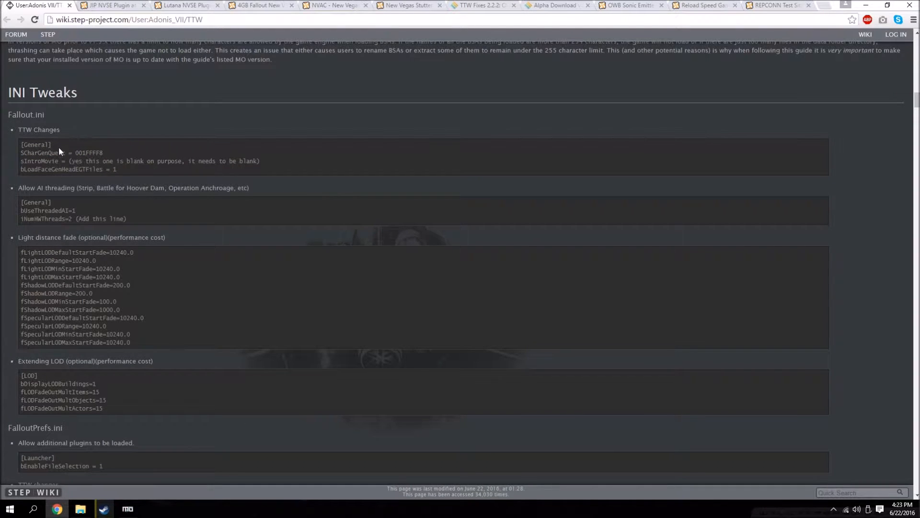
scroll("down", 3)
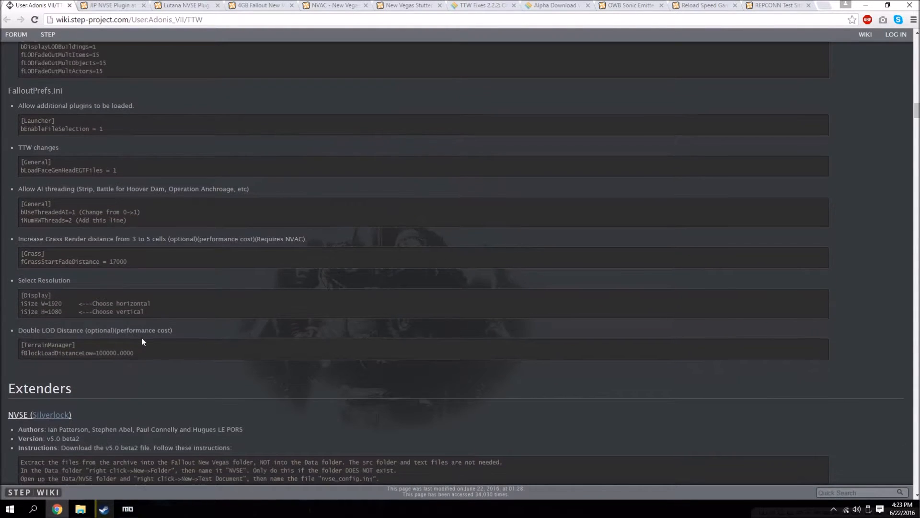
scroll("up", 3)
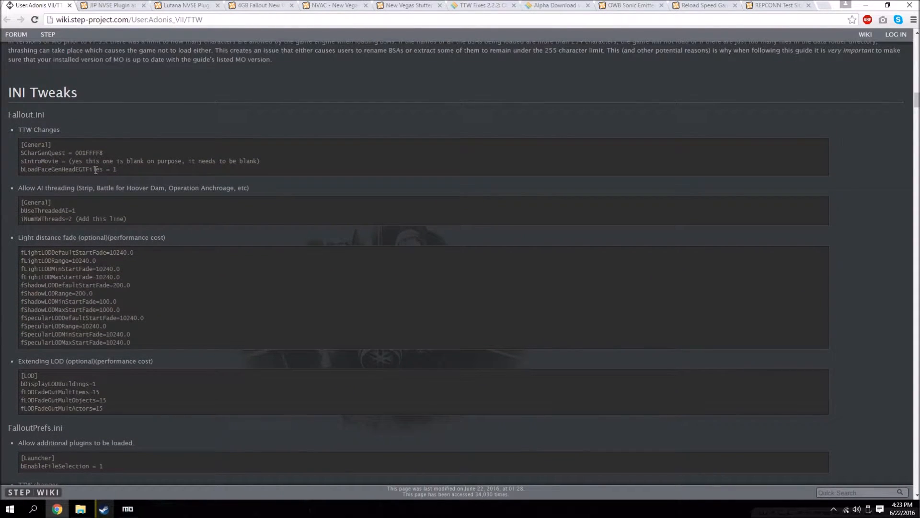
mouse_move(70, 219)
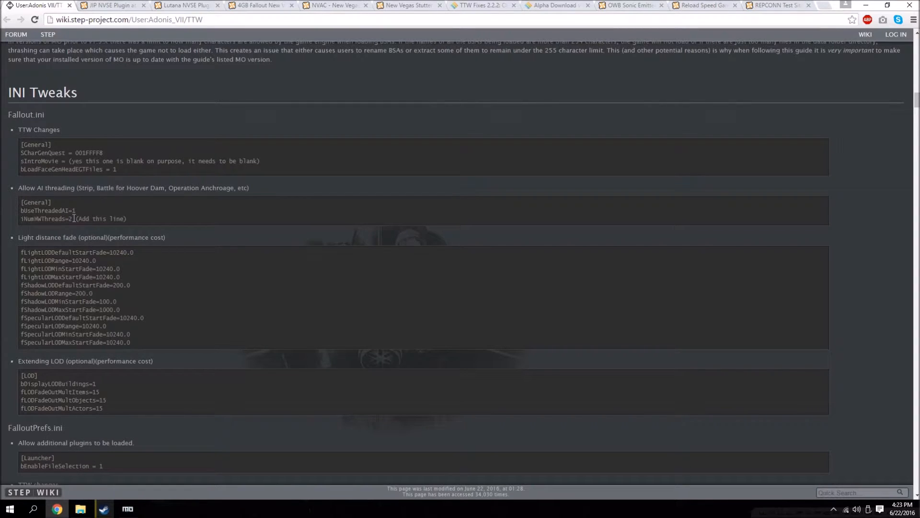
double_click(49, 210)
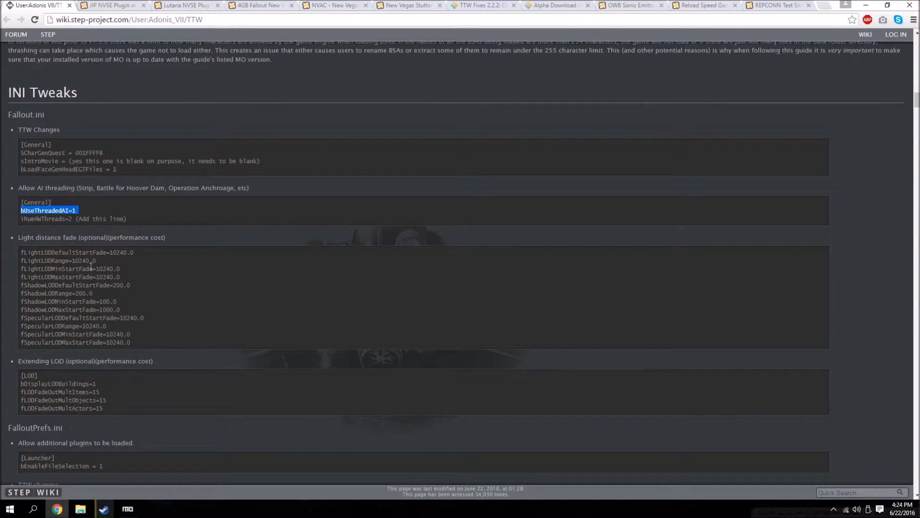
left_click(127, 508)
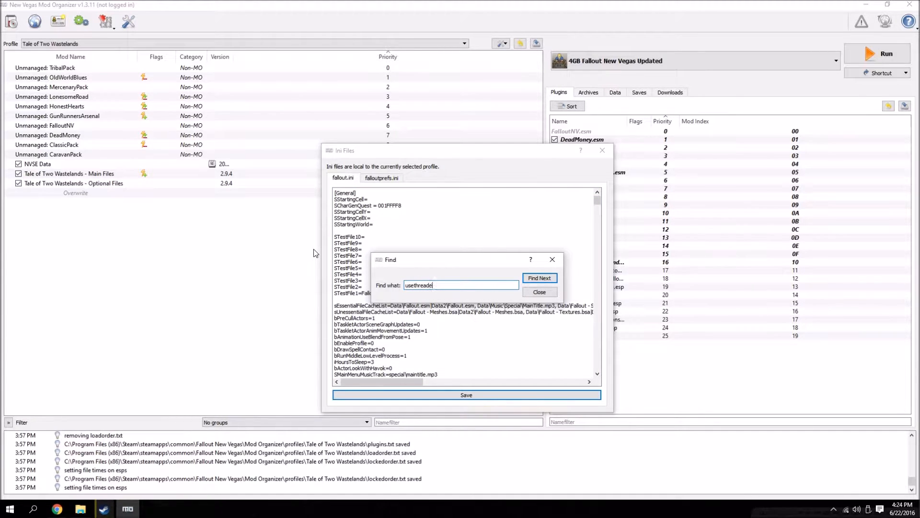
Find bUseThreadedAI in fallout.ini and change it from 0 to 1, then return to the wiki guide.
type("dai")
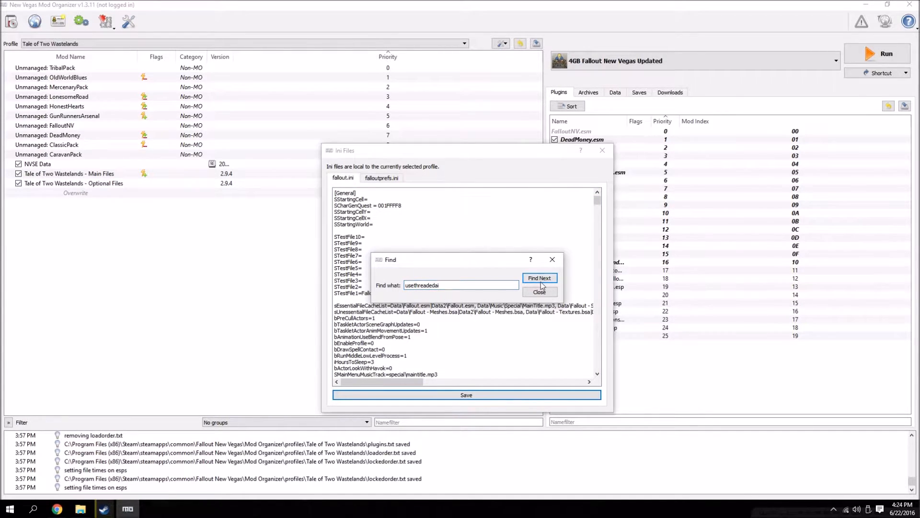
left_click(539, 278)
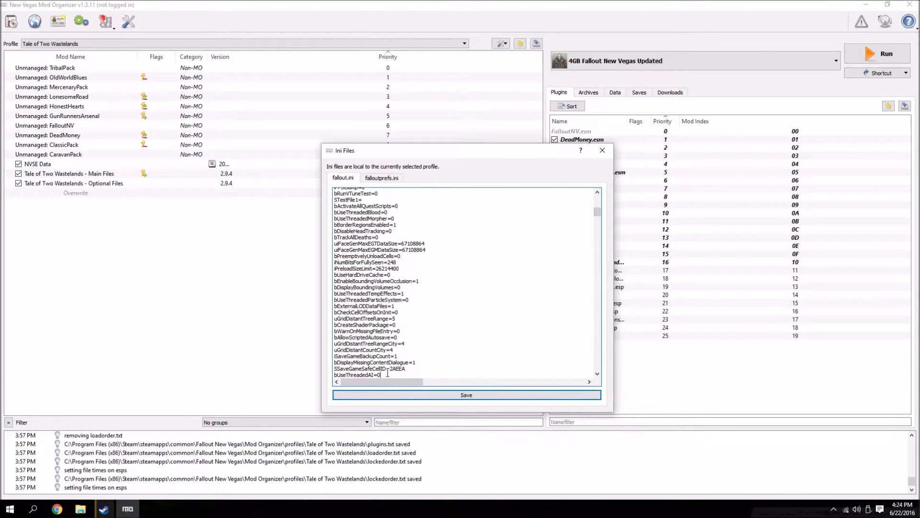
scroll("down", 3)
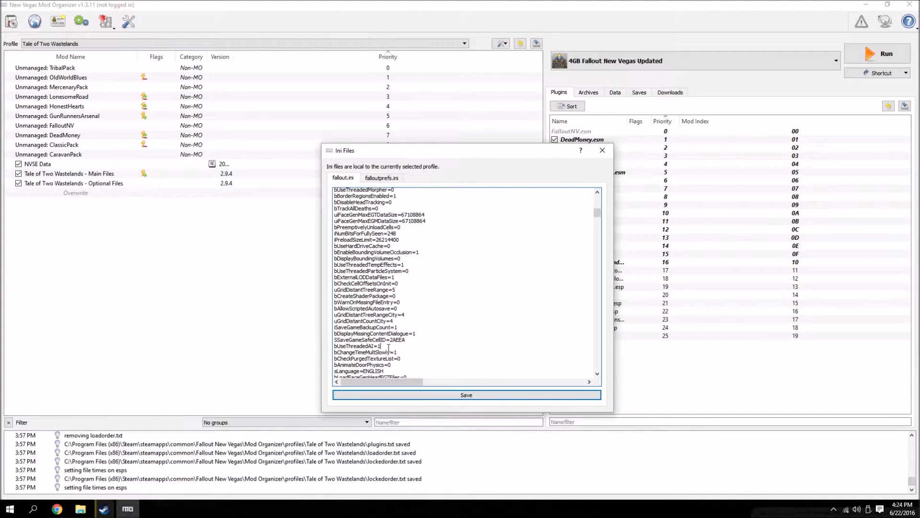
left_click(57, 508)
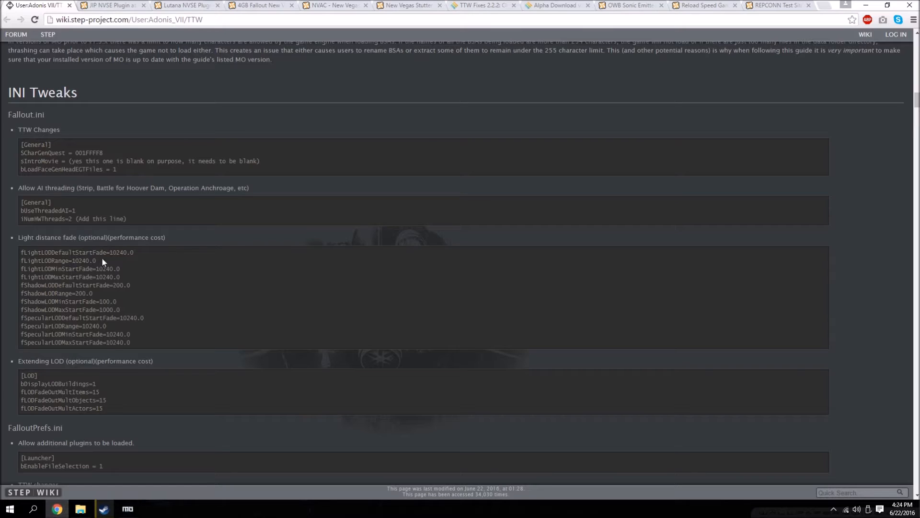
double_click(48, 219)
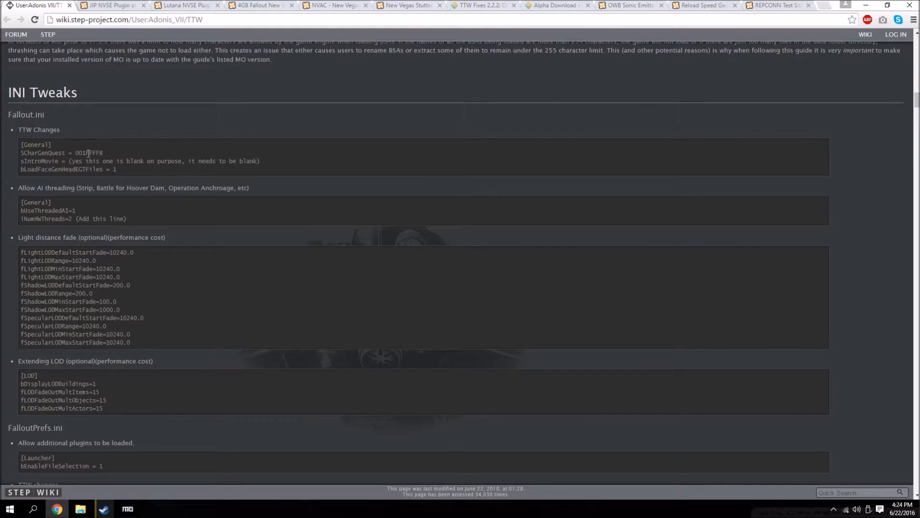
scroll("down", 3)
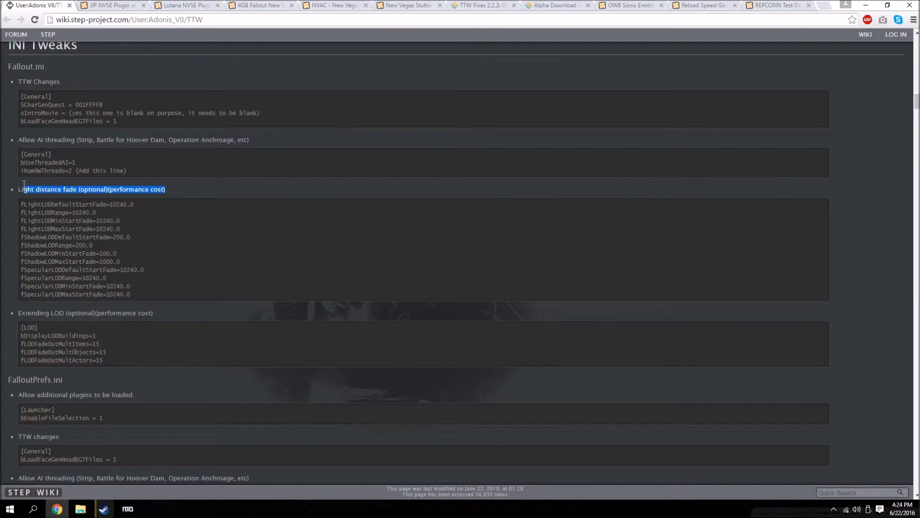
left_click(173, 194)
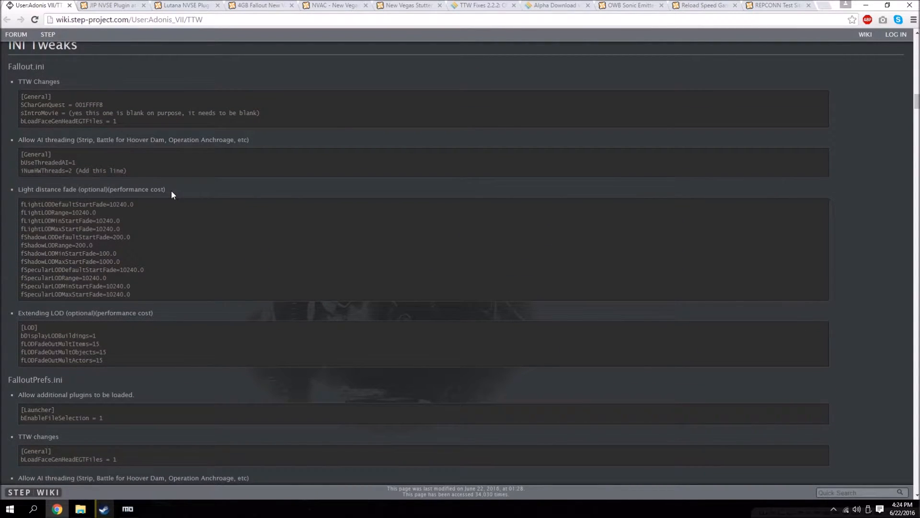
mouse_move(176, 284)
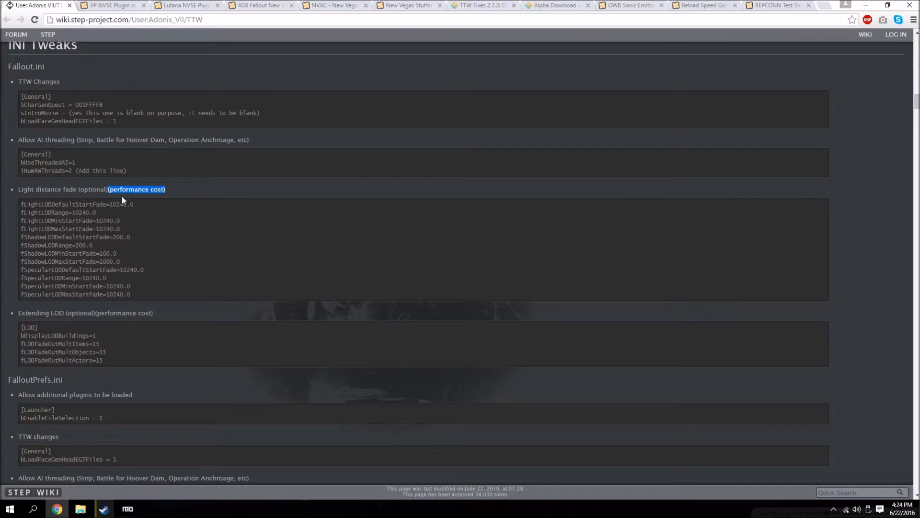
scroll("down", 3)
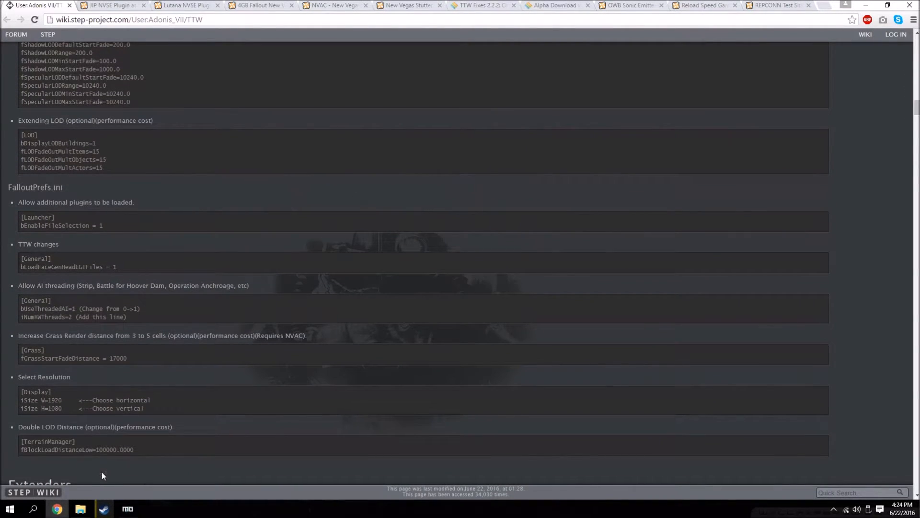
left_click(127, 509)
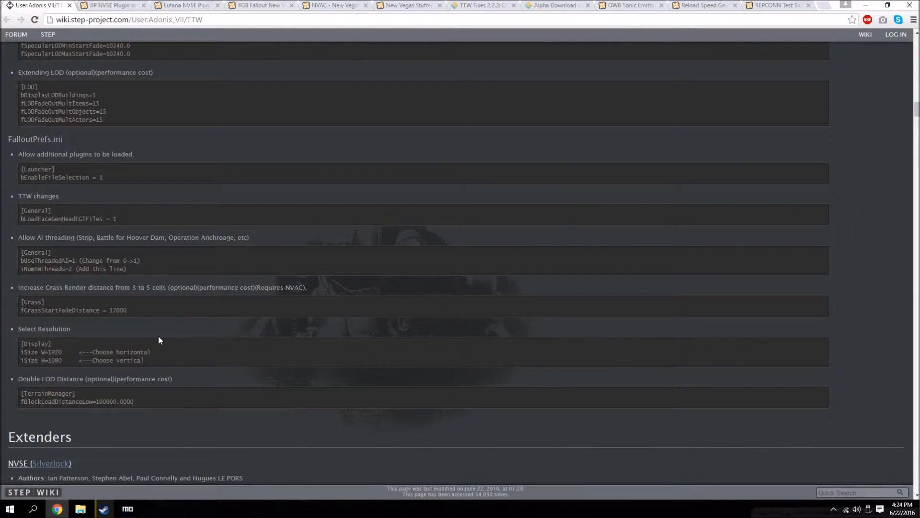
scroll("up", 3)
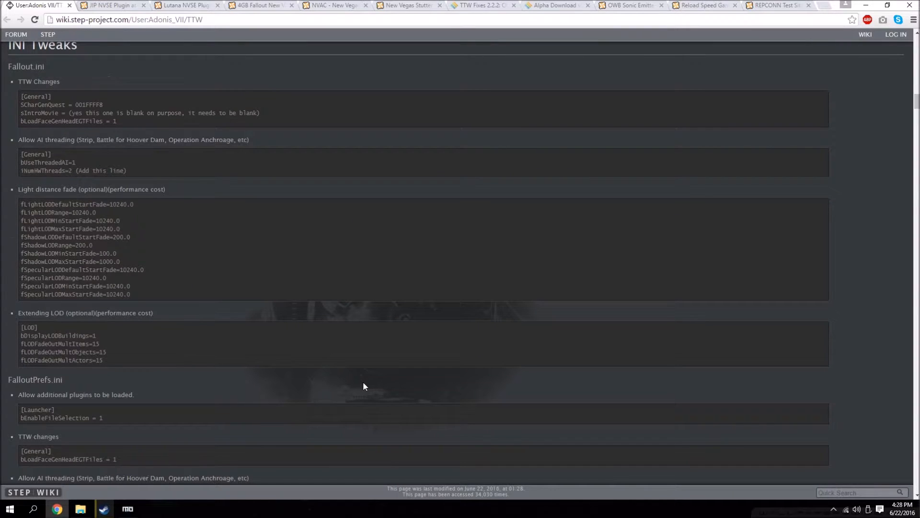
scroll("up", 3)
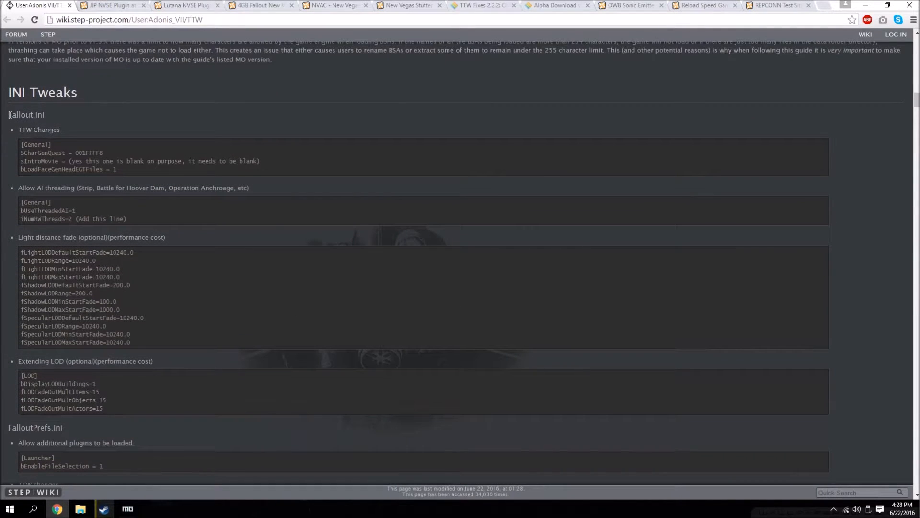
scroll("down", 3)
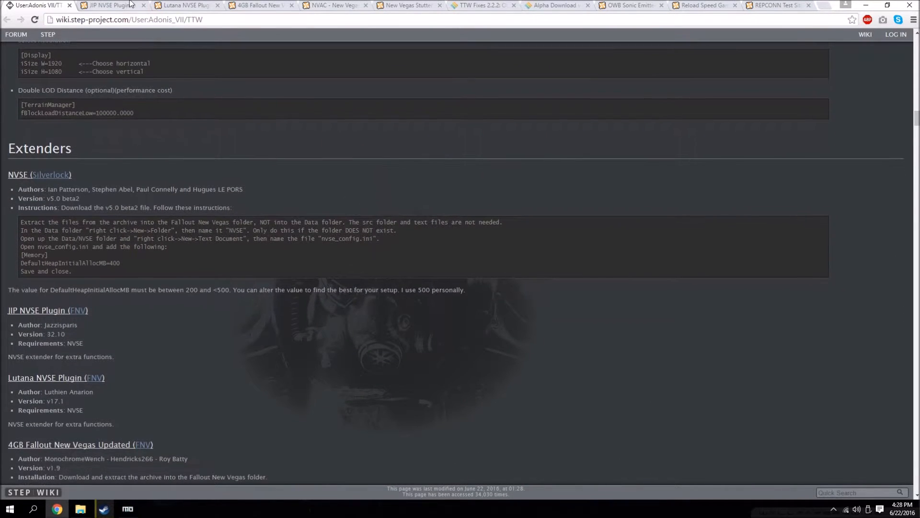
scroll("down", 3)
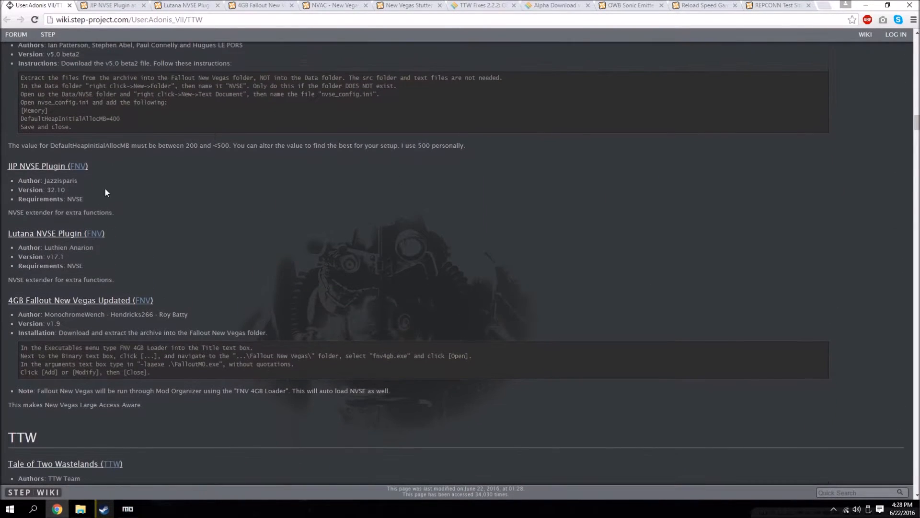
Send the JIP NVSE Plugin main file to the mod manager from its Nexus Files tab.
left_click(108, 6)
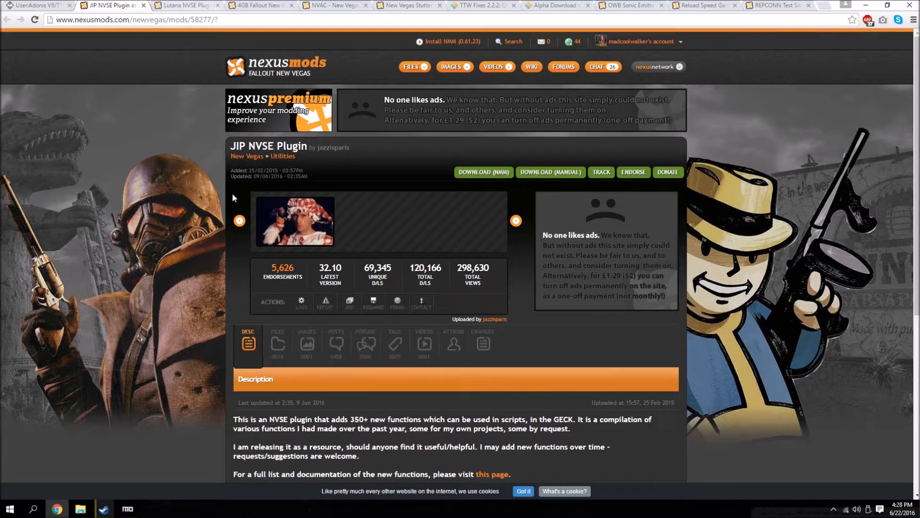
mouse_move(246, 155)
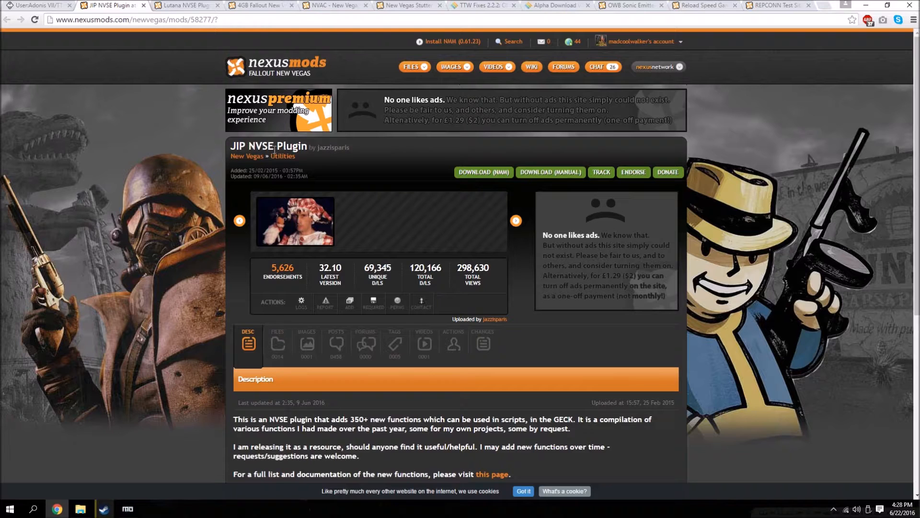
scroll("down", 3)
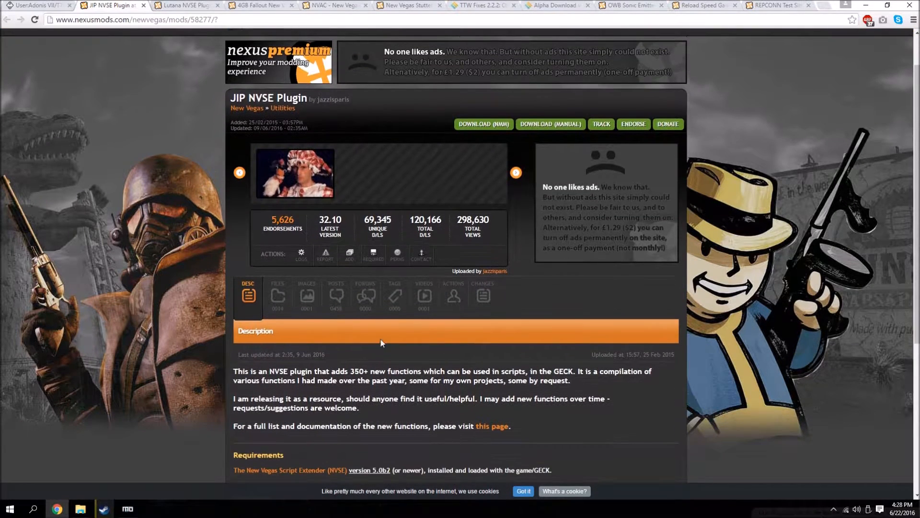
scroll("down", 3)
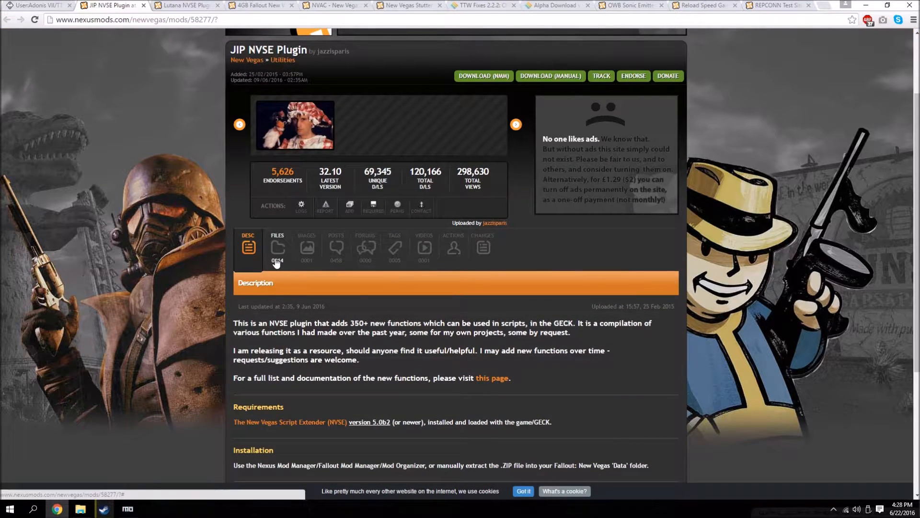
left_click(277, 247)
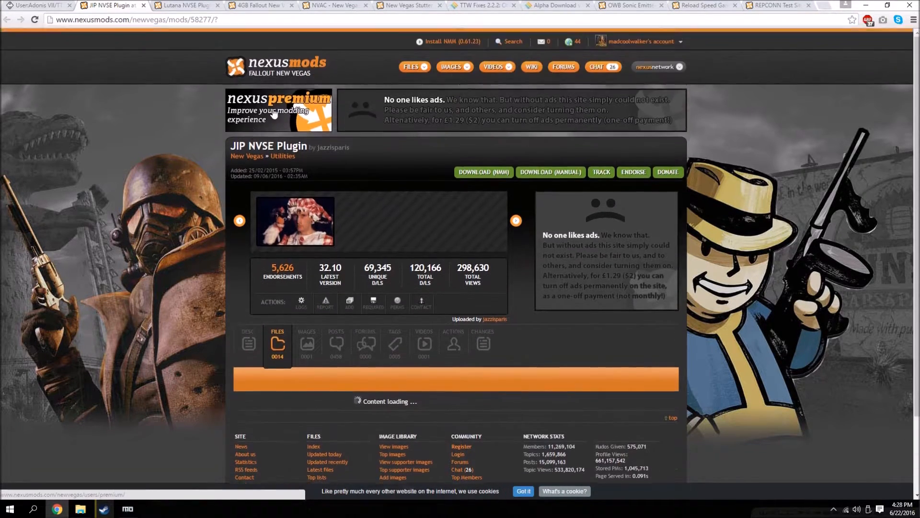
scroll("down", 3)
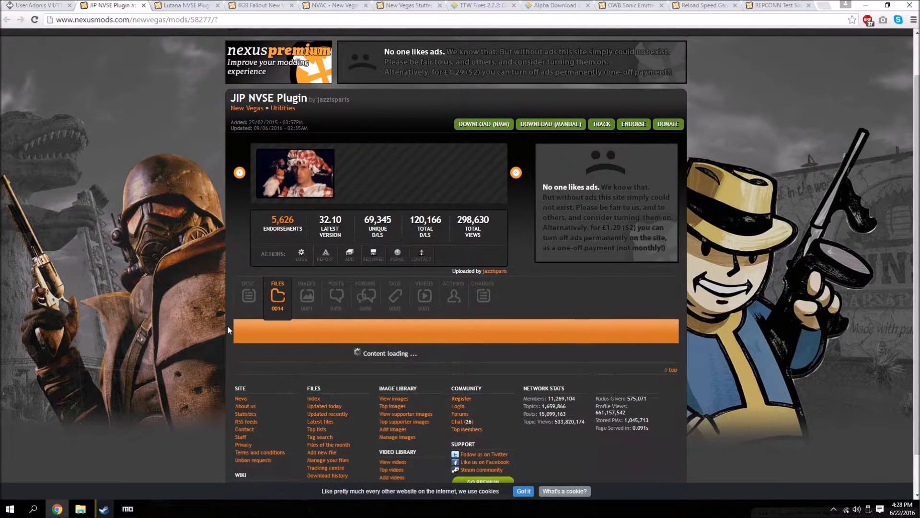
left_click(277, 296)
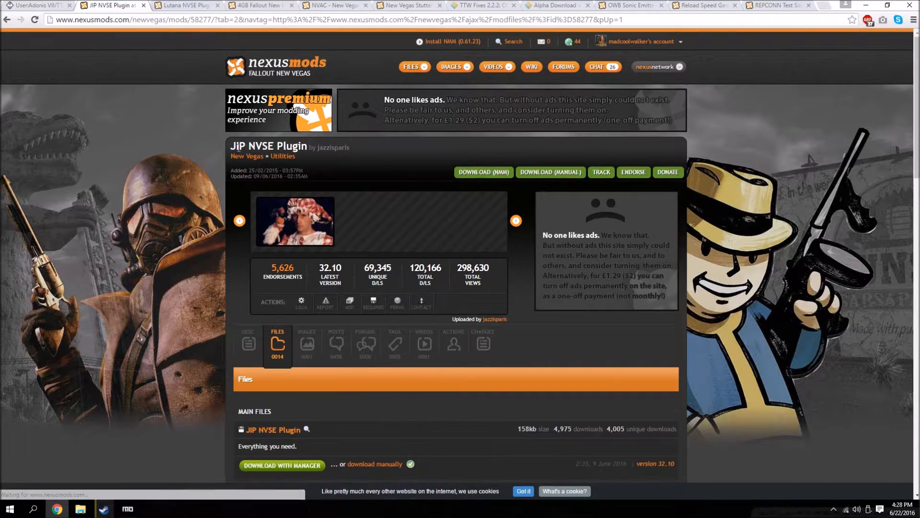
scroll("down", 3)
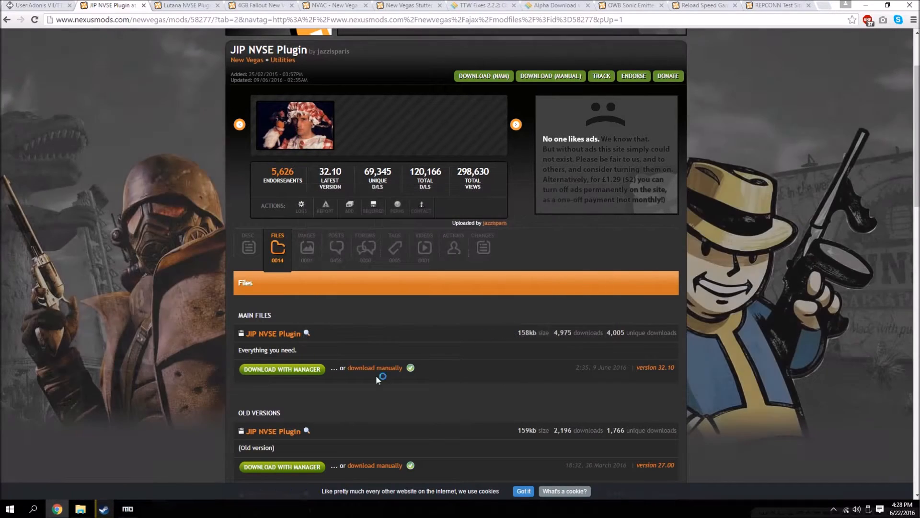
left_click(282, 369)
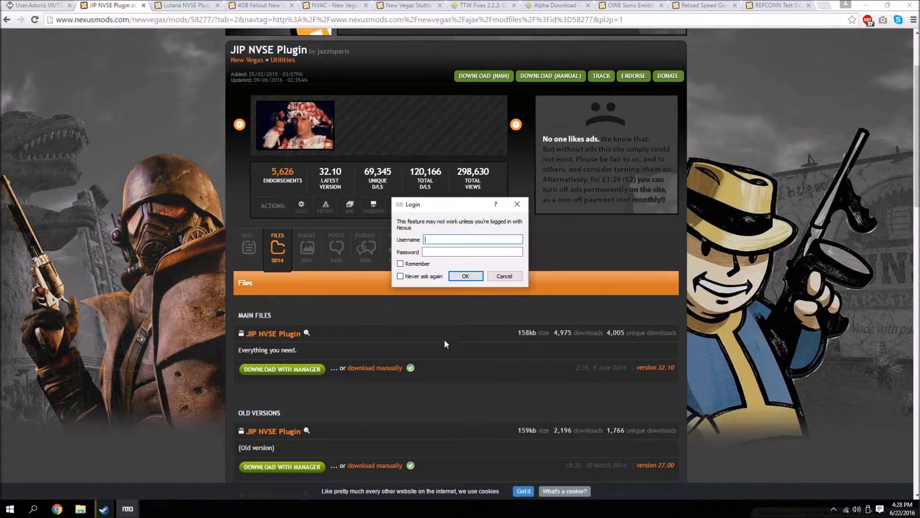
mouse_move(298, 313)
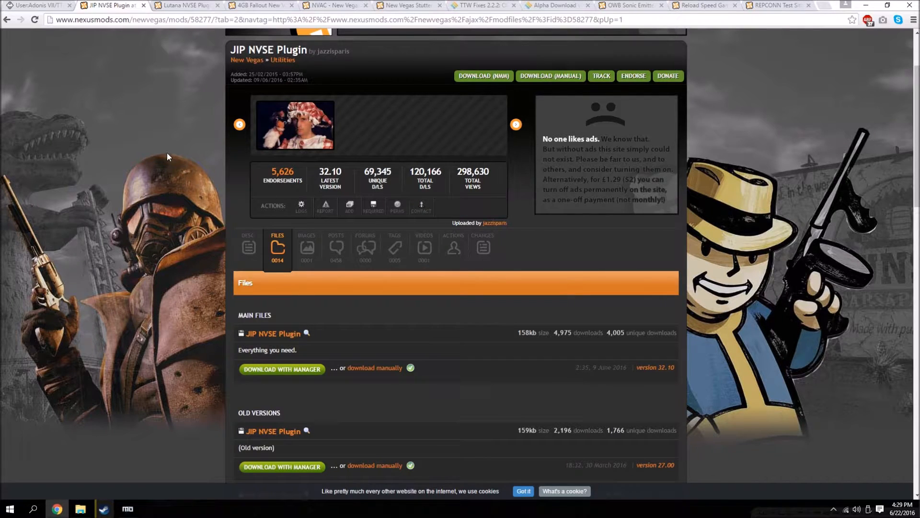
mouse_move(274, 334)
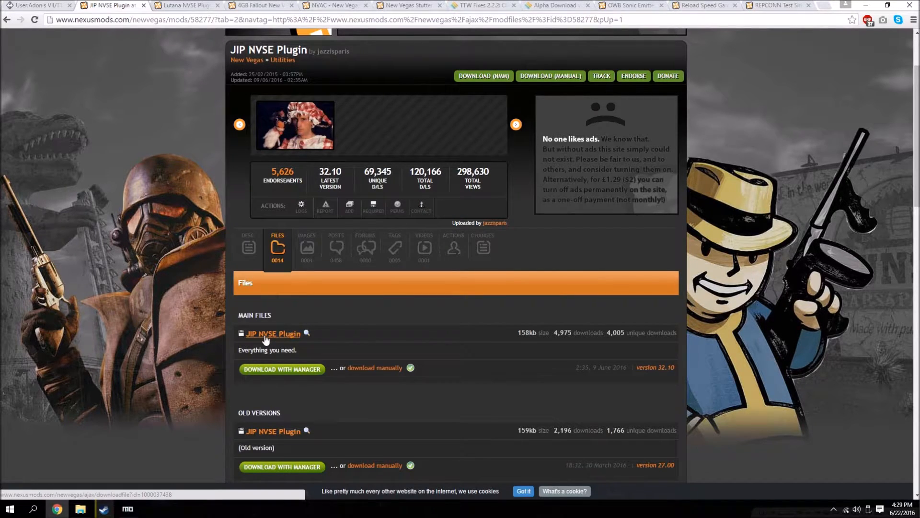
Send the Lutana NVSE Plugin main file to the mod manager and switch to Mod Organizer.
left_click(183, 6)
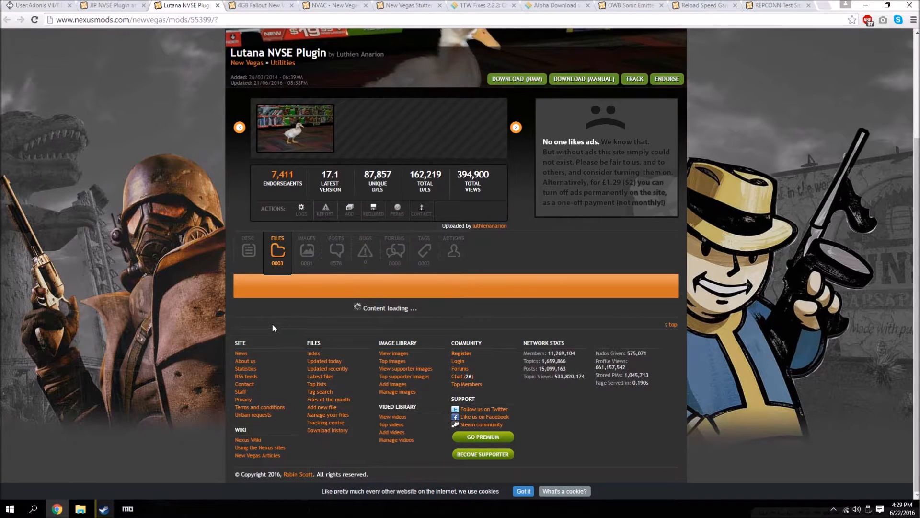
mouse_move(321, 284)
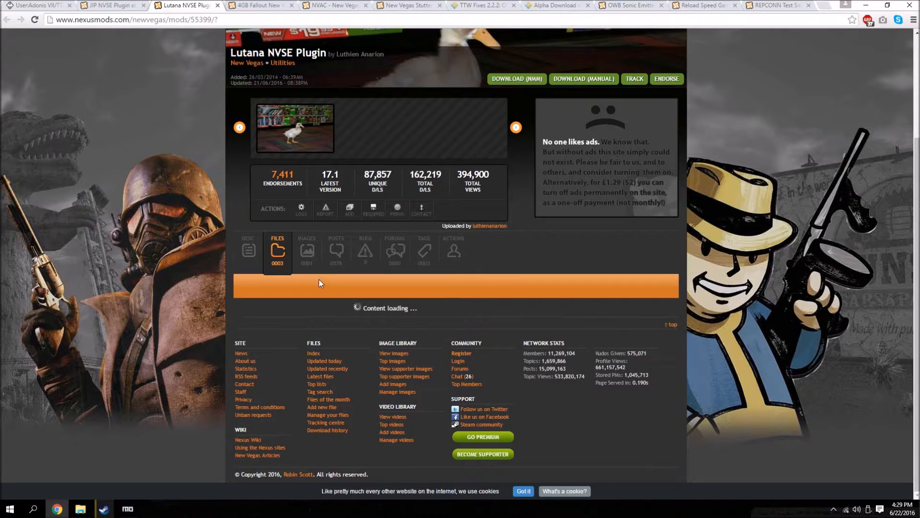
left_click(277, 249)
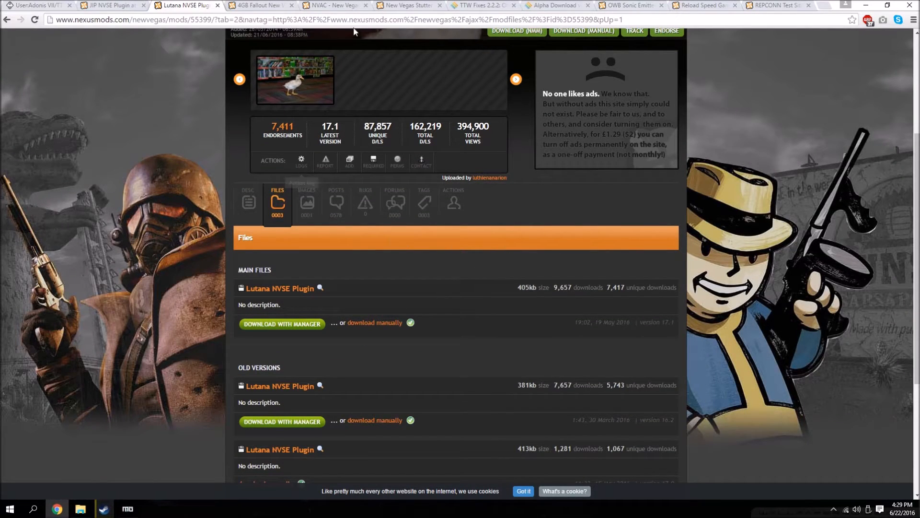
left_click(126, 508)
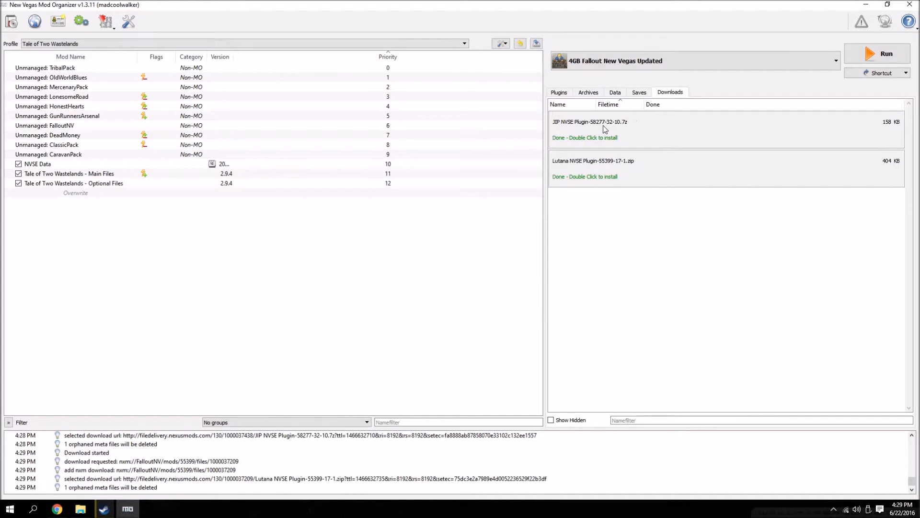
Install the JIP and Lutana NVSE Plugin downloads, enable them and check their mod details.
double_click(590, 122)
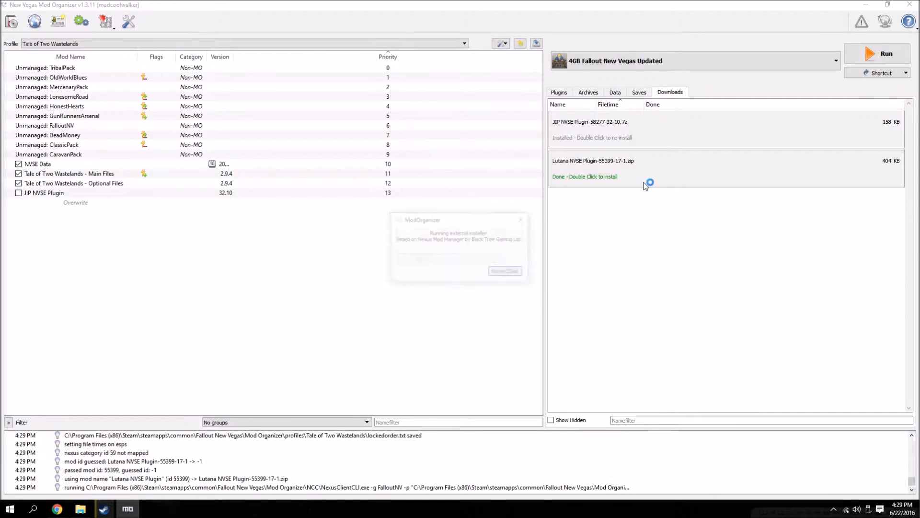
double_click(592, 160)
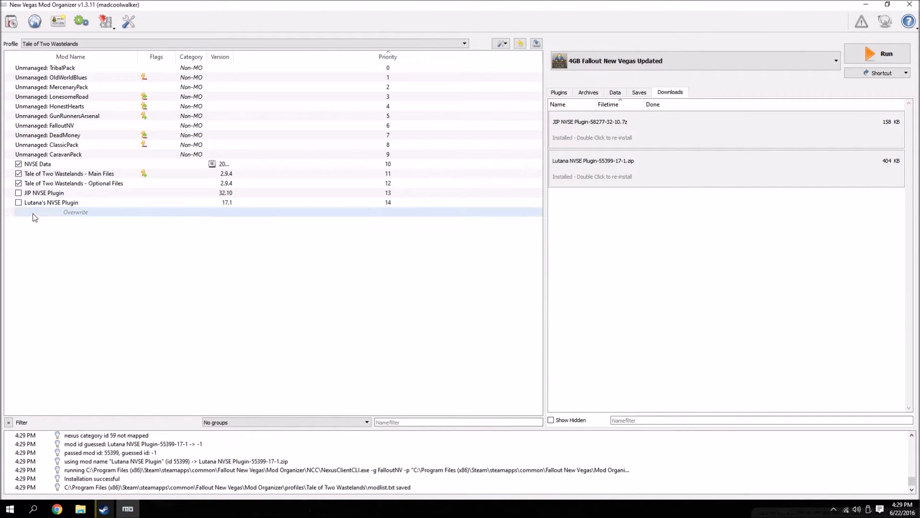
left_click(18, 193)
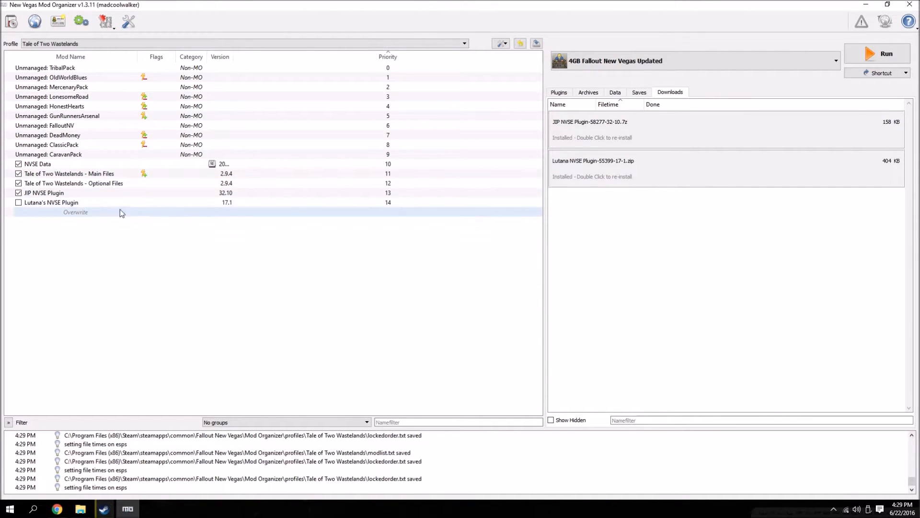
double_click(44, 193)
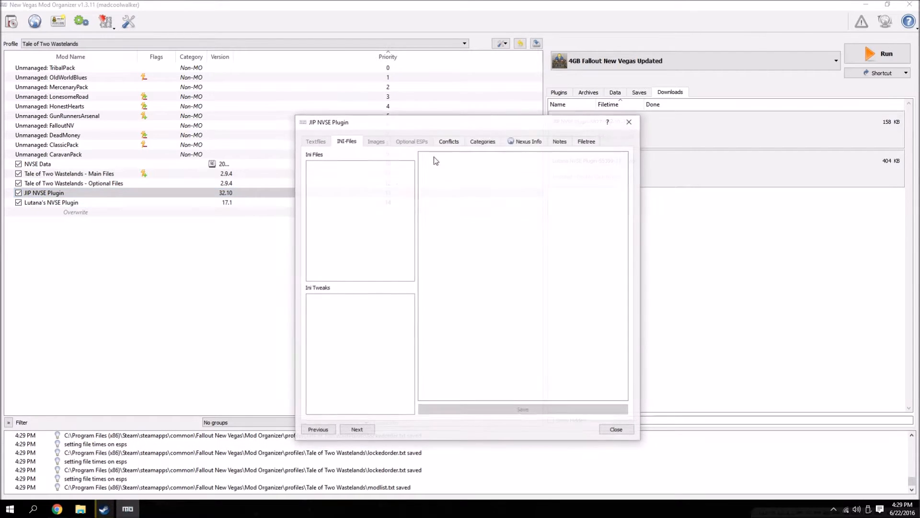
left_click(615, 429)
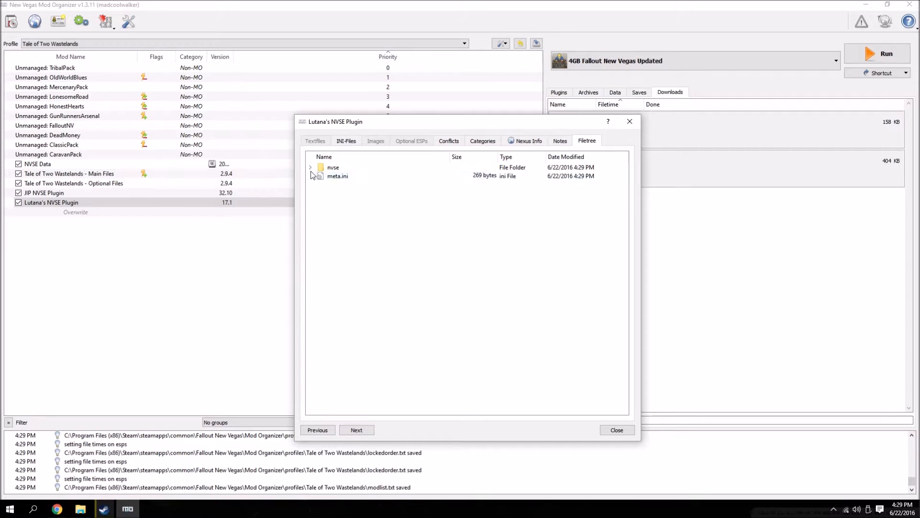
left_click(311, 167)
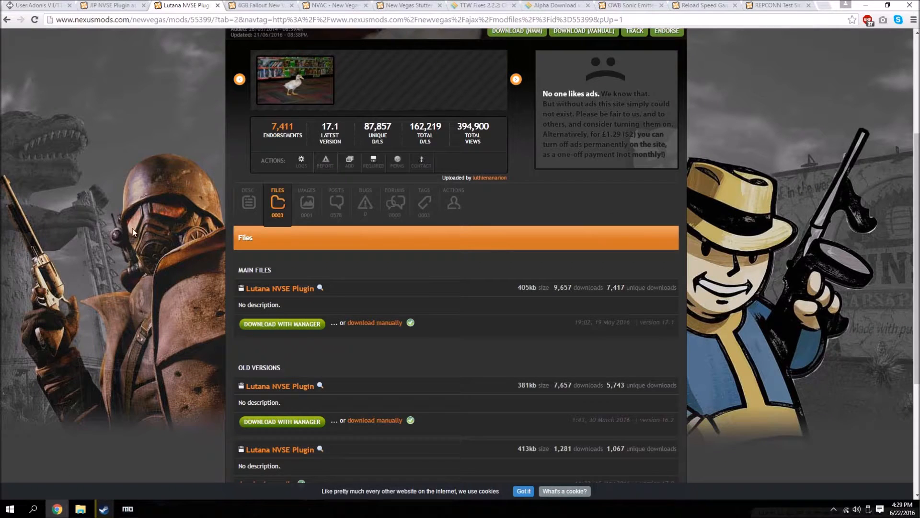
Look over the NVAC, New Vegas Stutter Remover and TTW hotfix Nexus pages.
left_click(333, 6)
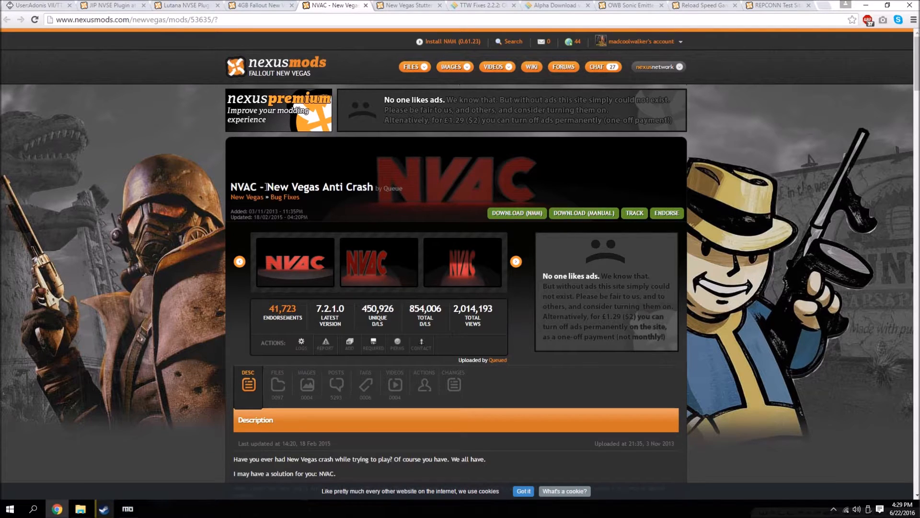
mouse_move(218, 213)
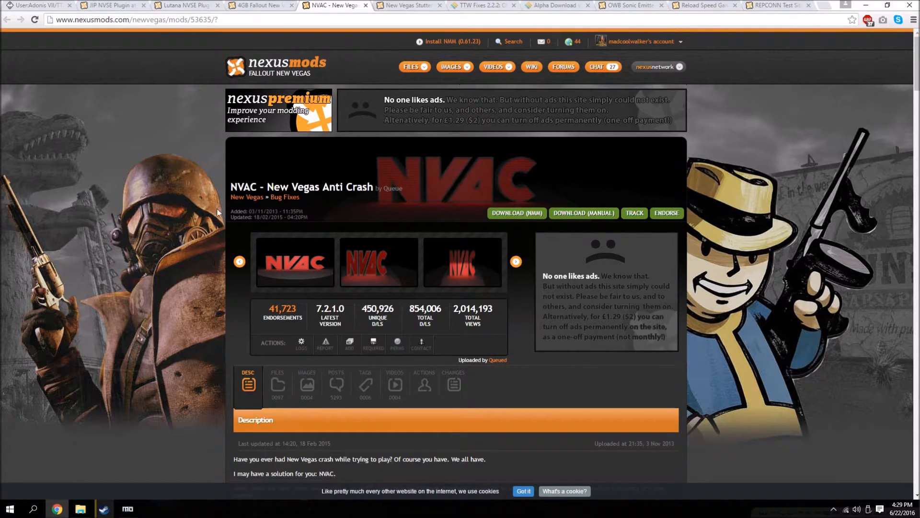
mouse_move(163, 260)
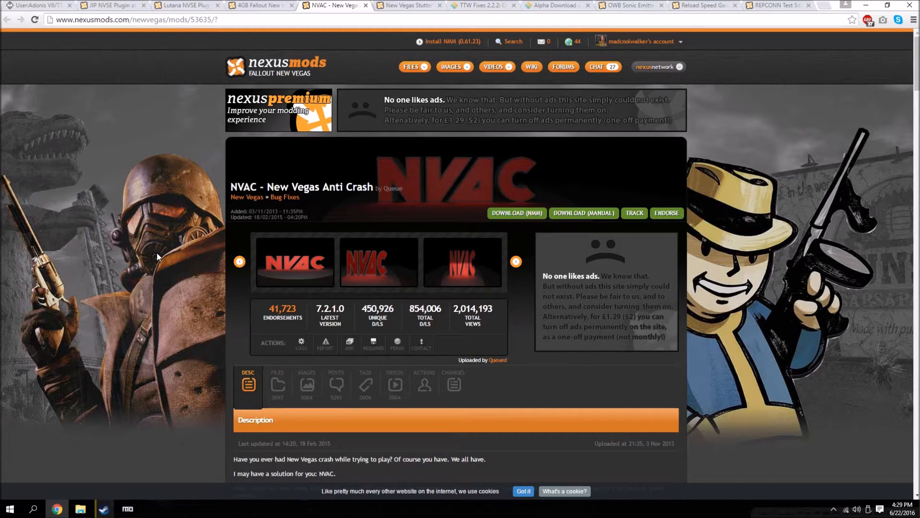
mouse_move(218, 257)
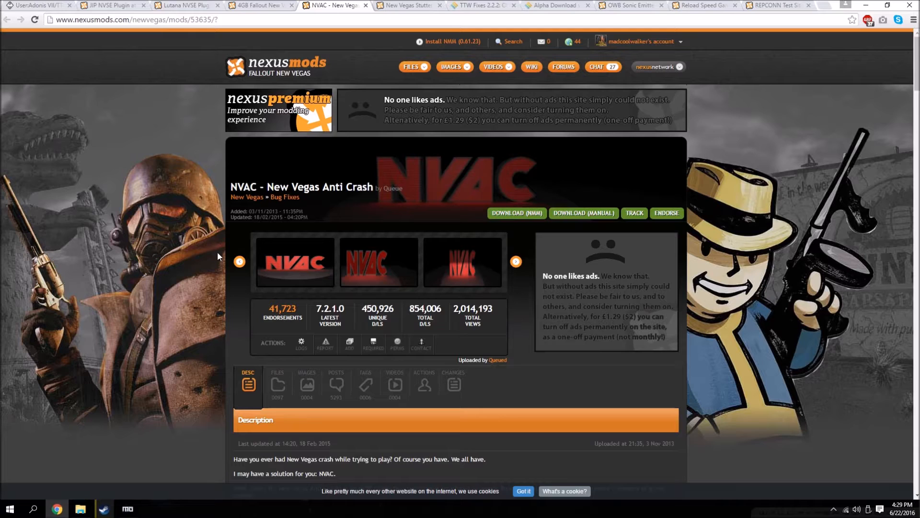
scroll("down", 3)
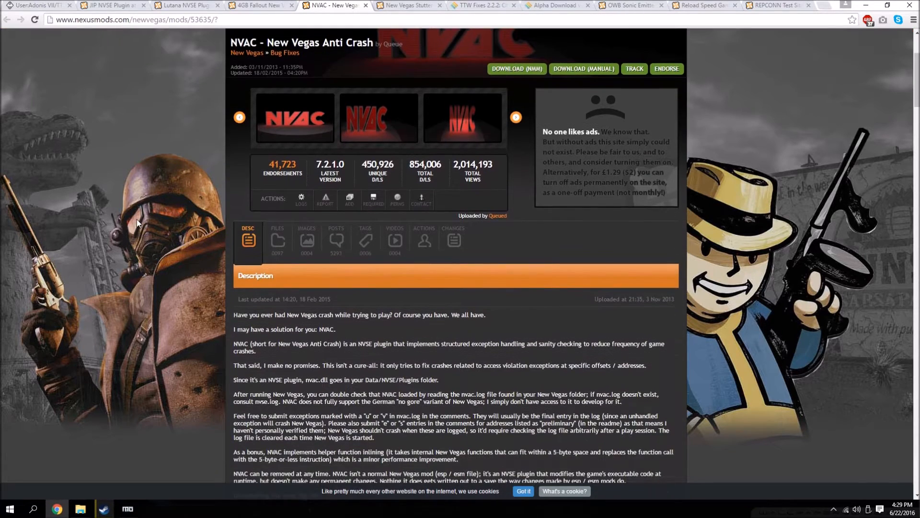
scroll("up", 3)
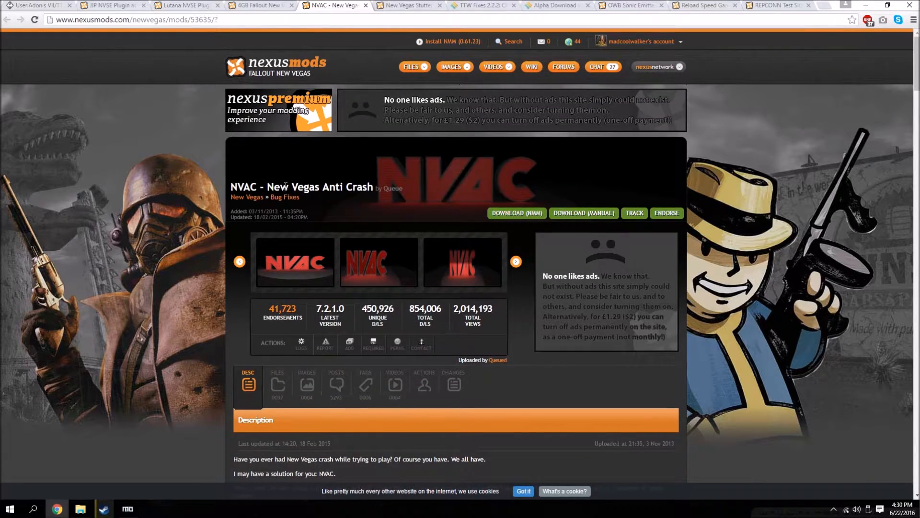
left_click(404, 6)
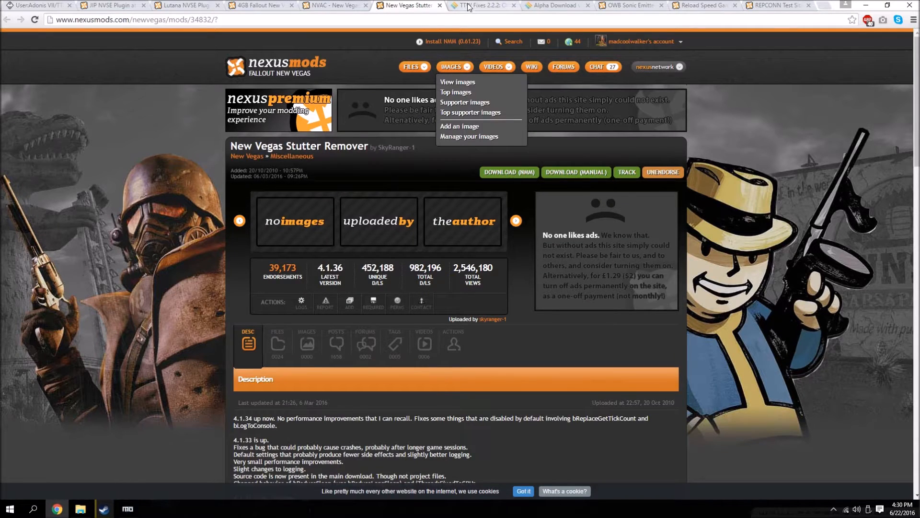
left_click(555, 5)
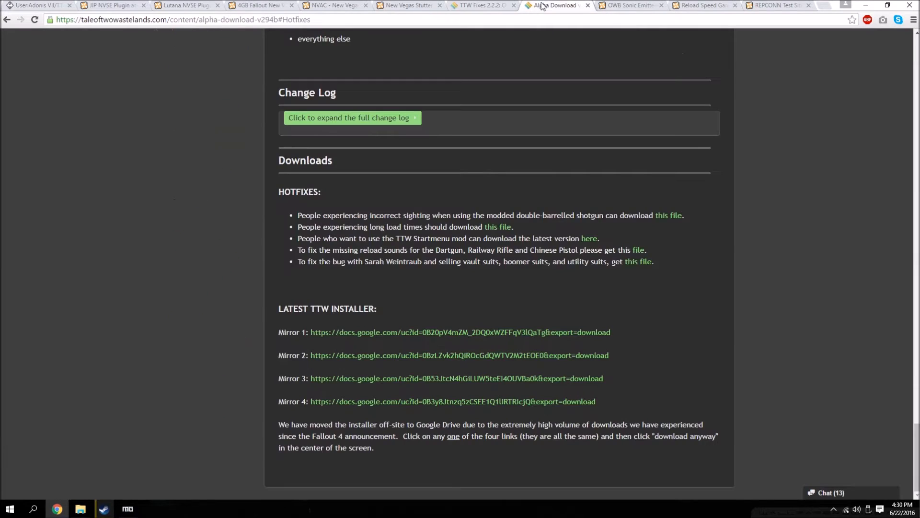
left_click(405, 6)
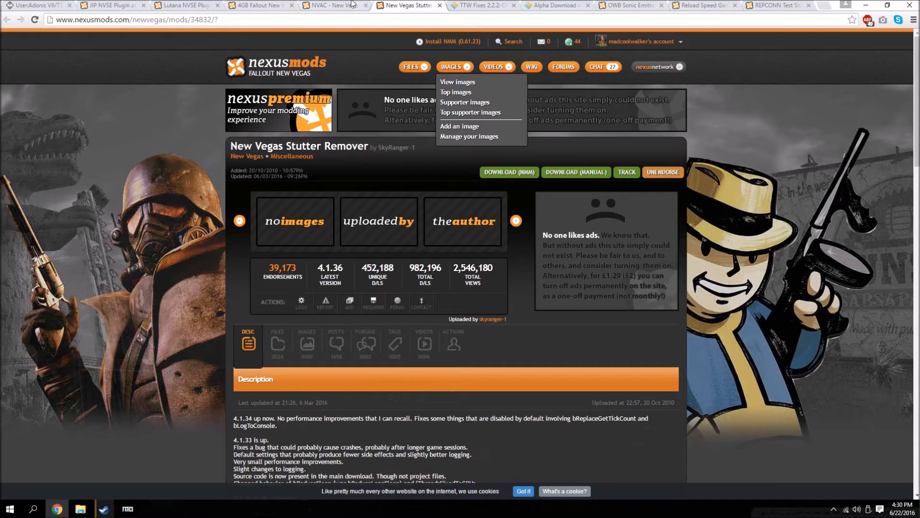
left_click(334, 6)
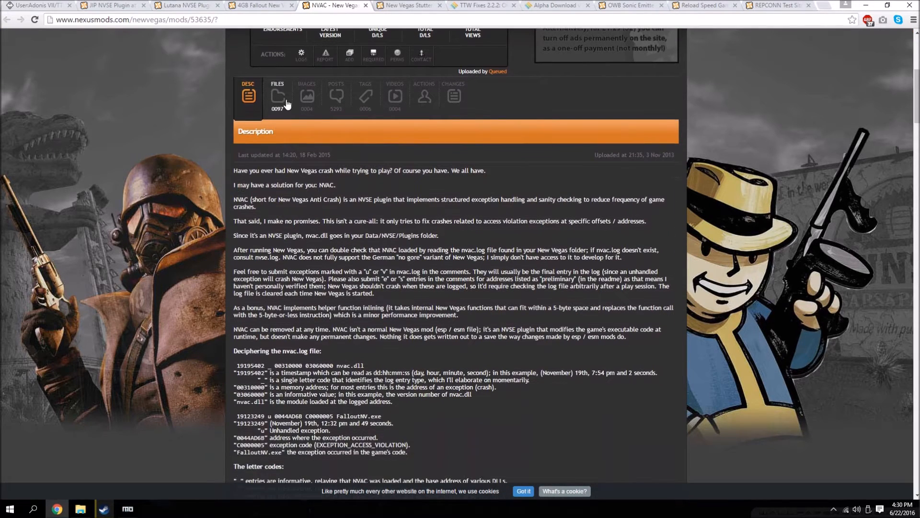
Send the NVAC - New Vegas Anti Crash main file to the mod manager and switch to Mod Organizer.
left_click(277, 97)
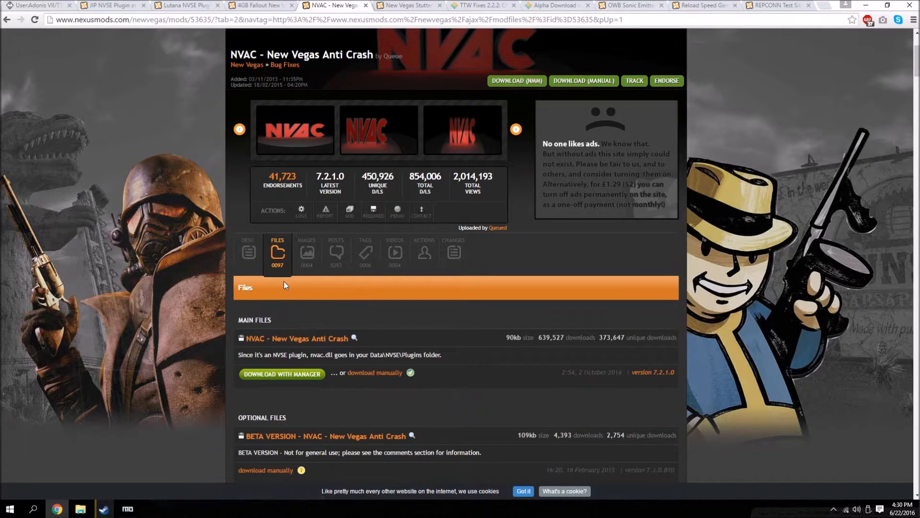
scroll("down", 3)
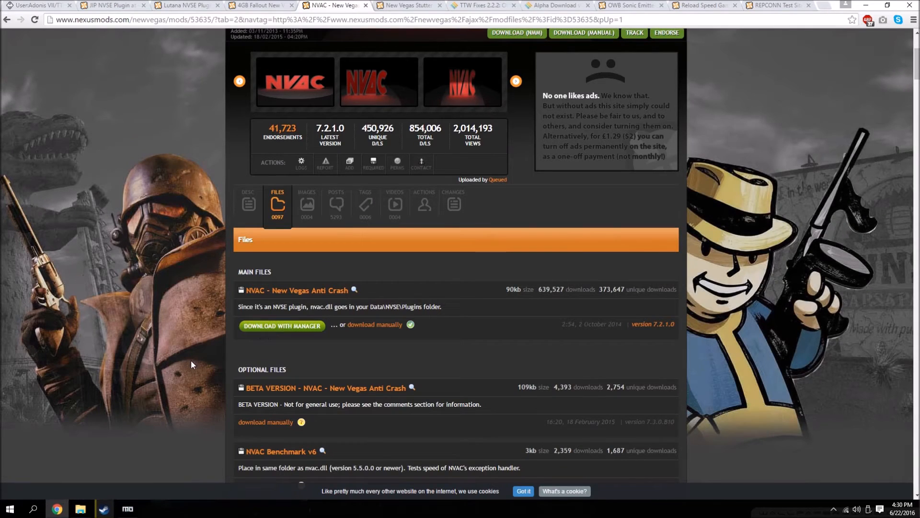
left_click(126, 508)
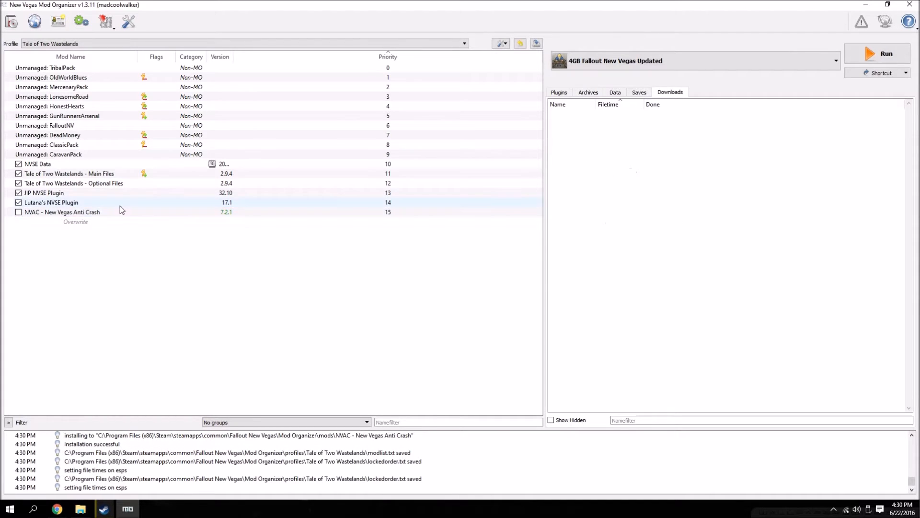
Confirm NVAC's Filetree holds NVSE\nvac.dll, enable the mod and return to the browser.
double_click(61, 212)
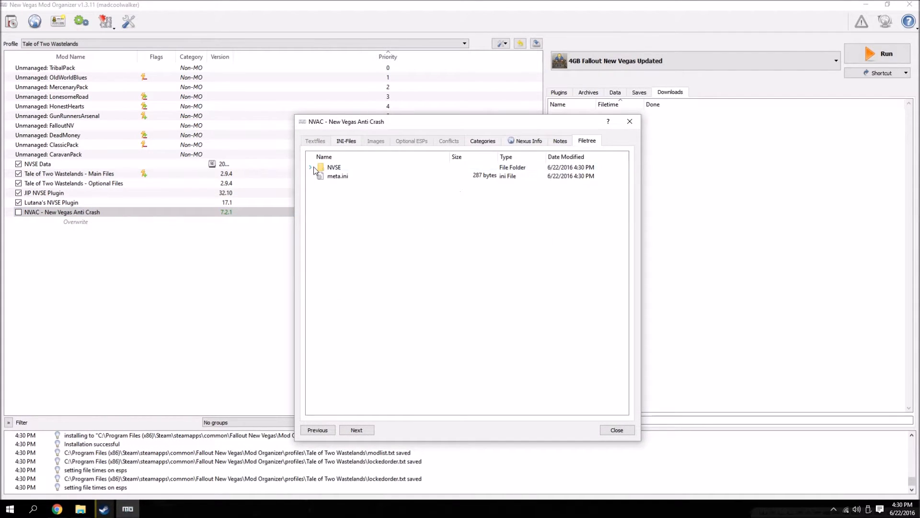
left_click(311, 166)
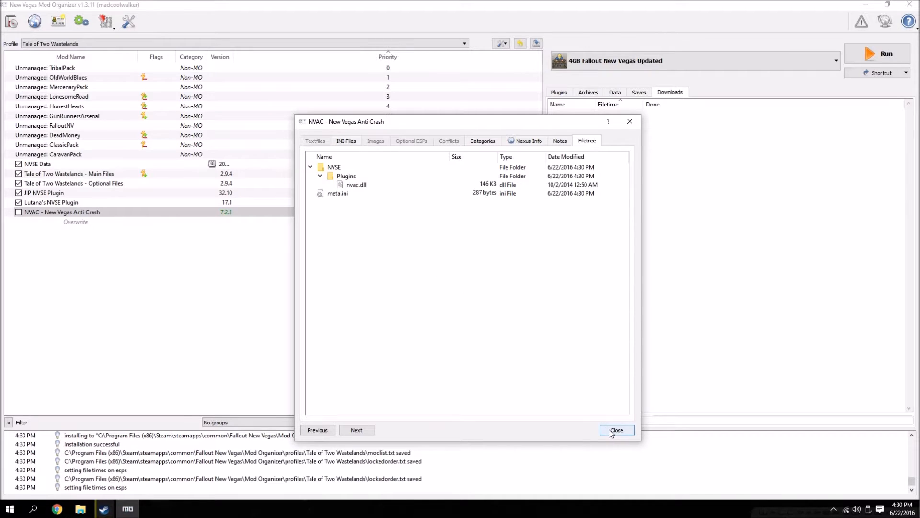
left_click(616, 430)
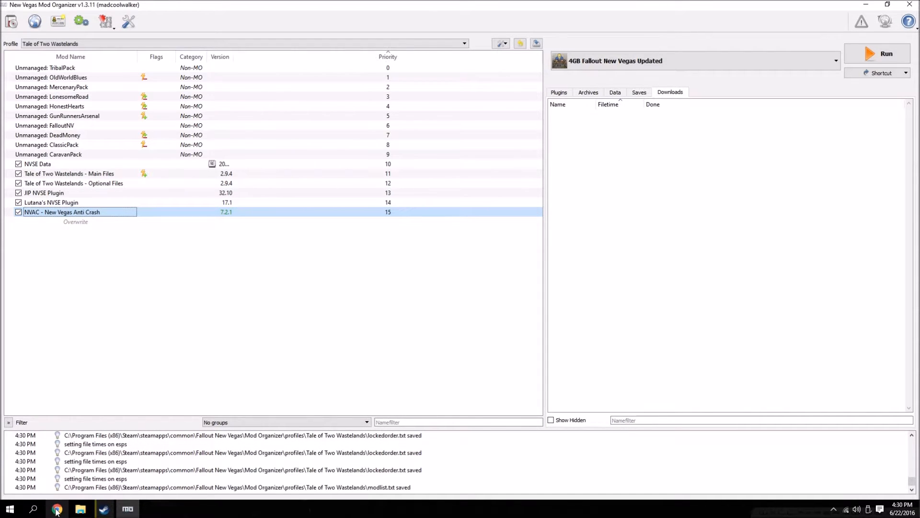
left_click(57, 508)
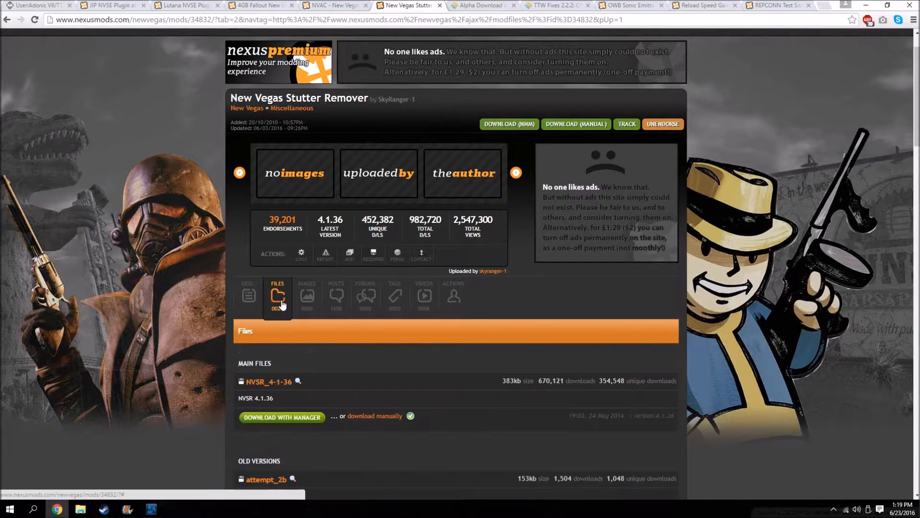
Request the NVSR_4-1-36 main file via Download with Manager and dismiss the no-handler warning.
scroll("down", 3)
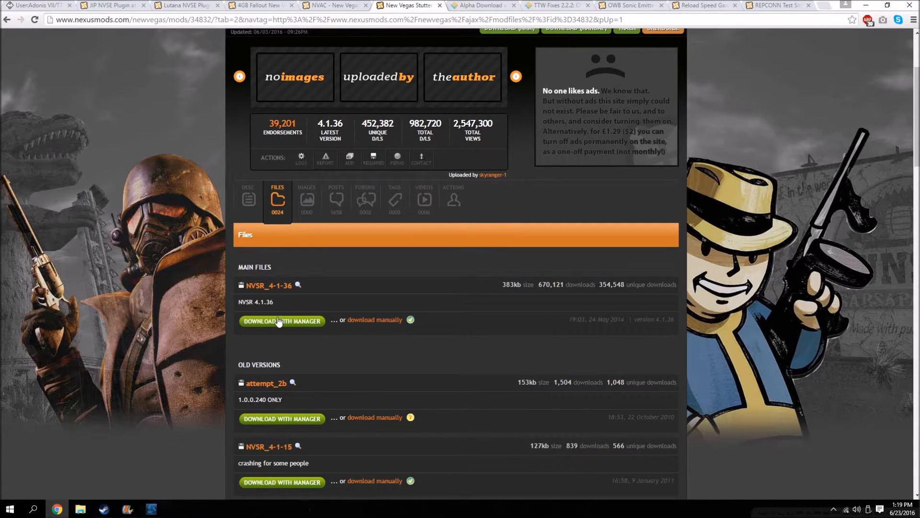
mouse_move(293, 323)
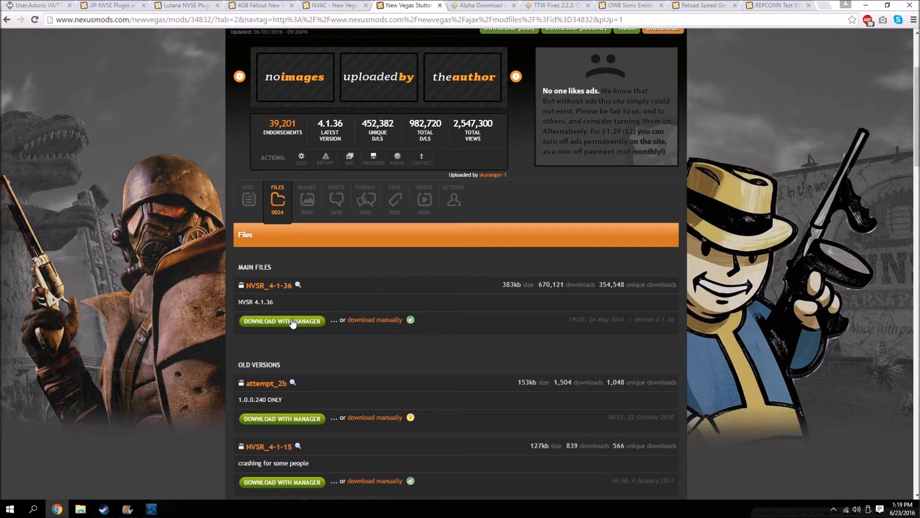
left_click(282, 320)
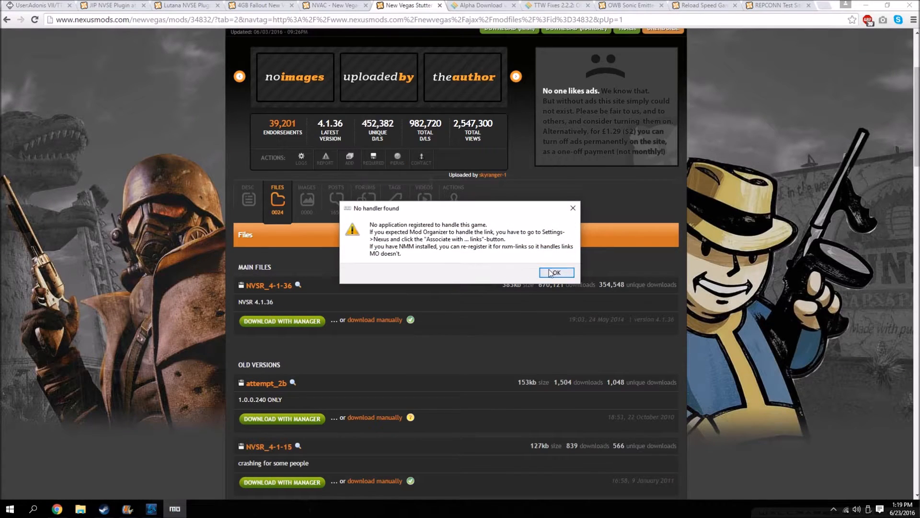
left_click(555, 273)
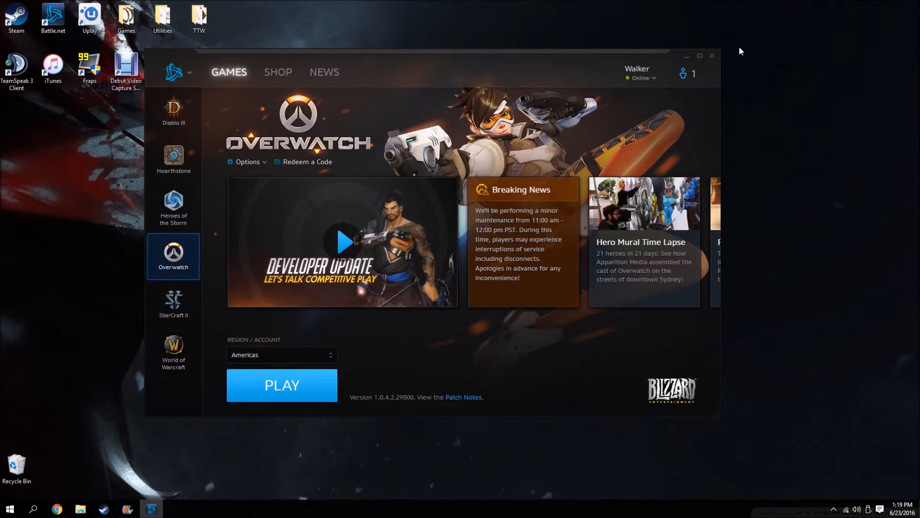
Launch New Vegas Mod Organizer from the Utilities folder so the download can be retried.
double_click(161, 14)
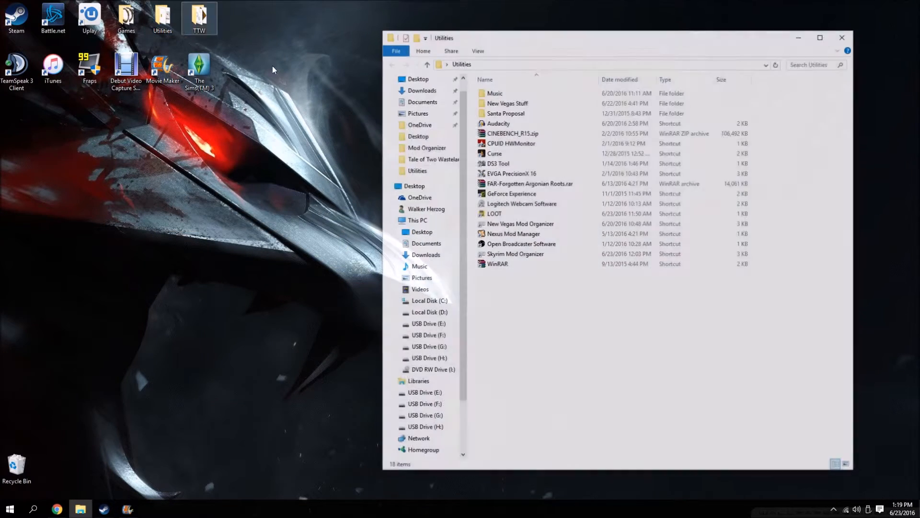
left_click(519, 223)
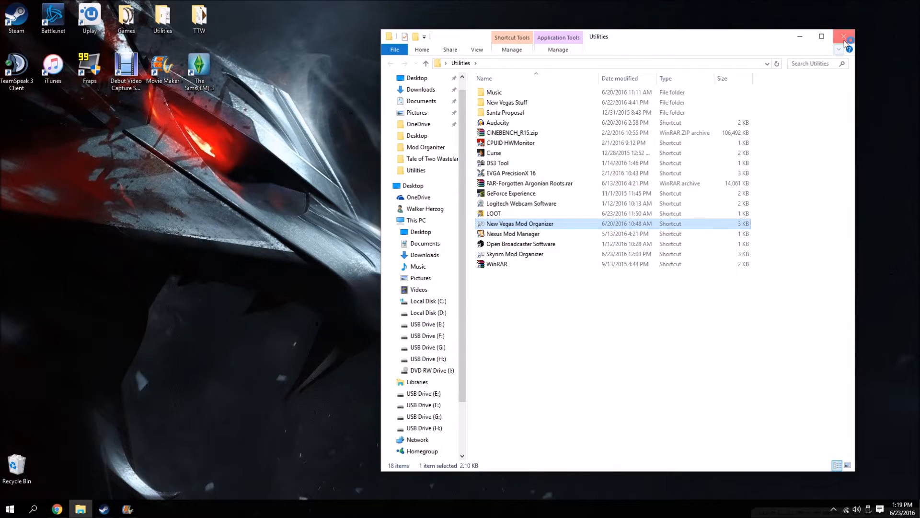
left_click(843, 36)
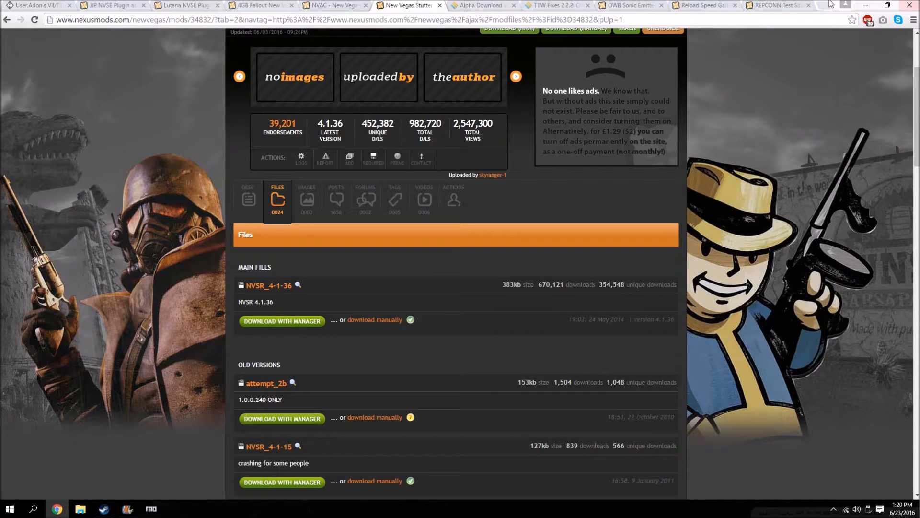
left_click(151, 508)
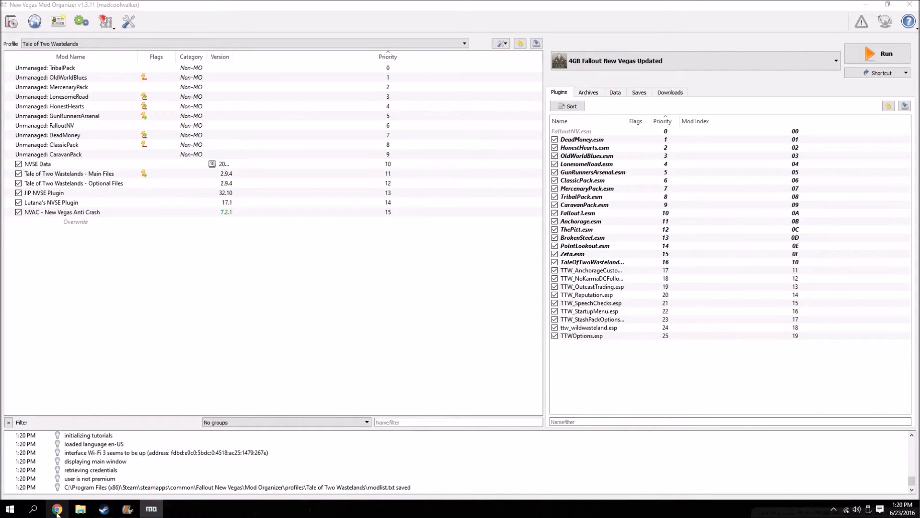
Install New Vegas Stutter Remover from Downloads with its Data folder set as the mod root.
left_click(56, 508)
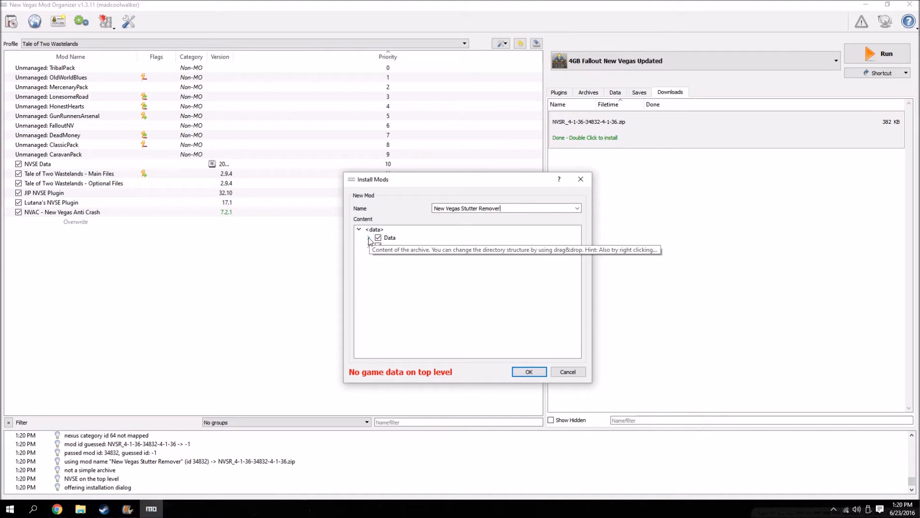
right_click(389, 237)
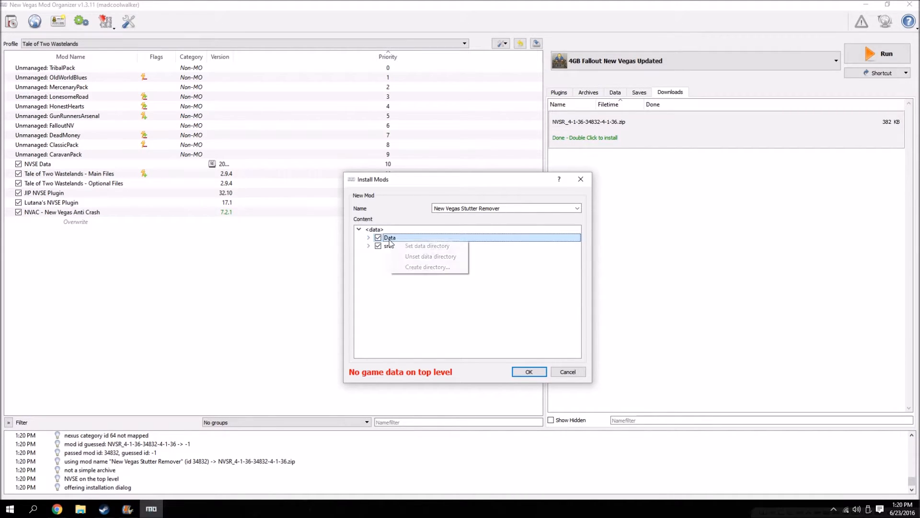
left_click(427, 246)
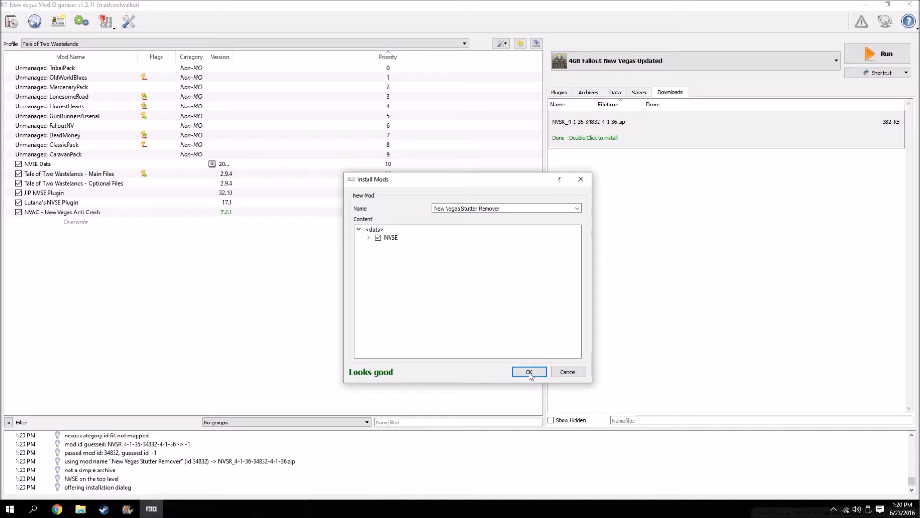
left_click(528, 372)
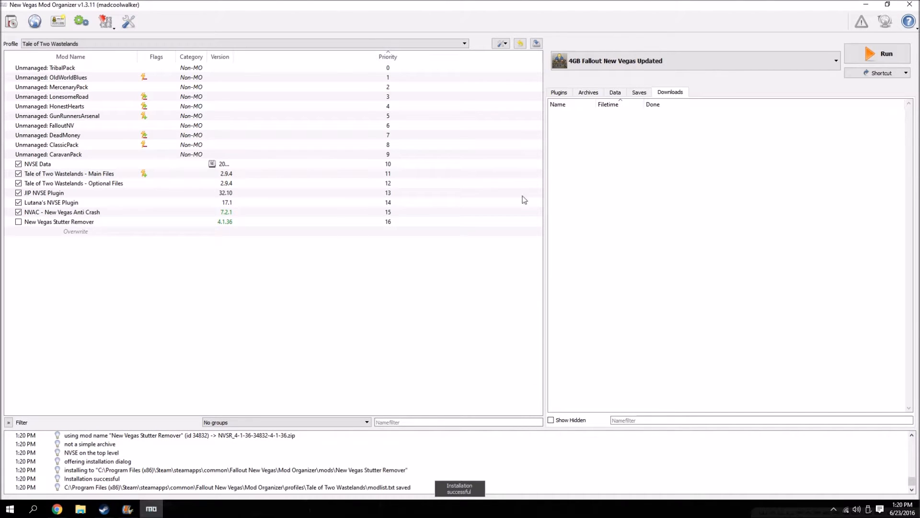
Browse New Vegas Stutter Remover's files on disk, then bring up its Information window.
right_click(58, 222)
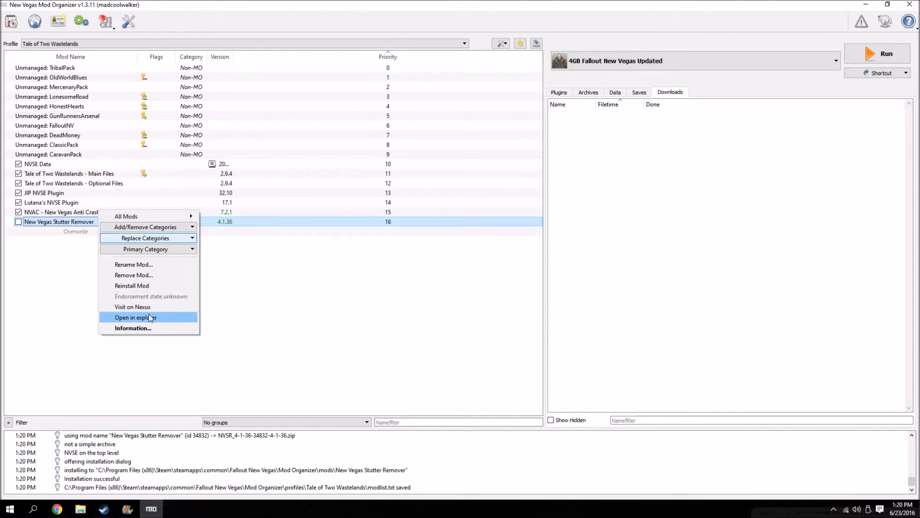
left_click(135, 318)
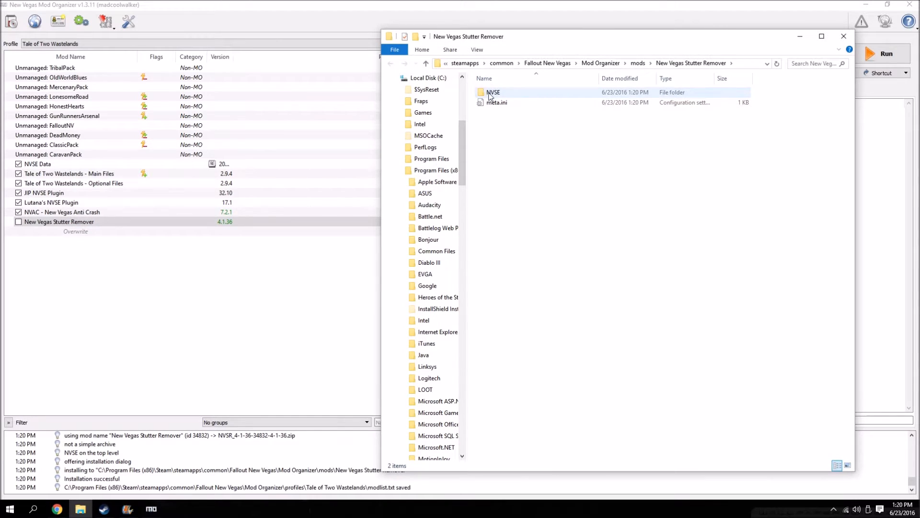
double_click(493, 92)
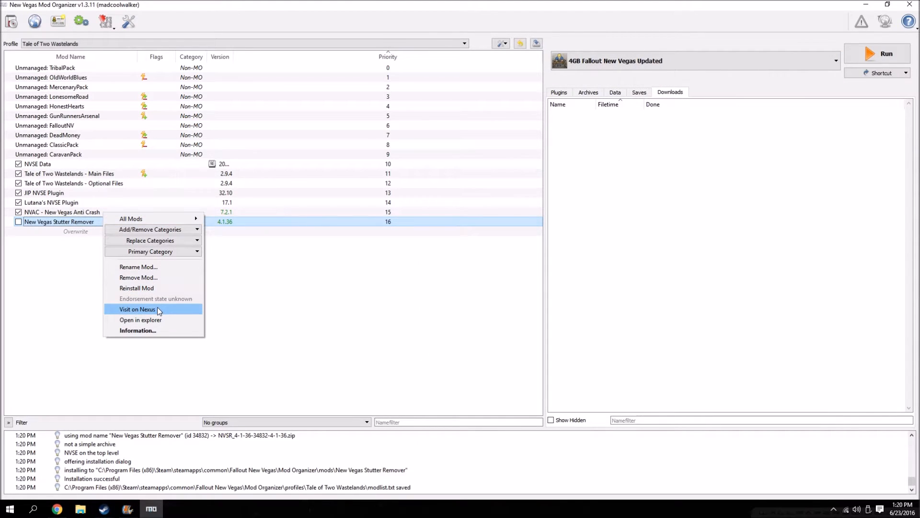
left_click(138, 330)
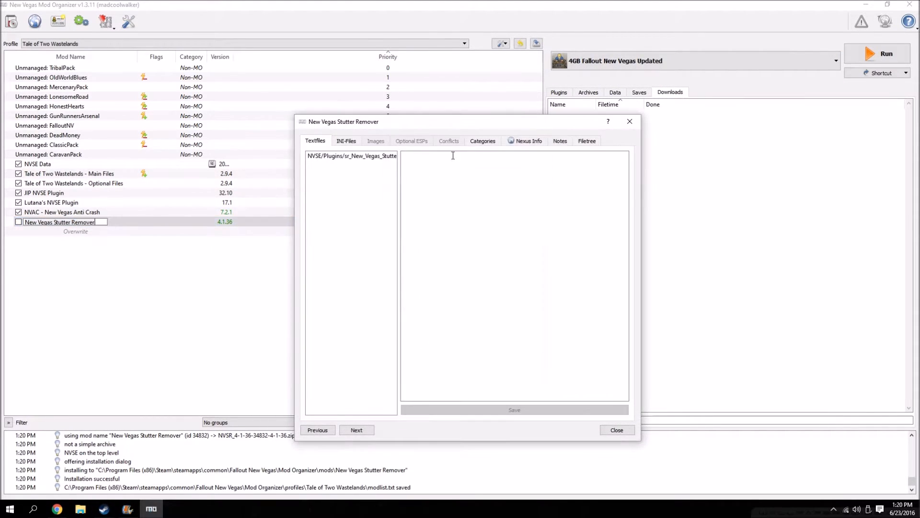
From the Filetree's NVSE > Plugins folder, open sr_New_Vegas_Stutter_Remover.ini in Notepad.
left_click(587, 140)
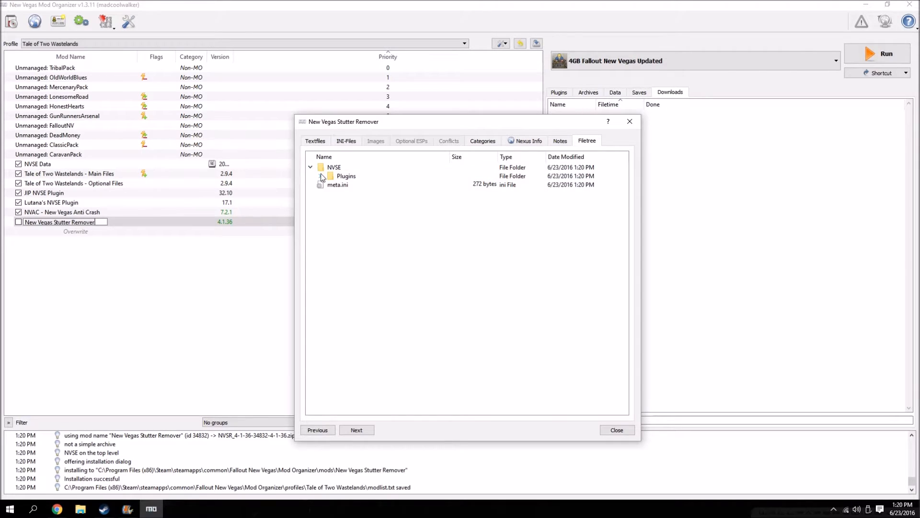
left_click(330, 176)
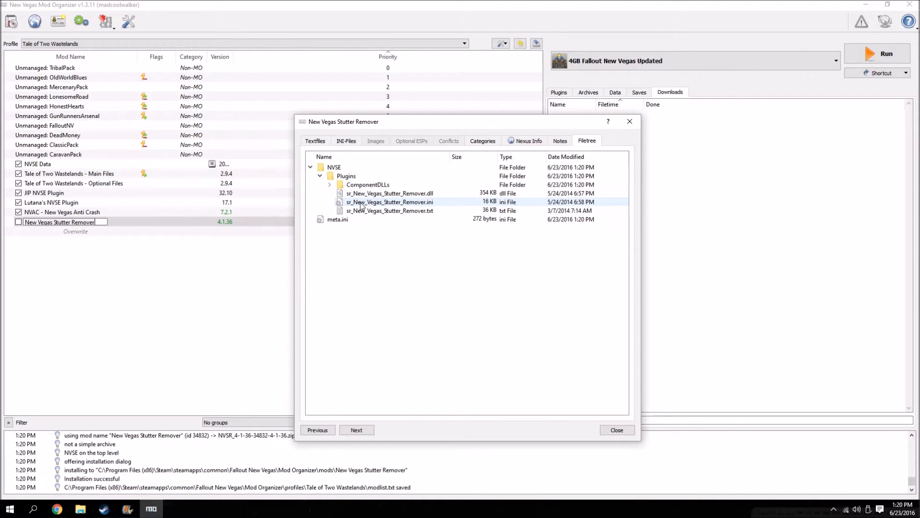
right_click(389, 201)
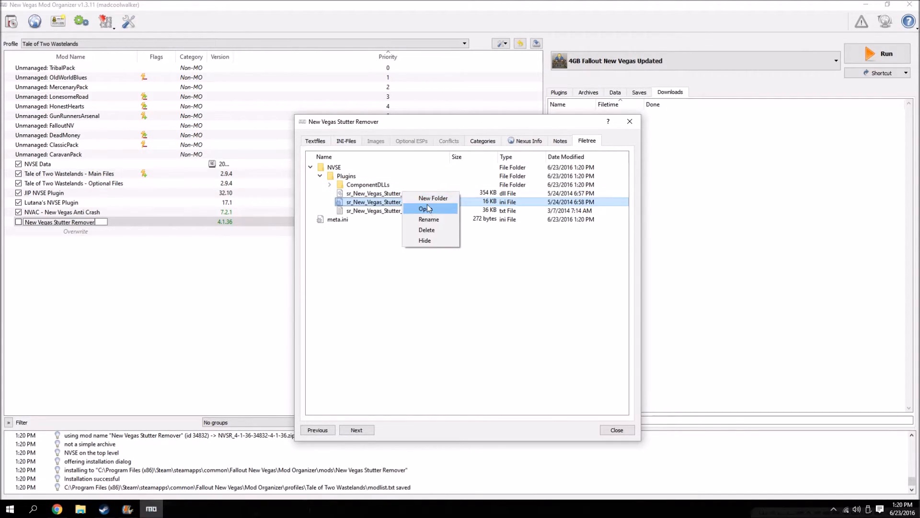
left_click(426, 208)
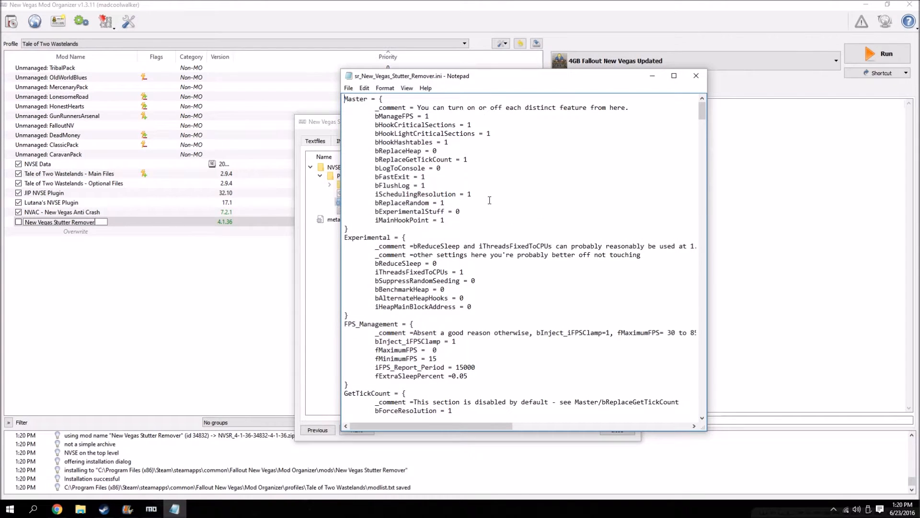
Set the Stutter Remover ini's minimum FPS to 20 and maximum FPS to 60.
scroll("down", 3)
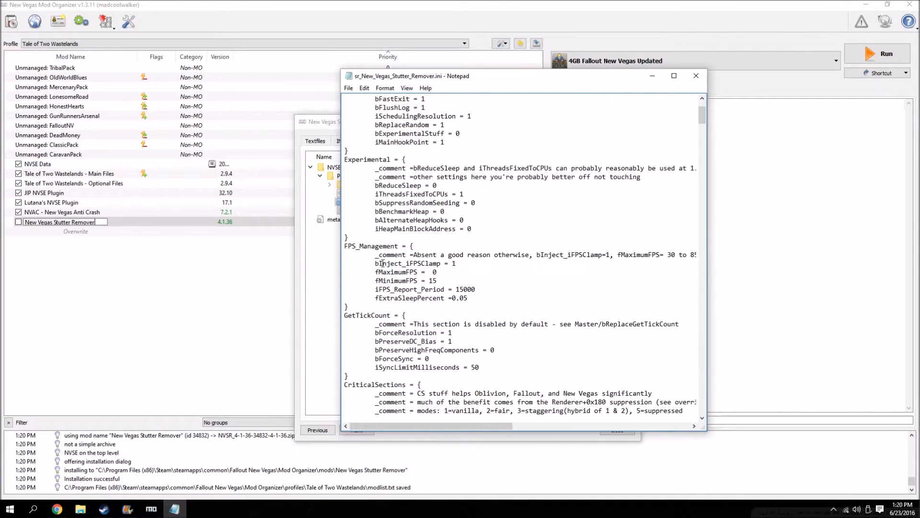
scroll("down", 3)
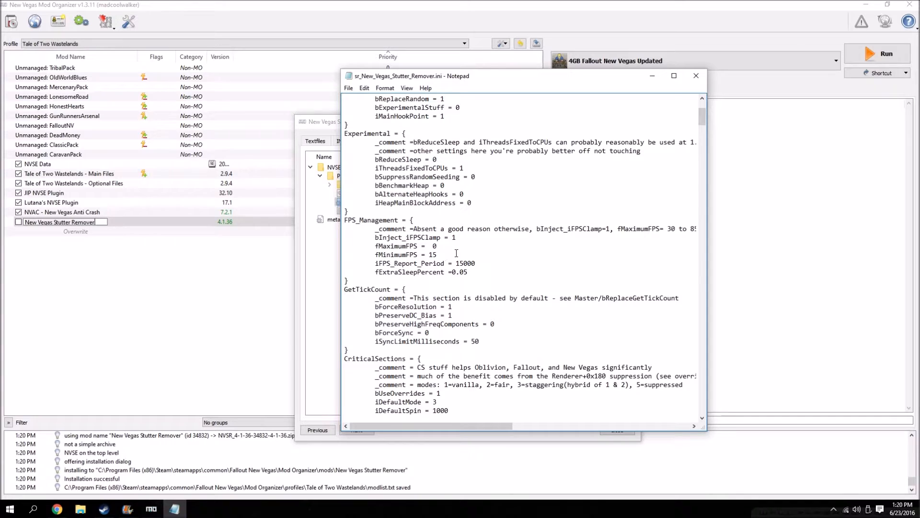
scroll("down", 3)
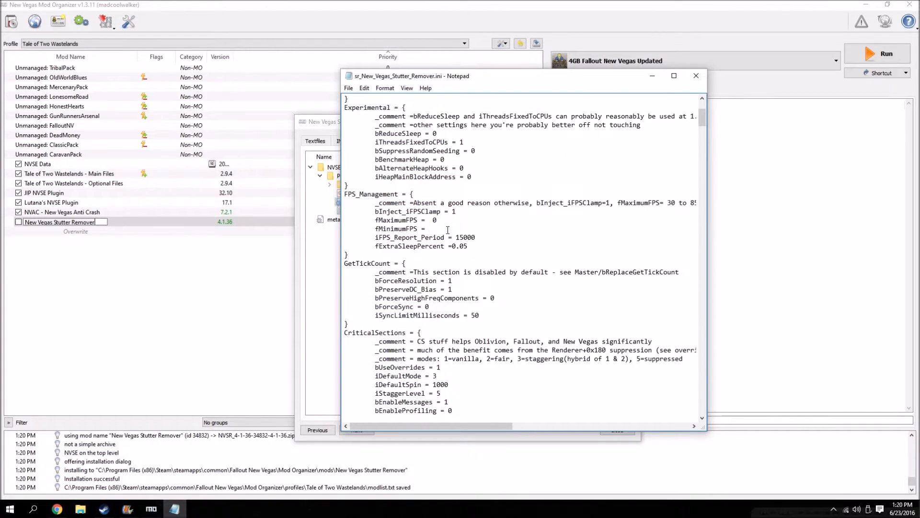
type("20")
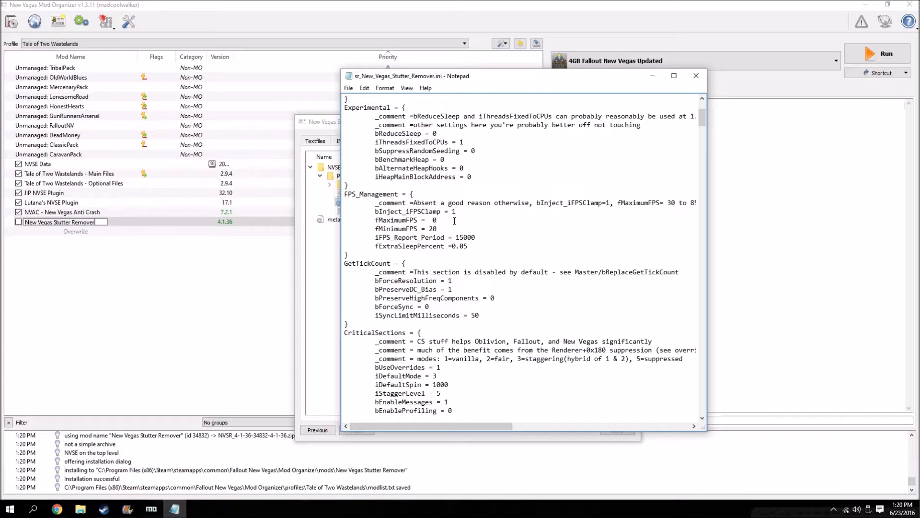
type("60")
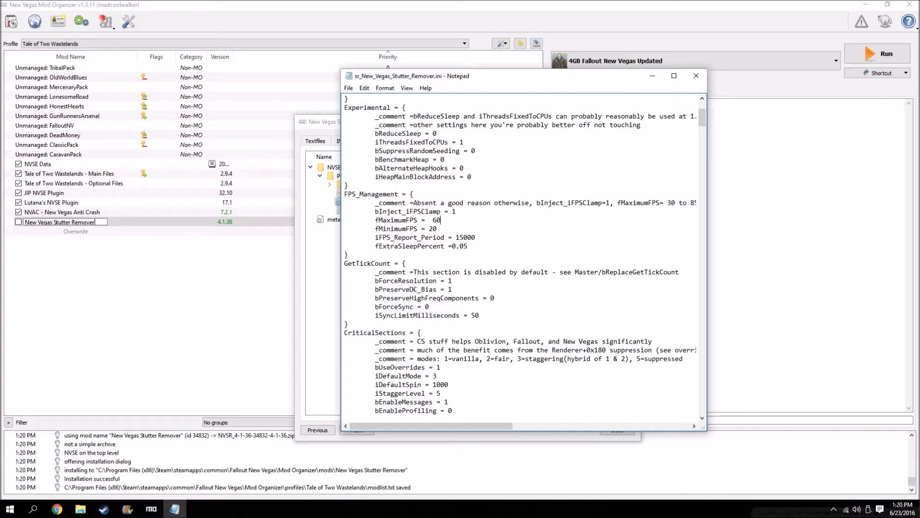
scroll("down", 3)
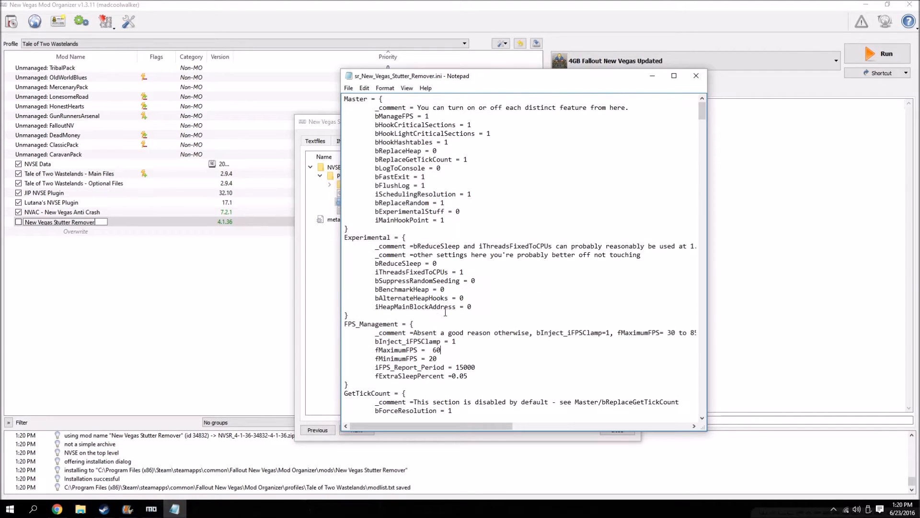
Save the ini on closing Notepad and enable the New Vegas Stutter Remover mod.
left_click(696, 75)
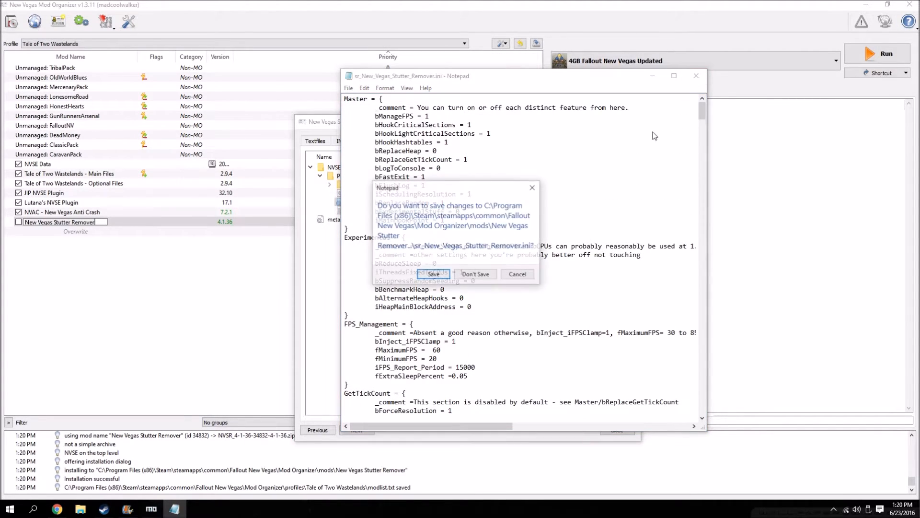
left_click(475, 274)
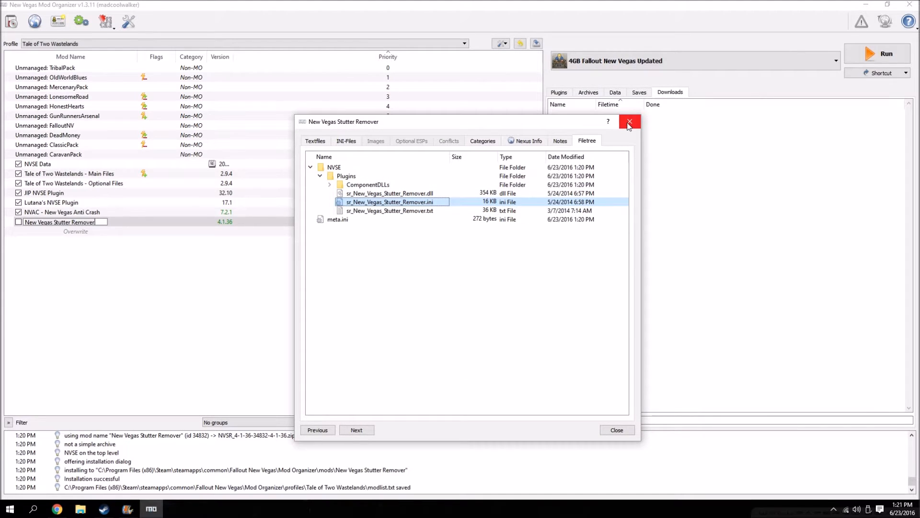
left_click(630, 122)
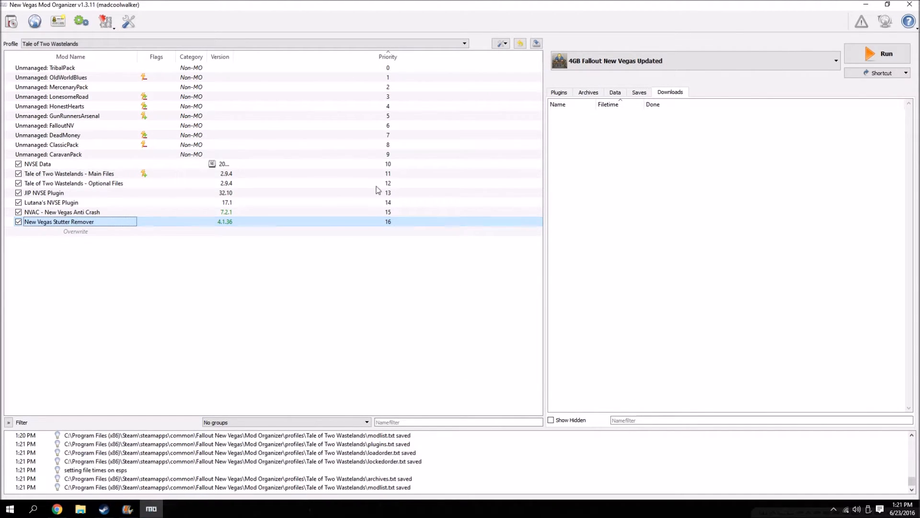
left_click(558, 92)
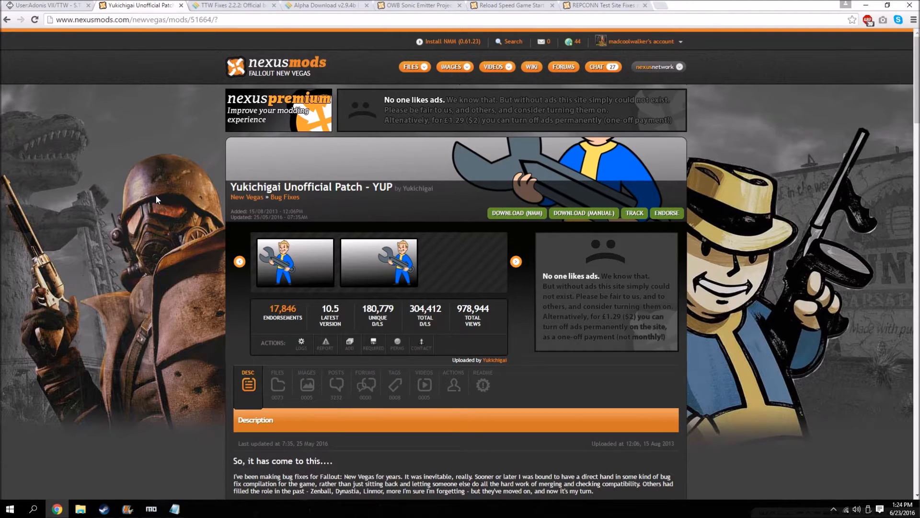
mouse_move(284, 246)
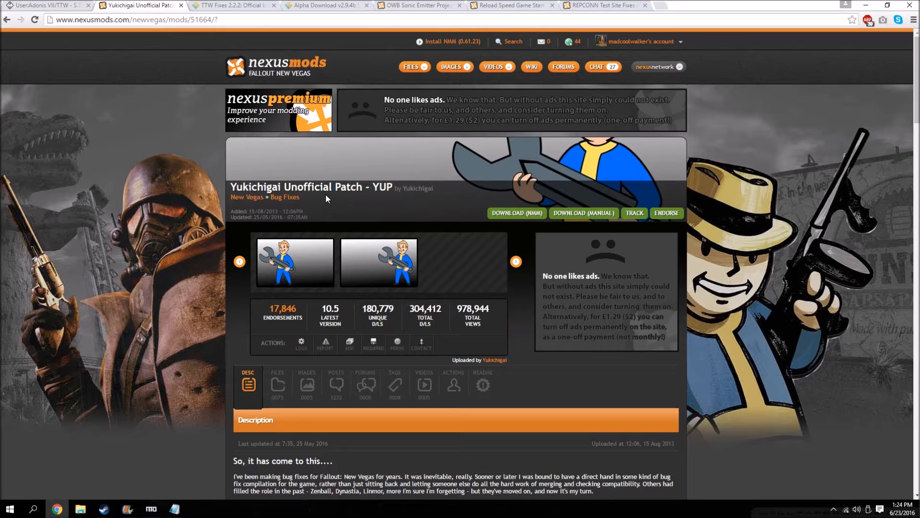
Skim the Yukichigai Unofficial Patch page and close its tab, revealing the TTW Fixes 2.2.2 post.
scroll("down", 3)
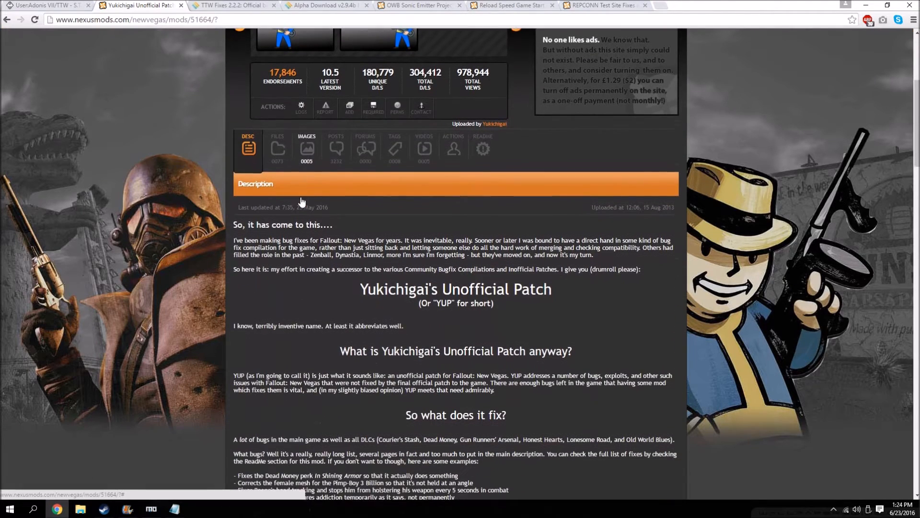
scroll("down", 3)
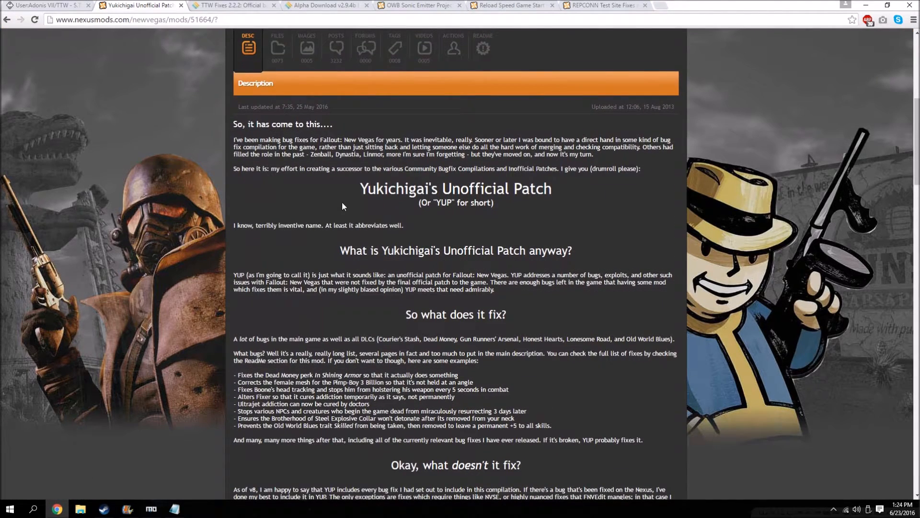
scroll("up", 3)
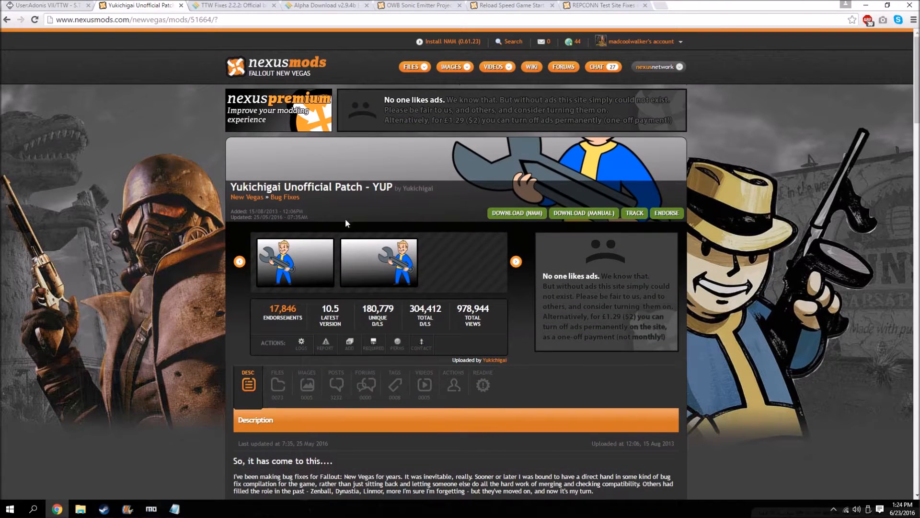
mouse_move(343, 287)
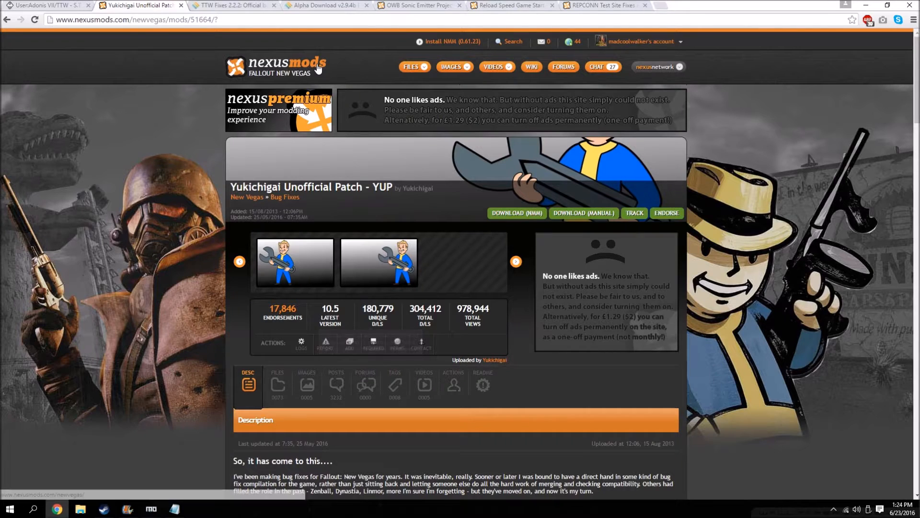
mouse_move(435, 239)
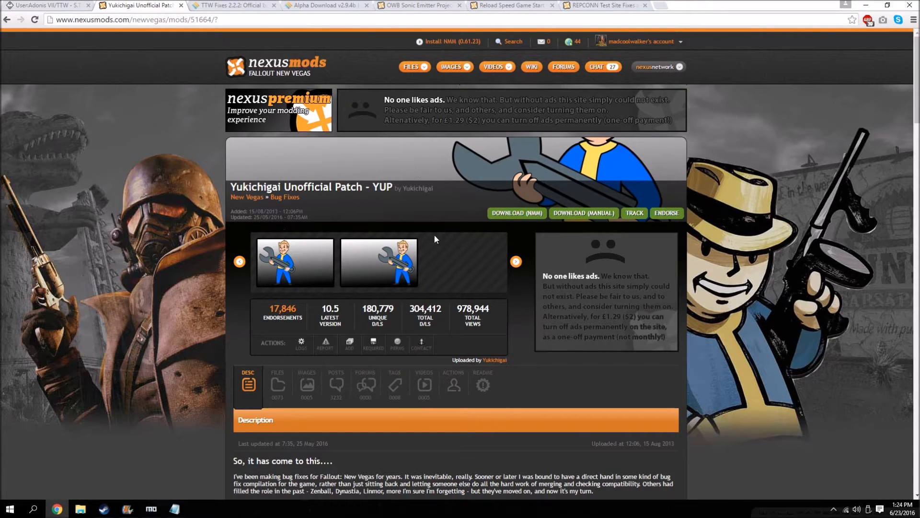
mouse_move(182, 6)
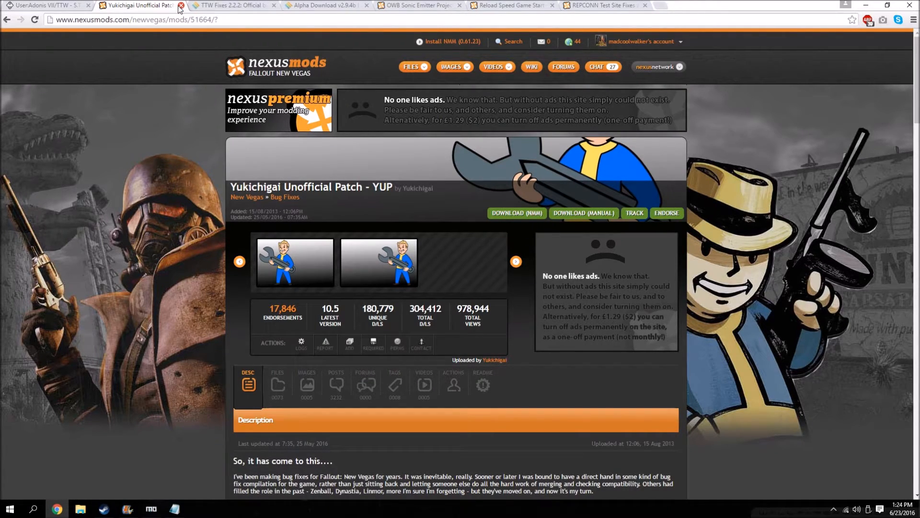
left_click(181, 5)
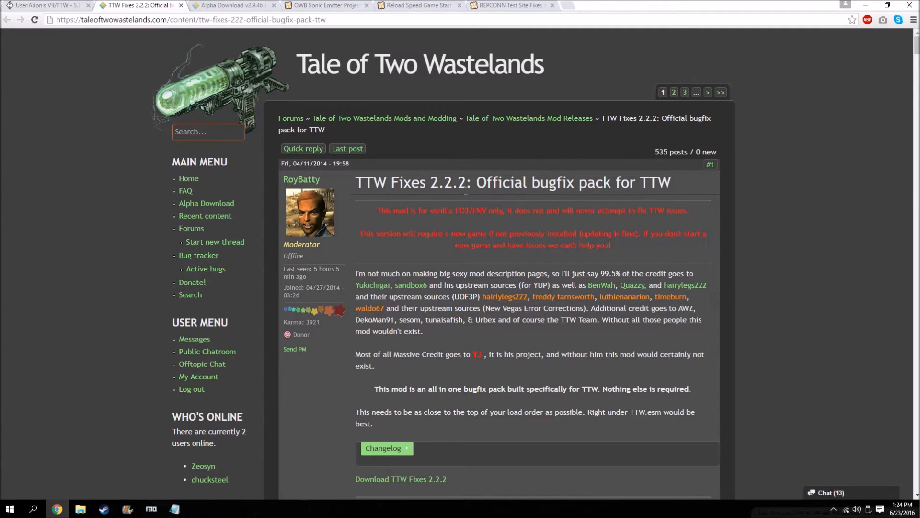
mouse_move(645, 292)
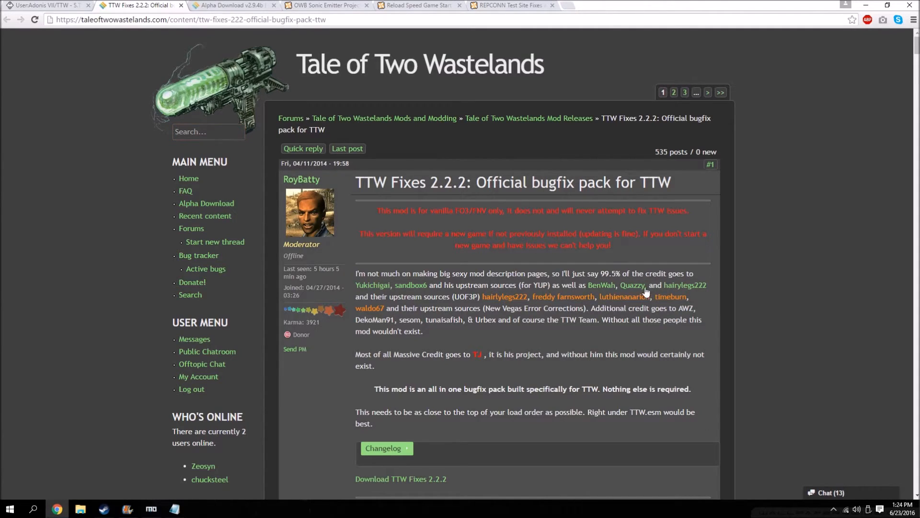
Start the TTW Fixes 2.2.2 download from Google Drive, accepting the virus-scan warning.
scroll("down", 3)
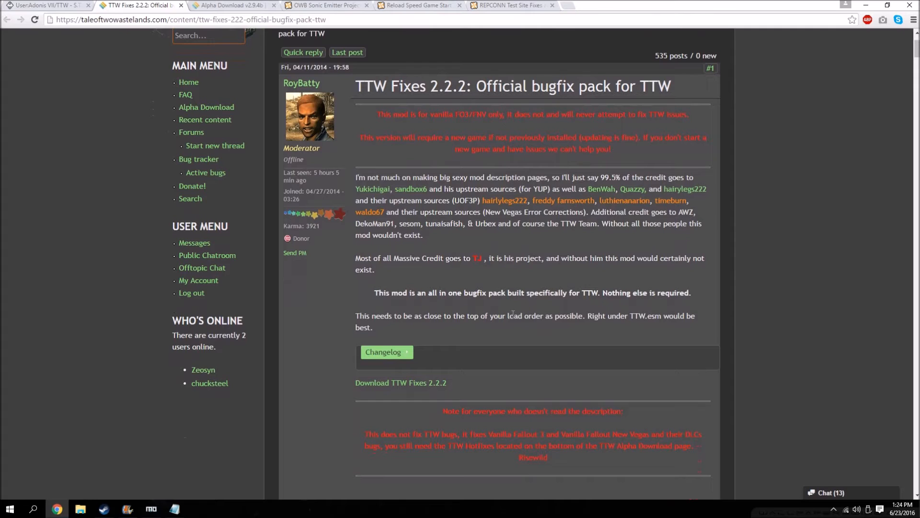
scroll("up", 3)
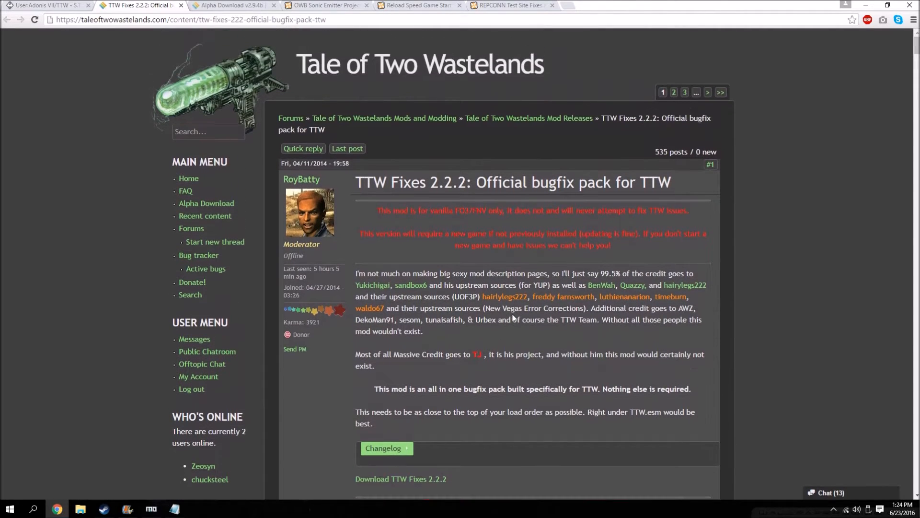
scroll("down", 3)
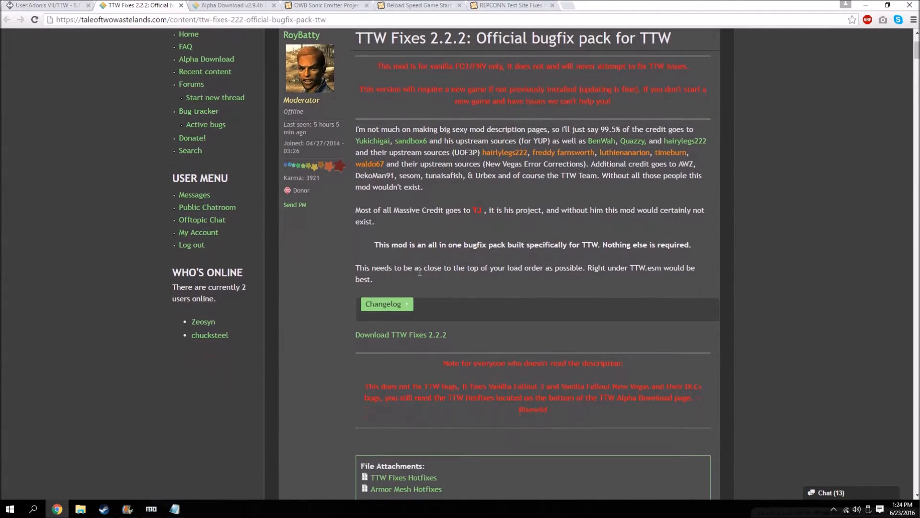
scroll("up", 3)
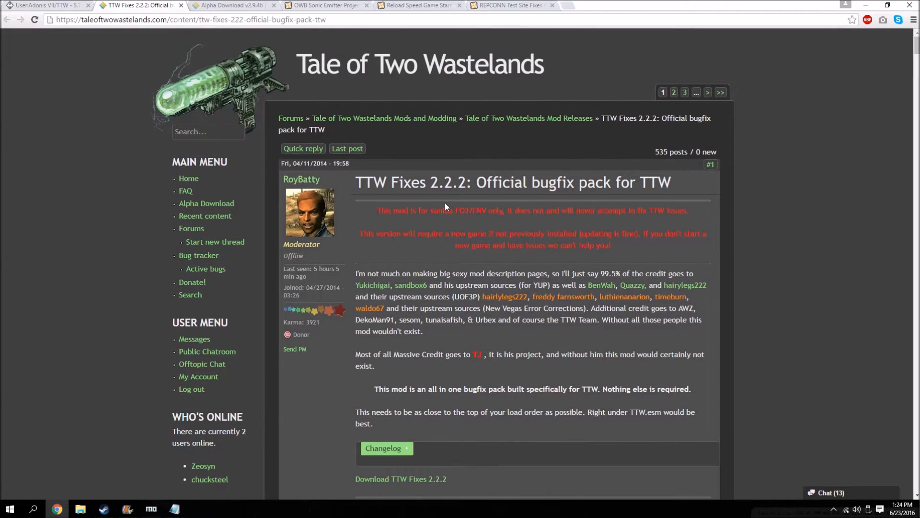
scroll("down", 3)
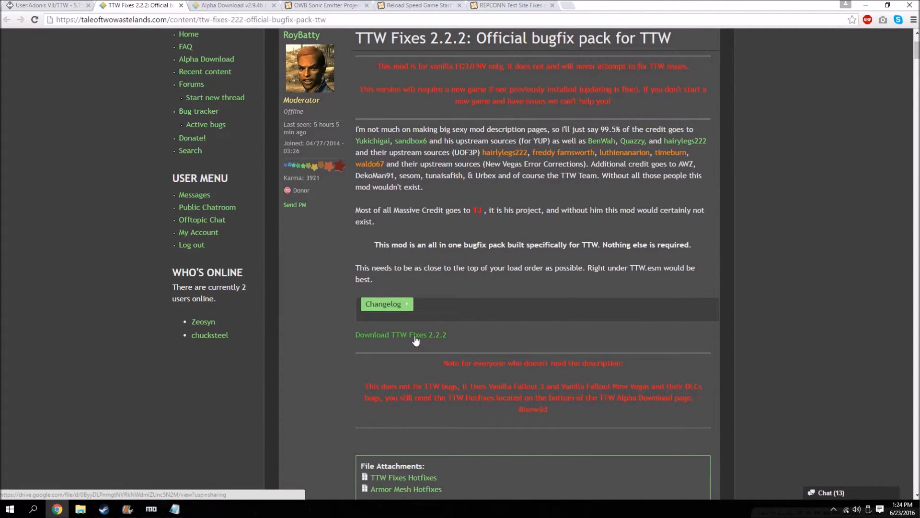
left_click(401, 334)
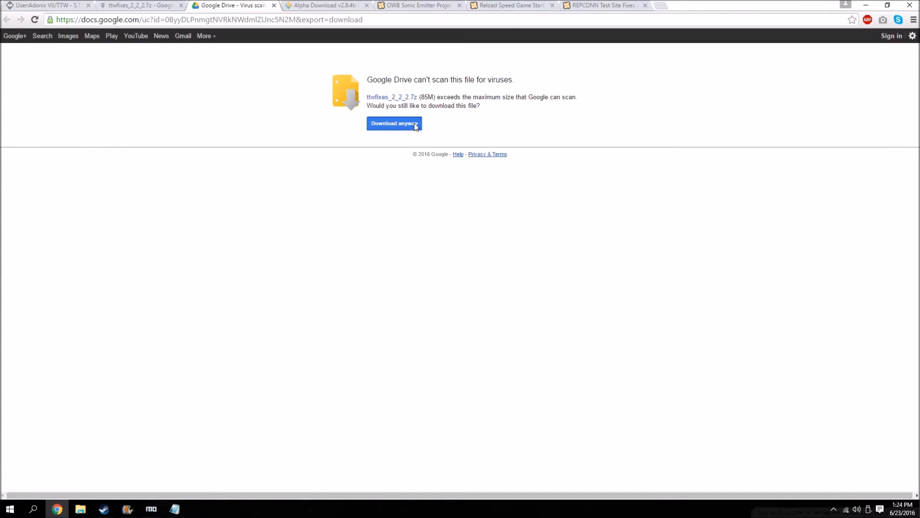
left_click(394, 124)
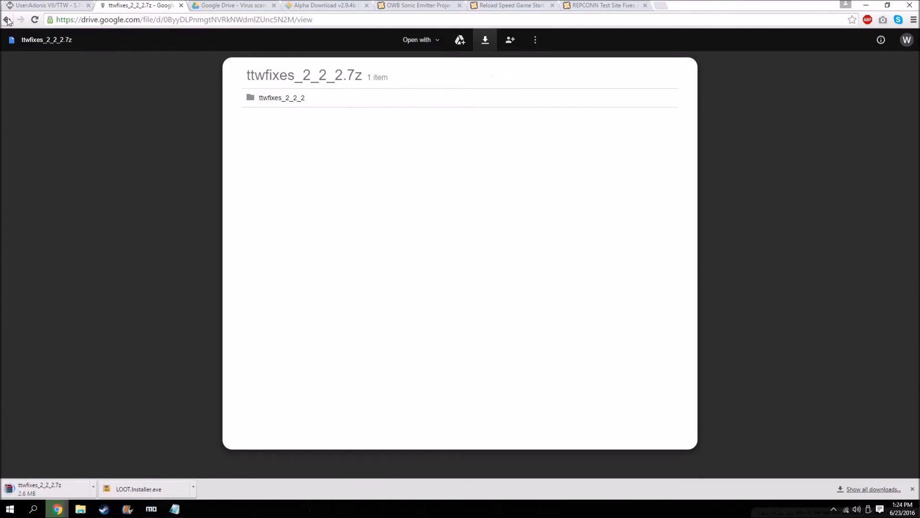
Check the ttwfixes_2_2_2.7z download progress and switch to the Alpha Download page.
left_click(8, 19)
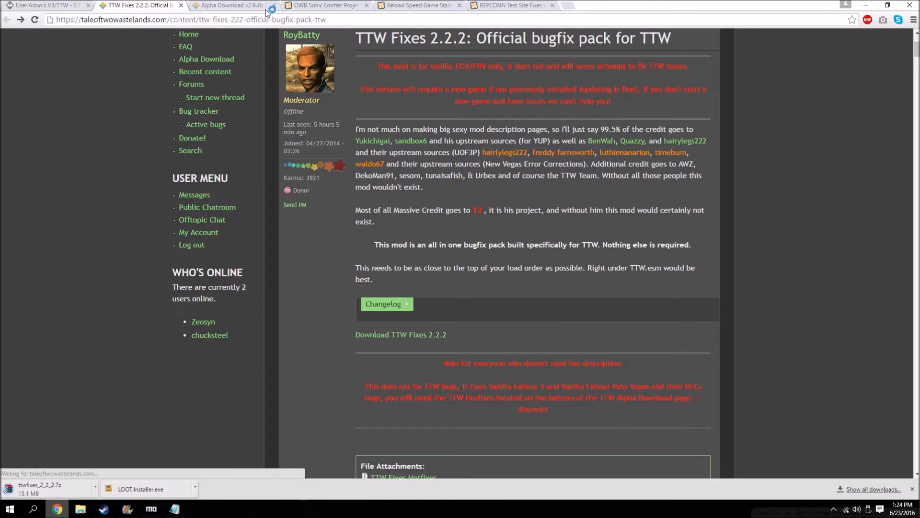
scroll("down", 3)
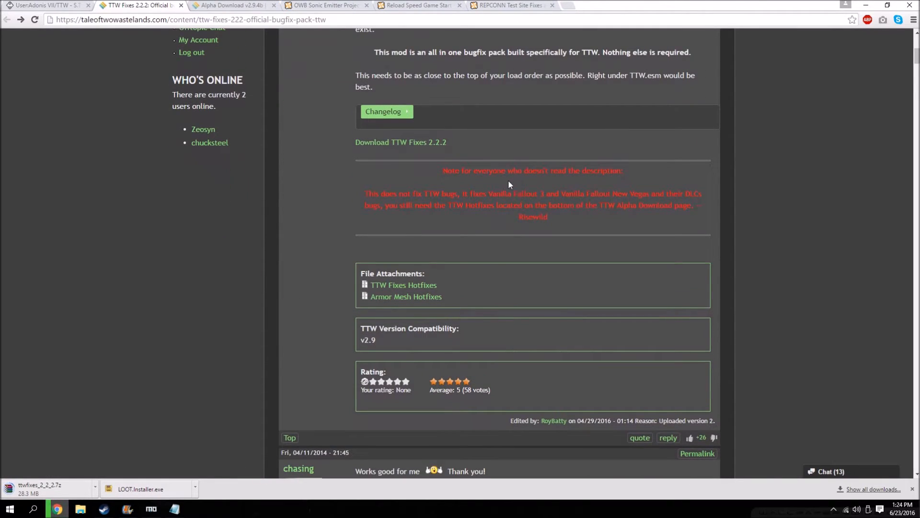
mouse_move(540, 213)
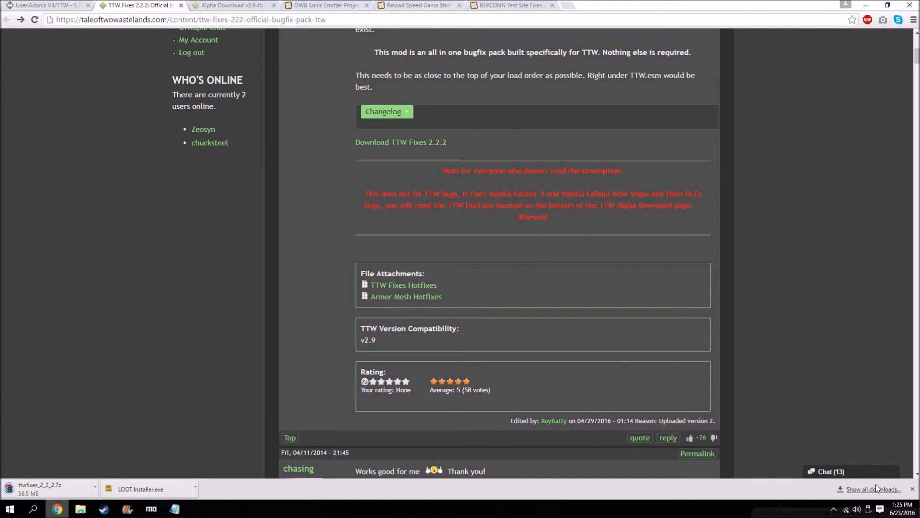
left_click(872, 489)
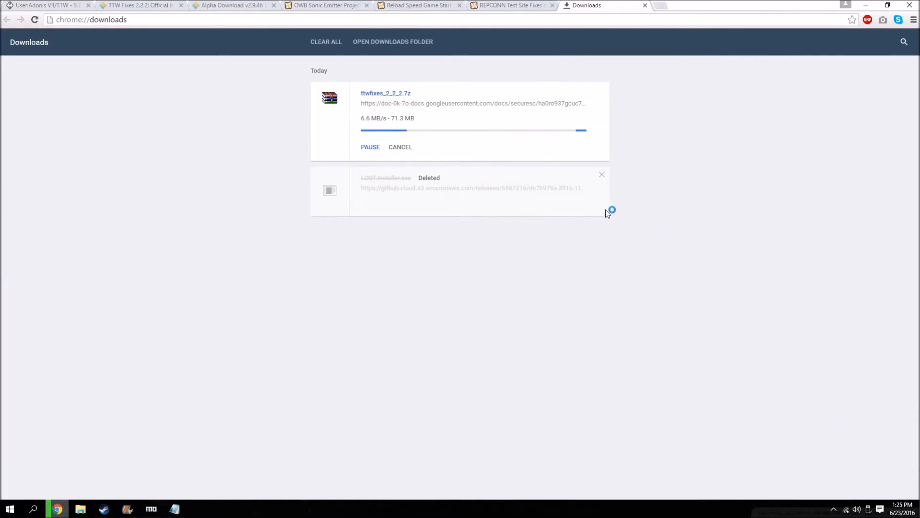
left_click(140, 6)
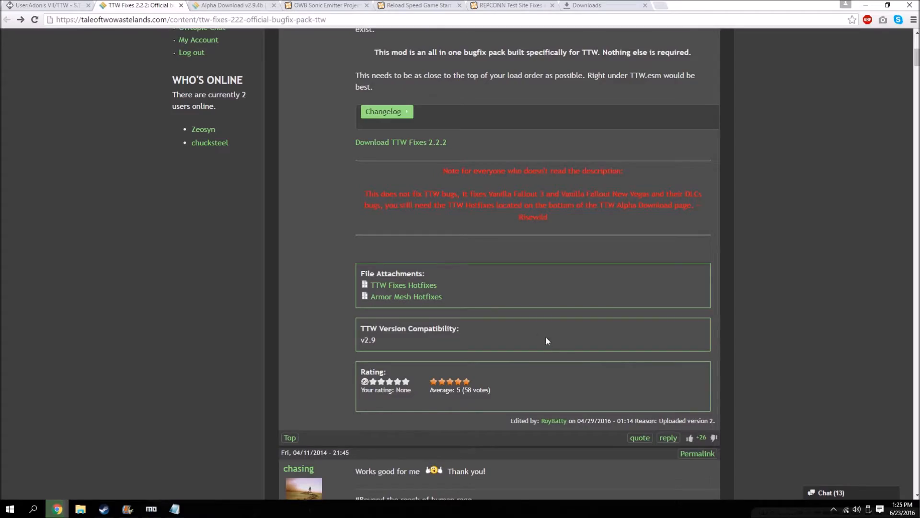
left_click(232, 6)
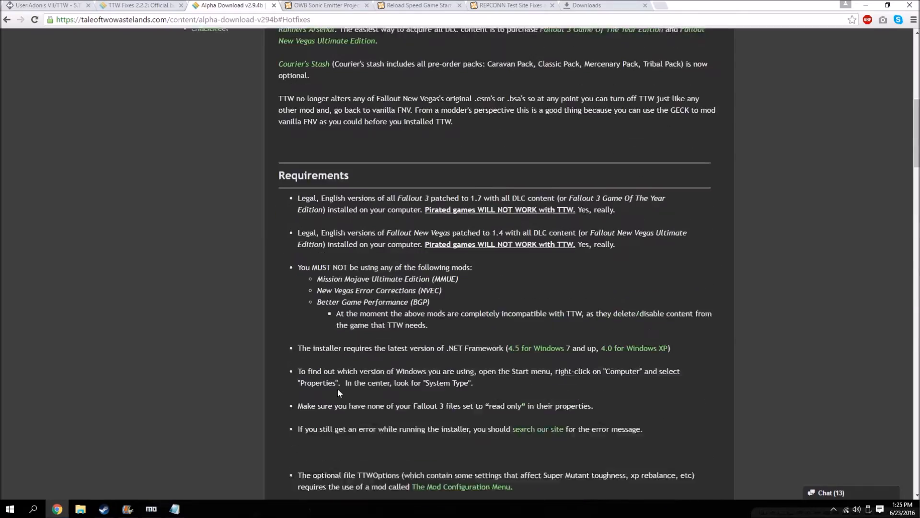
Open the weapon reload sounds fix link from the hotfix list in a new tab.
scroll("up", 3)
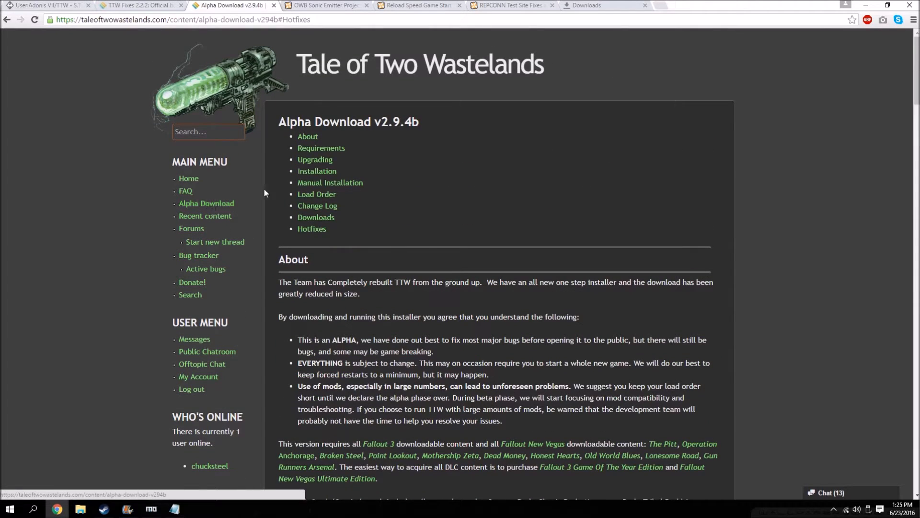
scroll("down", 3)
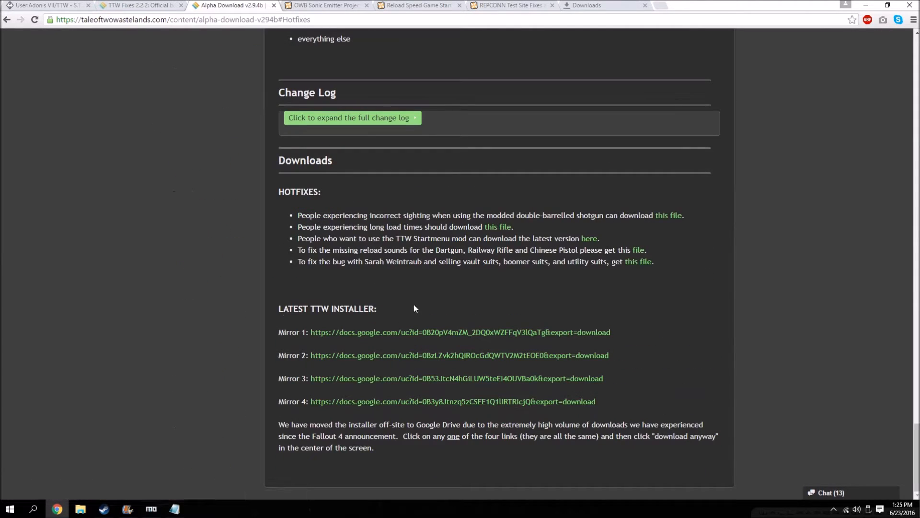
mouse_move(322, 218)
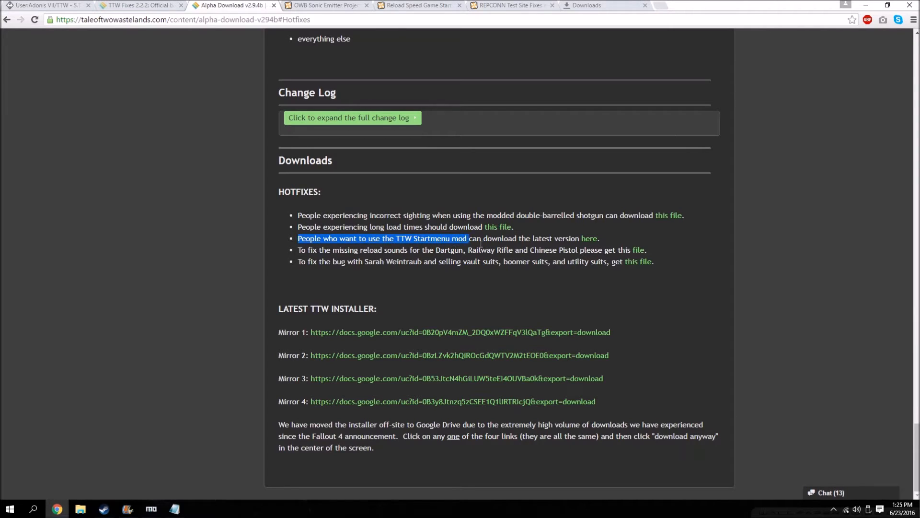
left_click(271, 239)
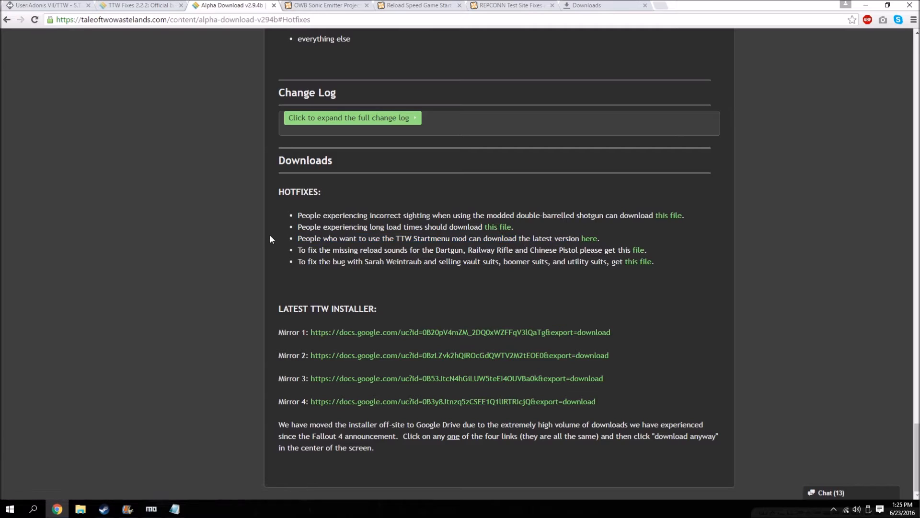
mouse_move(297, 252)
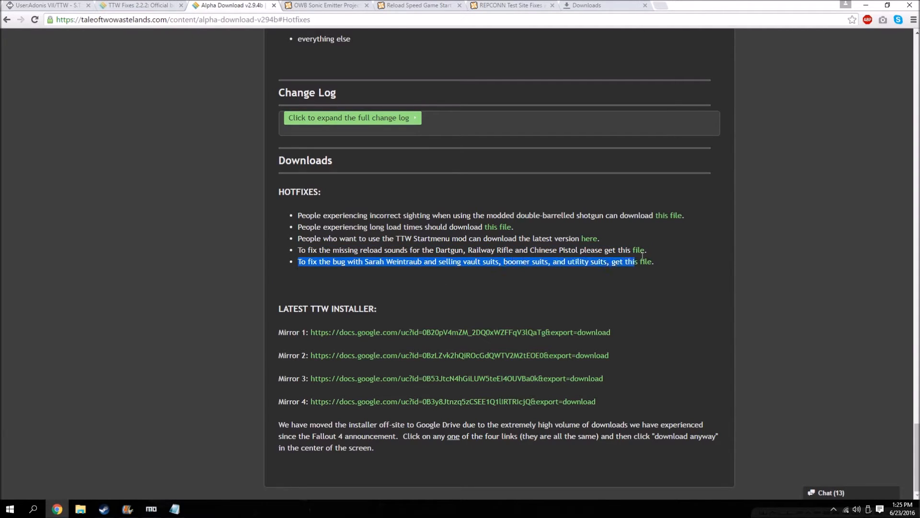
right_click(640, 261)
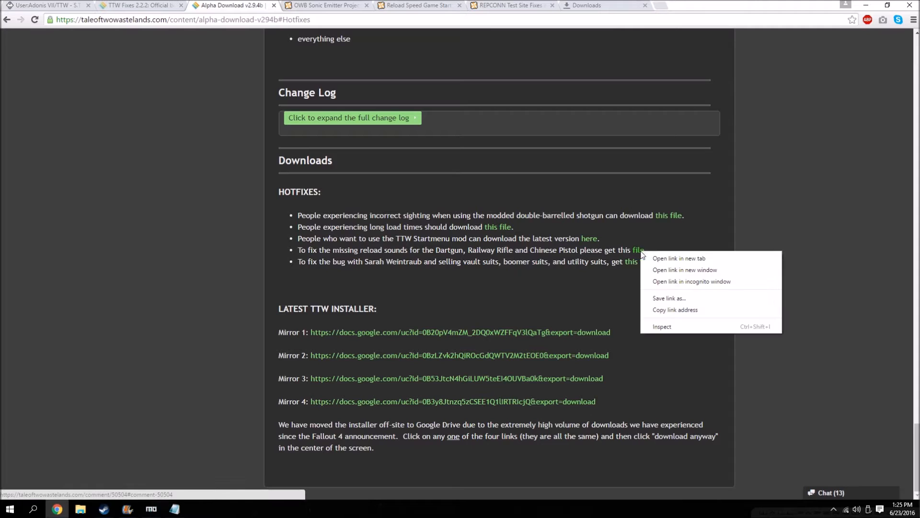
left_click(678, 258)
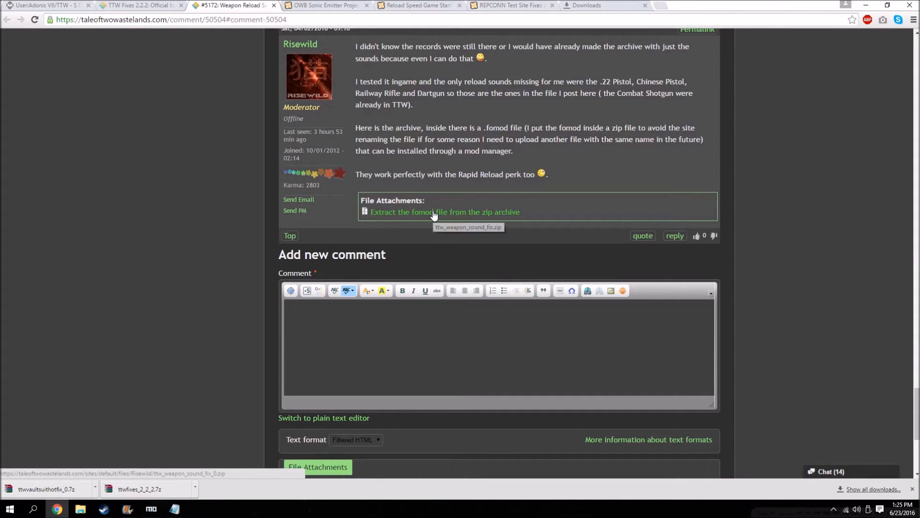
Download the weapon sound fix zip attachment and bring up Chrome's downloads list.
left_click(445, 211)
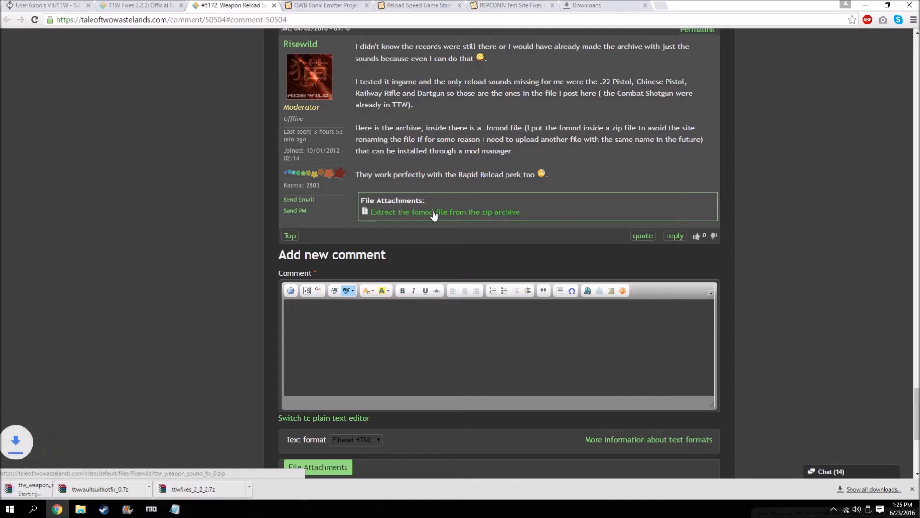
left_click(598, 6)
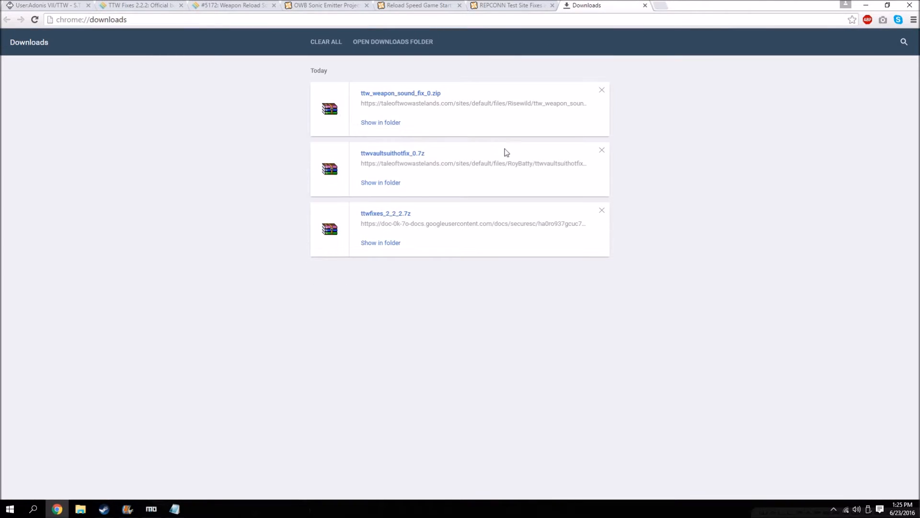
Clear Chrome's download history, close the Downloads and reload-fix tabs, minimize Chrome and bring up File Explorer.
left_click(326, 41)
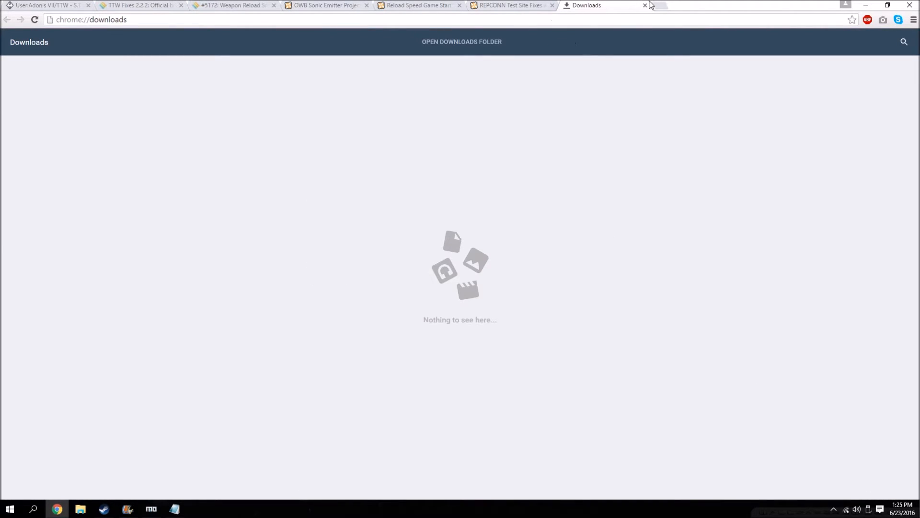
left_click(645, 6)
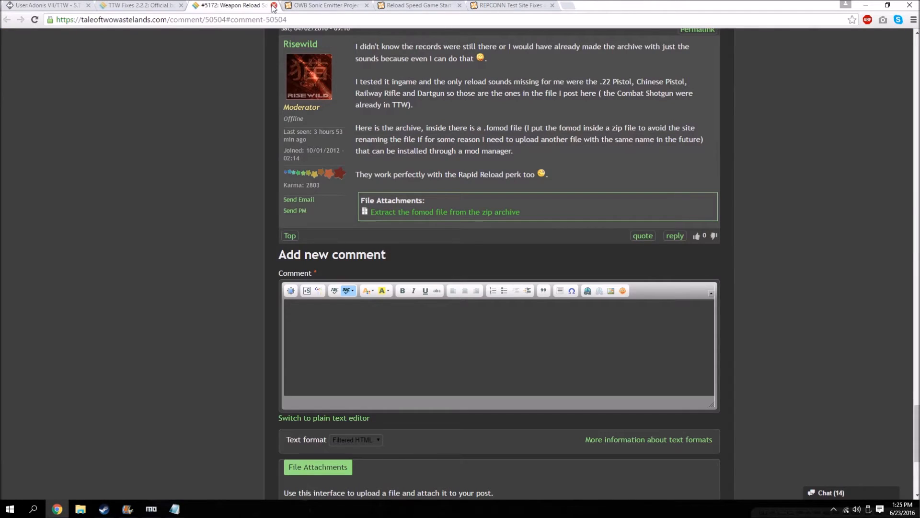
left_click(273, 5)
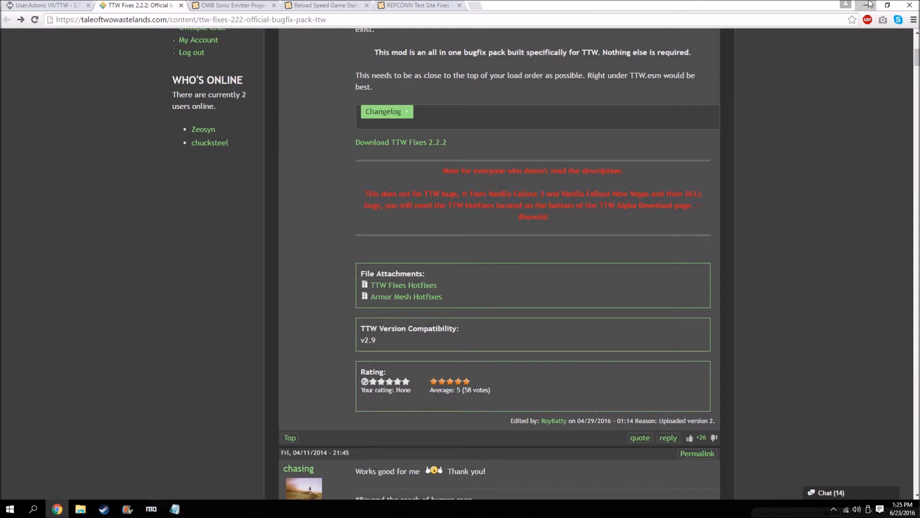
left_click(867, 5)
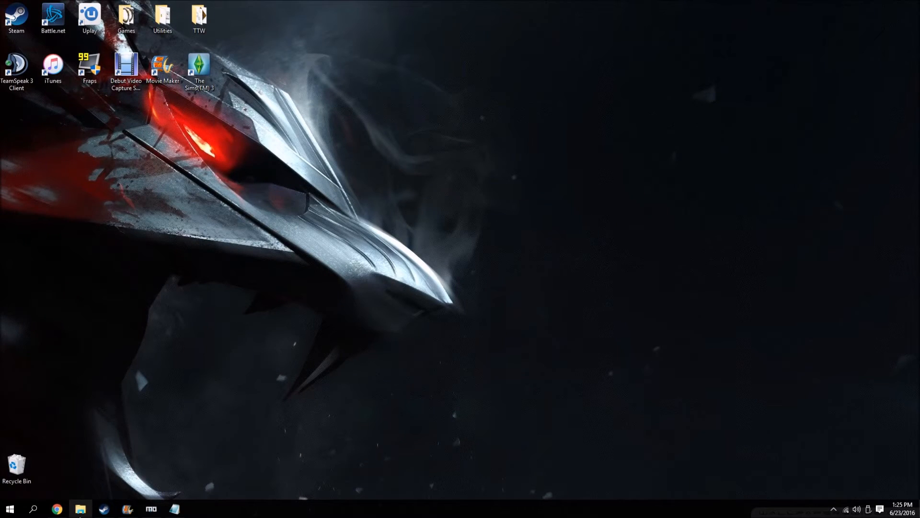
left_click(80, 509)
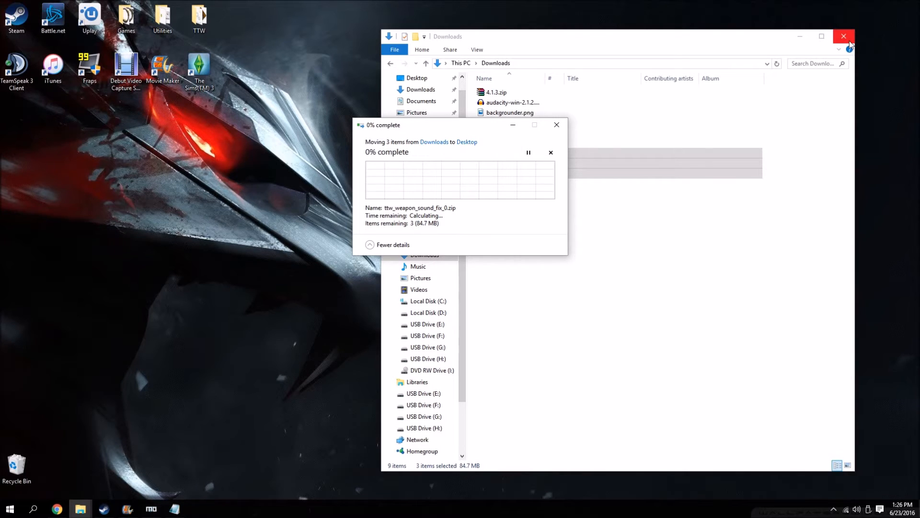
mouse_move(589, 54)
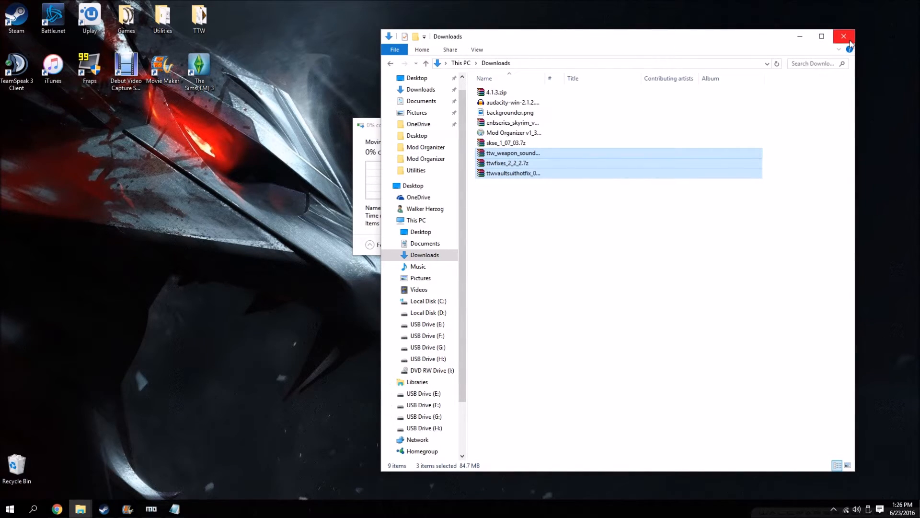
Close the Downloads folder window after moving the three TTW archives to the Desktop.
left_click(843, 36)
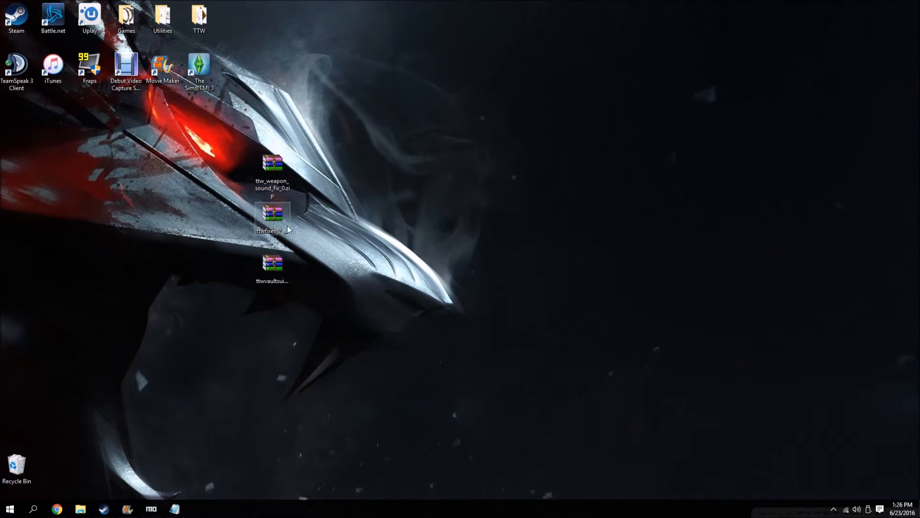
double_click(272, 214)
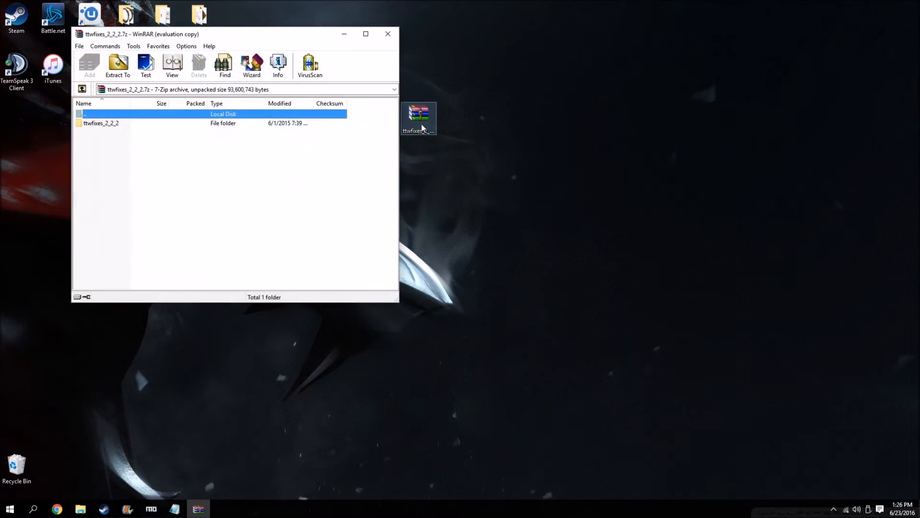
double_click(100, 123)
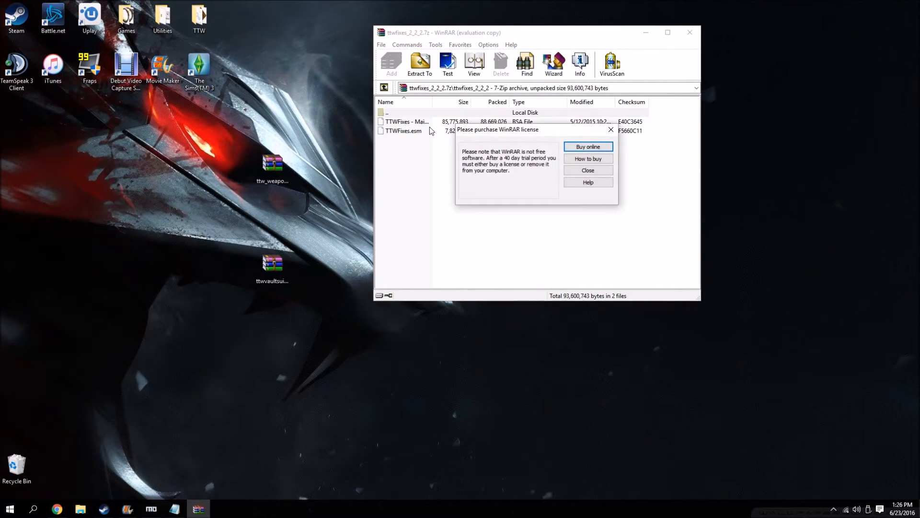
left_click(587, 171)
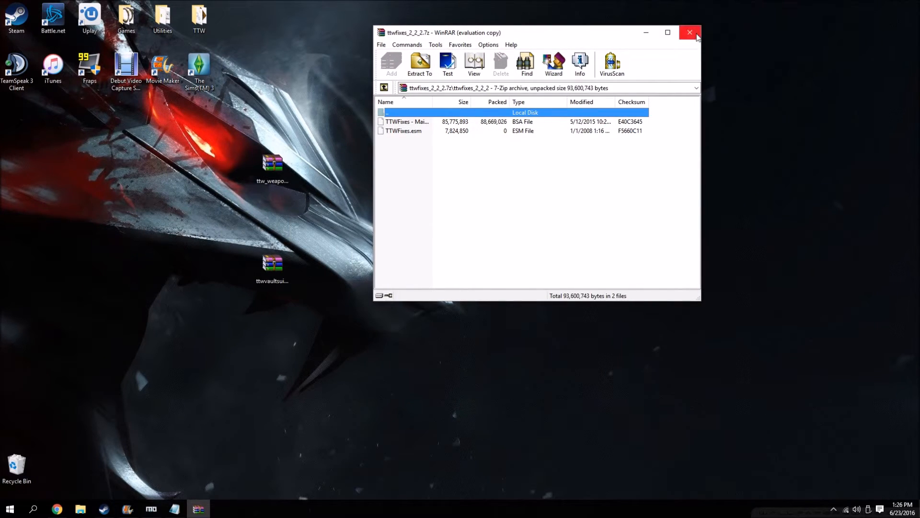
left_click(690, 33)
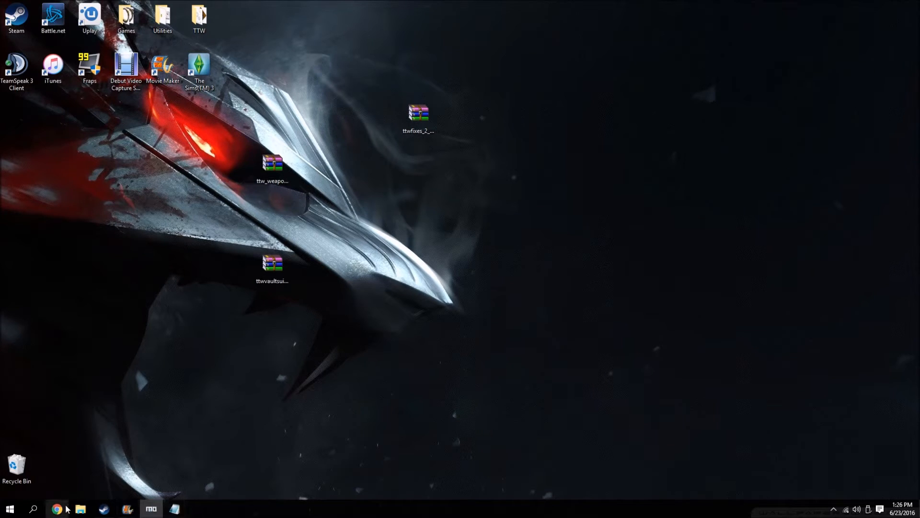
Restore Chrome, download the TTW Fixes Hotfixes attachment and bring up the downloads list.
left_click(56, 508)
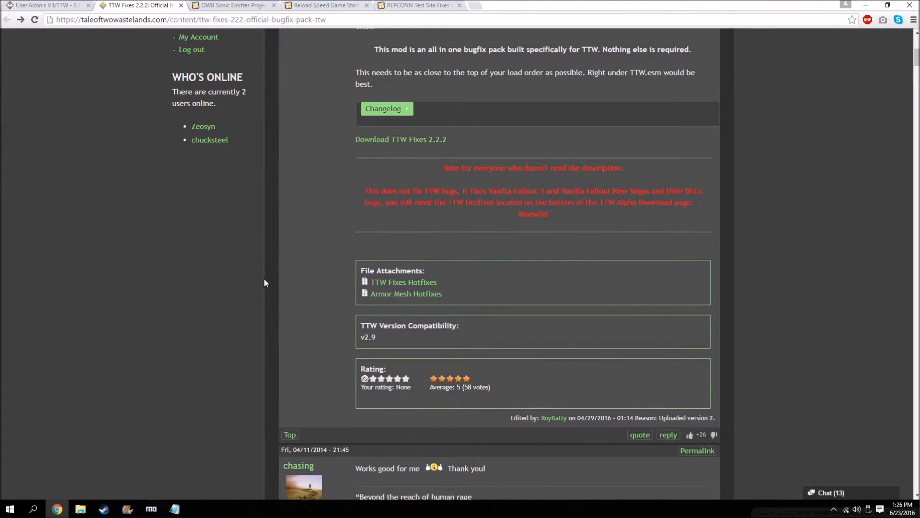
scroll("down", 3)
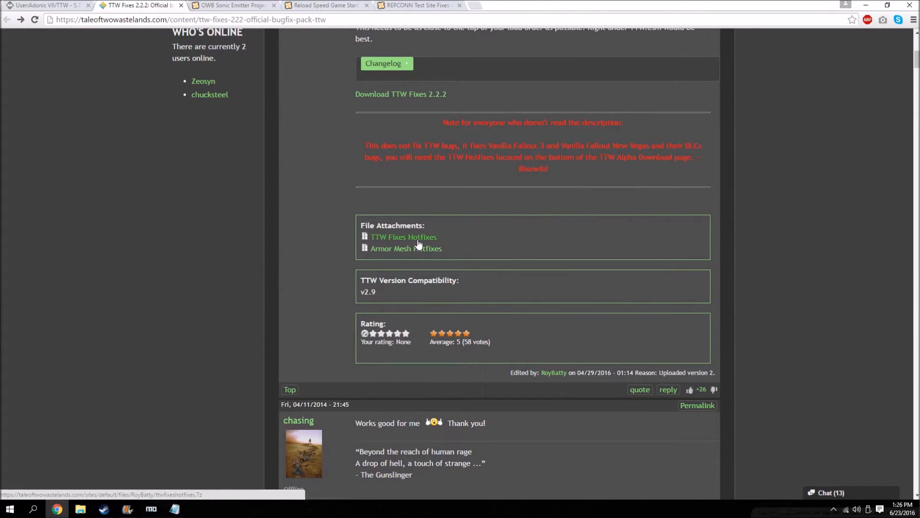
left_click(403, 237)
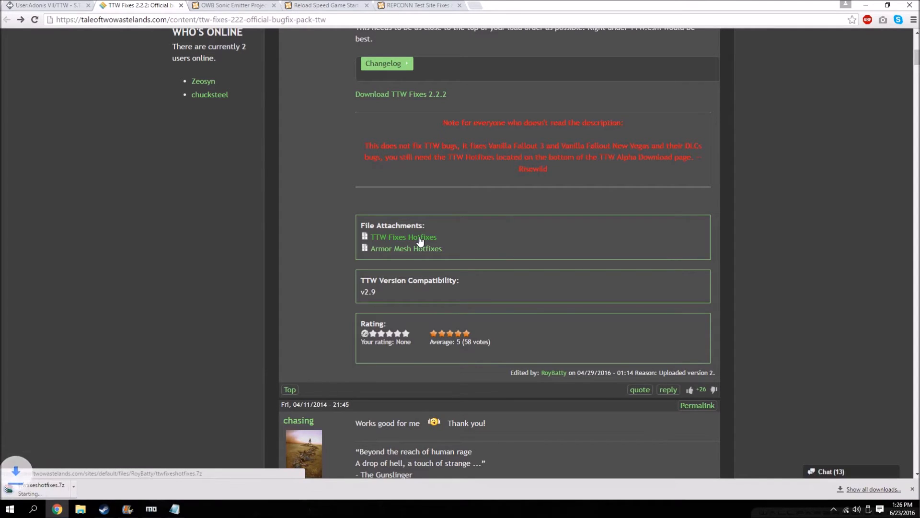
left_click(872, 489)
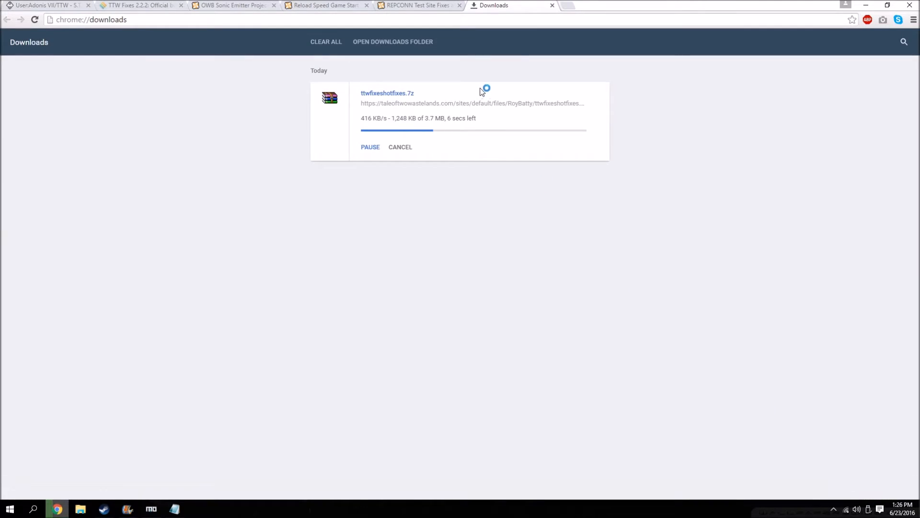
mouse_move(687, 64)
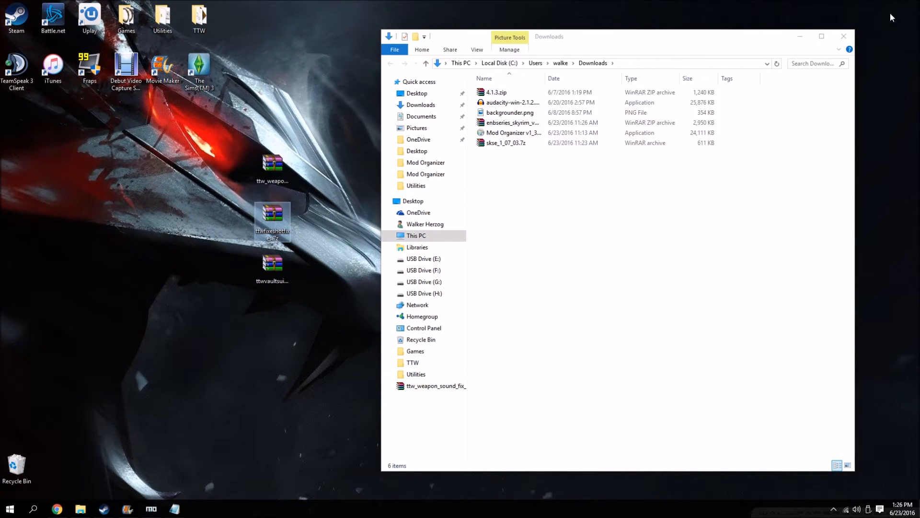
Extract ttwfixes_2_2_2.7z into its own ttwfixes_2_2_2 folder on the desktop.
right_click(418, 114)
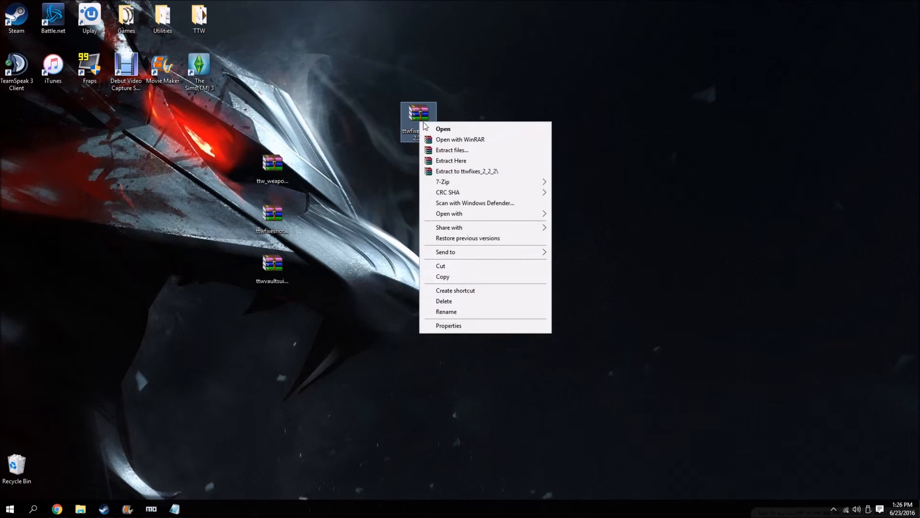
left_click(451, 161)
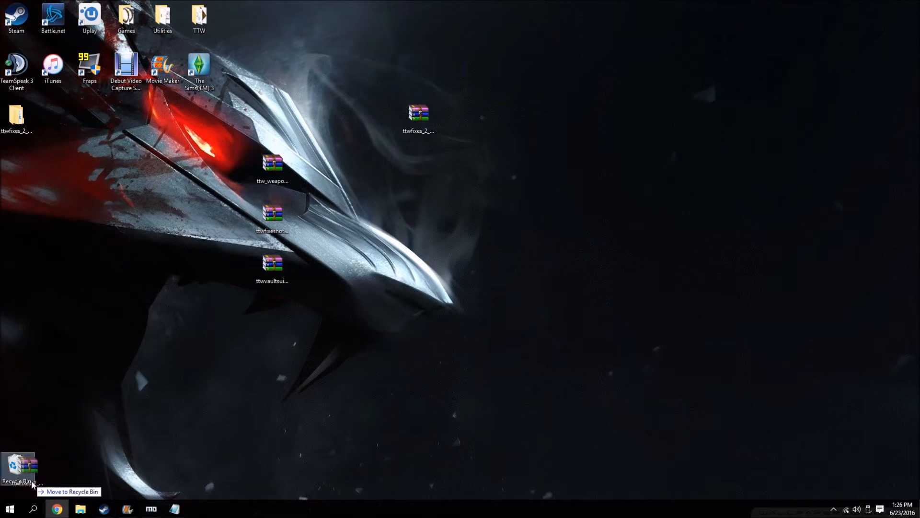
Inspect the ttwfixeshotfixes.7z contents and the extracted ttwfixes_2_2_2 folder.
double_click(273, 211)
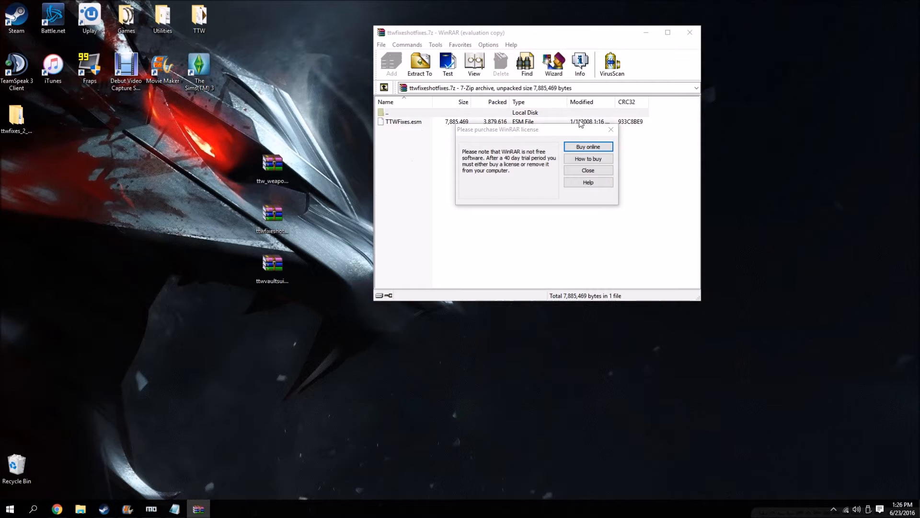
left_click(588, 171)
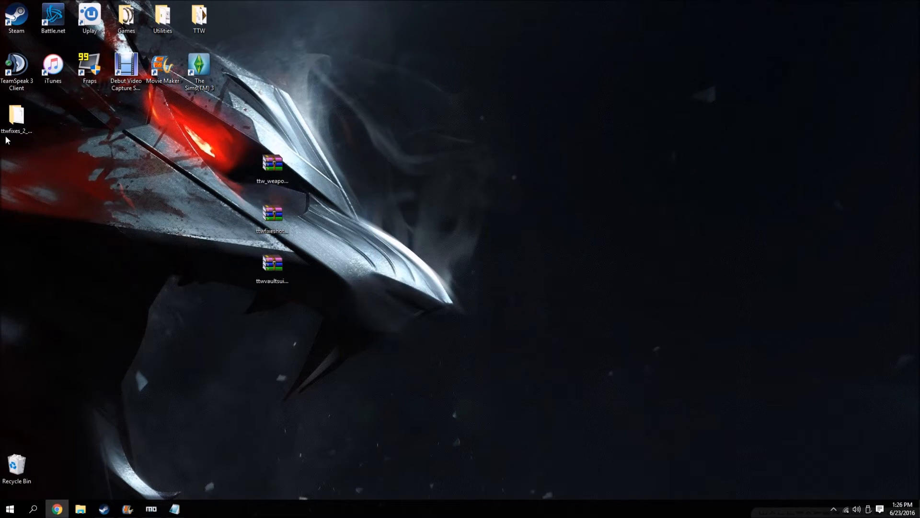
double_click(17, 115)
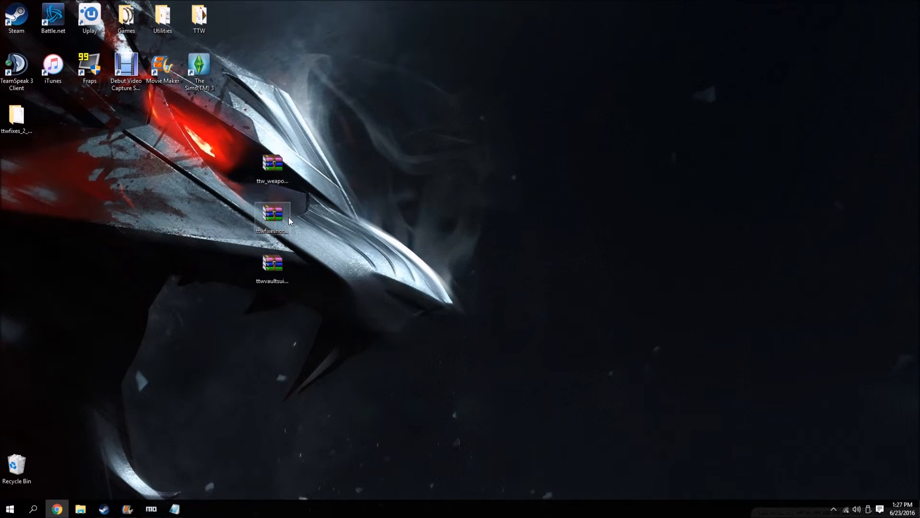
Pack the ttwfixes_2_2_2 folder into a new archive named TTW Fixes 2.2.2.
right_click(16, 117)
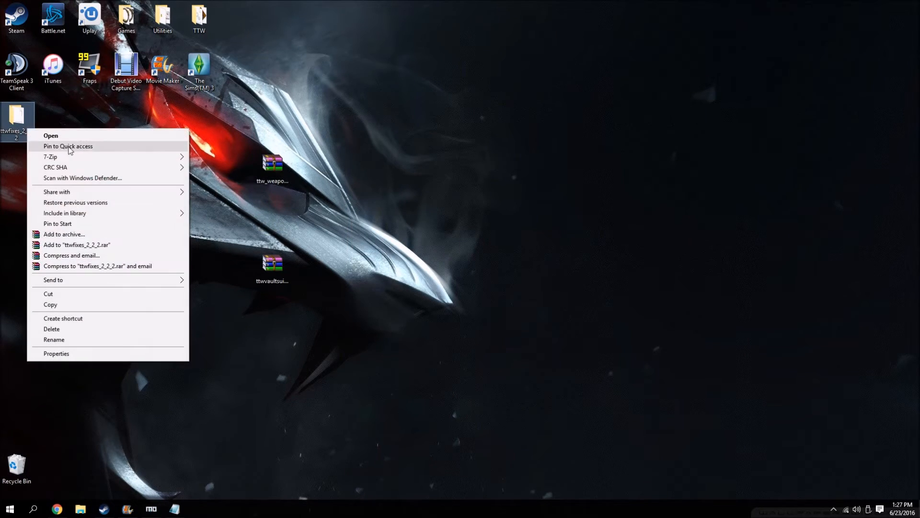
mouse_move(94, 234)
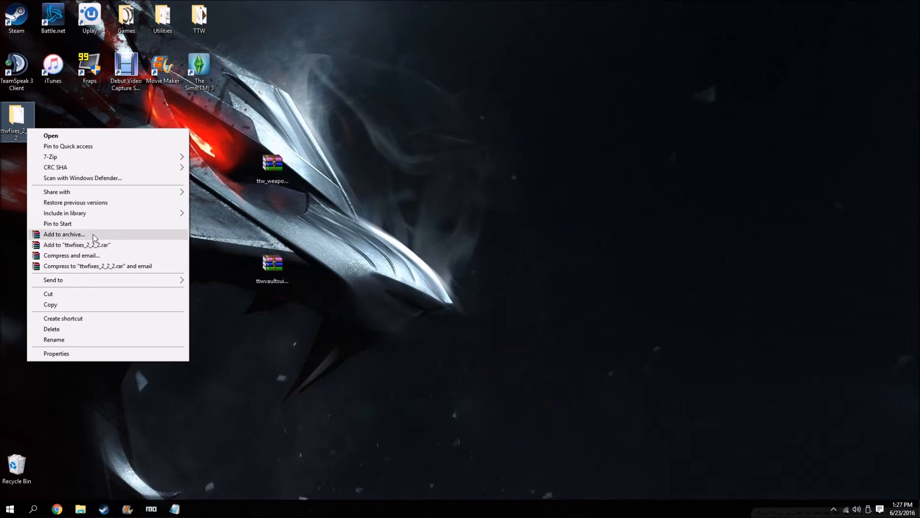
left_click(64, 234)
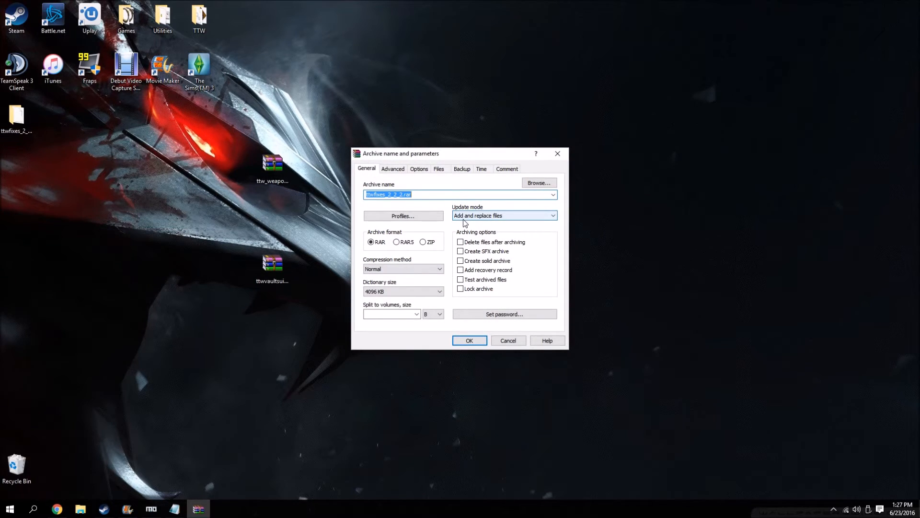
type("TTW Fixes 2.2.")
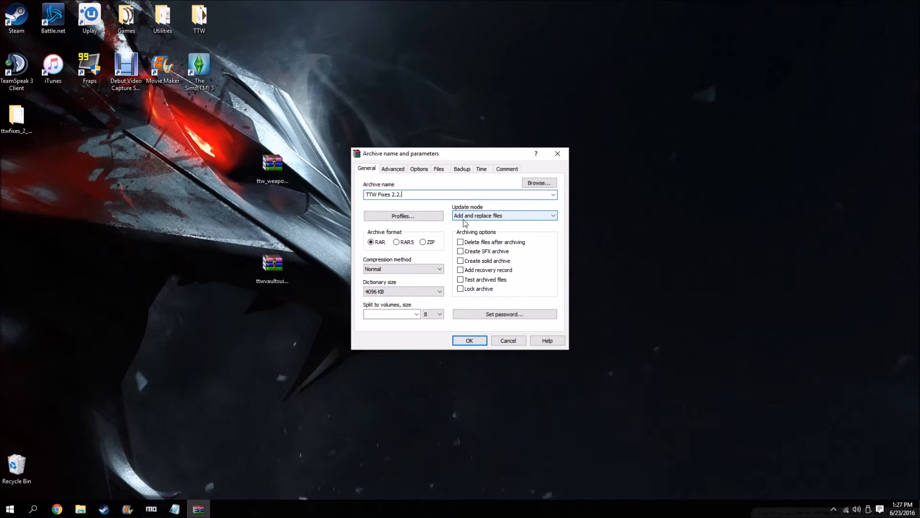
left_click(469, 341)
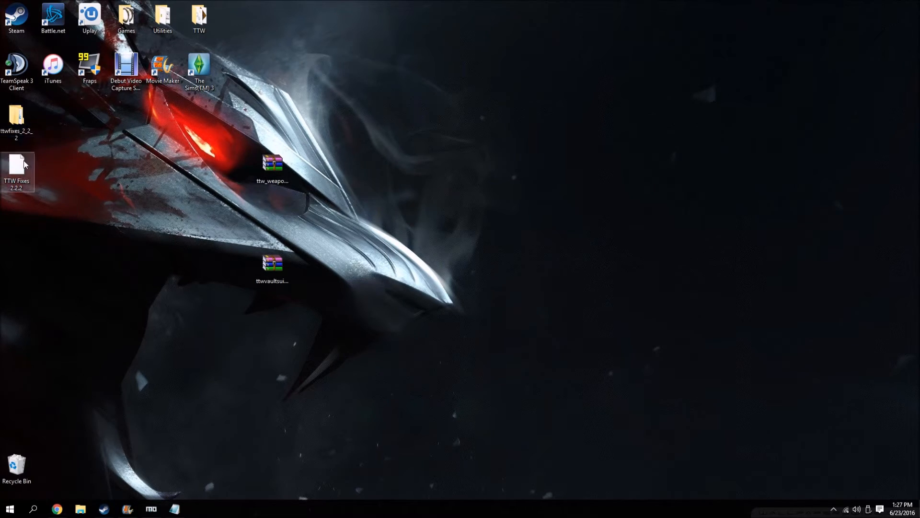
double_click(16, 171)
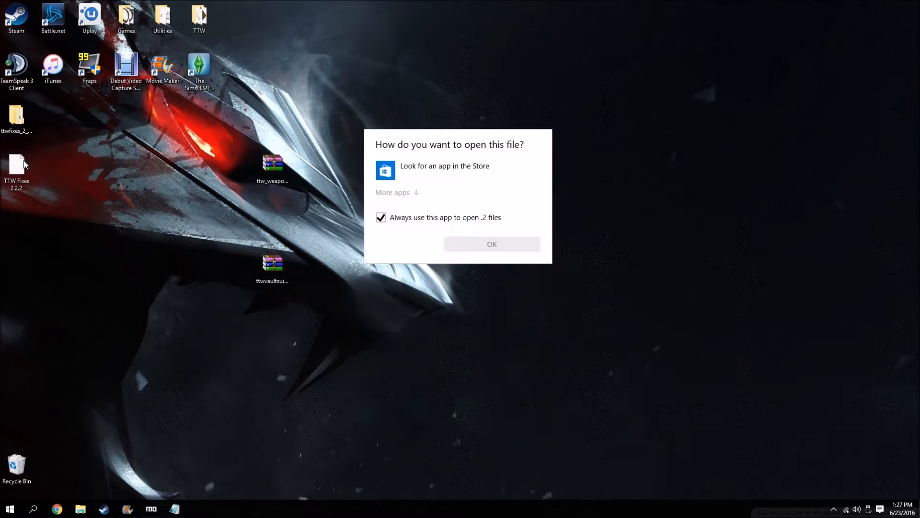
left_click(492, 244)
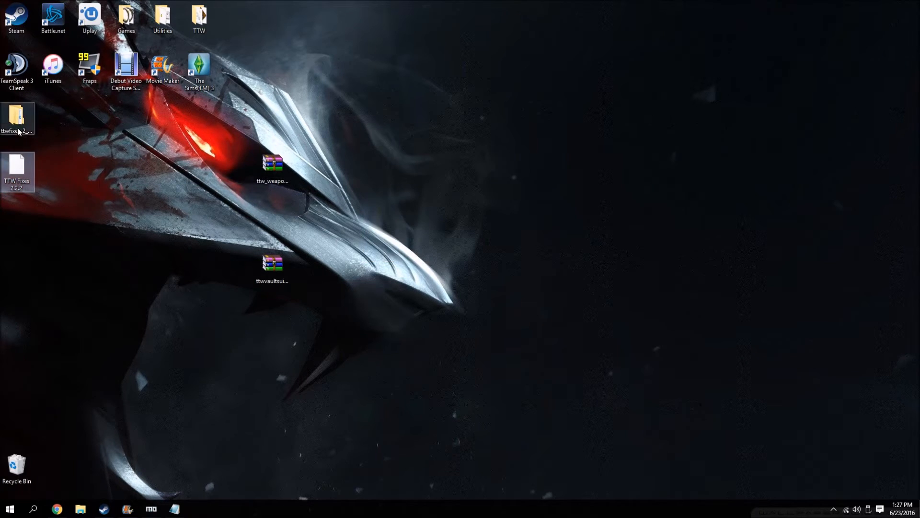
Repack the folder as ttwfixes_2_2_2.rar and rename the archive to TTW Fixes 2.2.2.
right_click(16, 117)
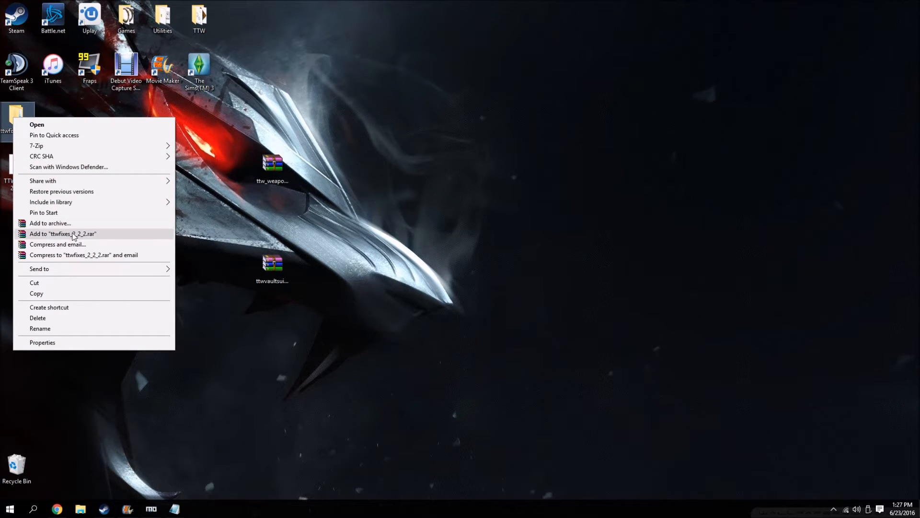
left_click(50, 234)
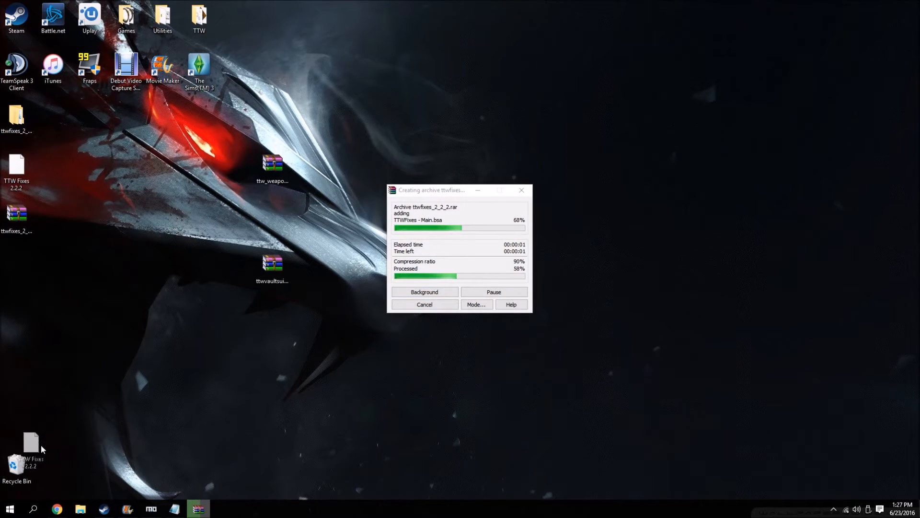
right_click(16, 214)
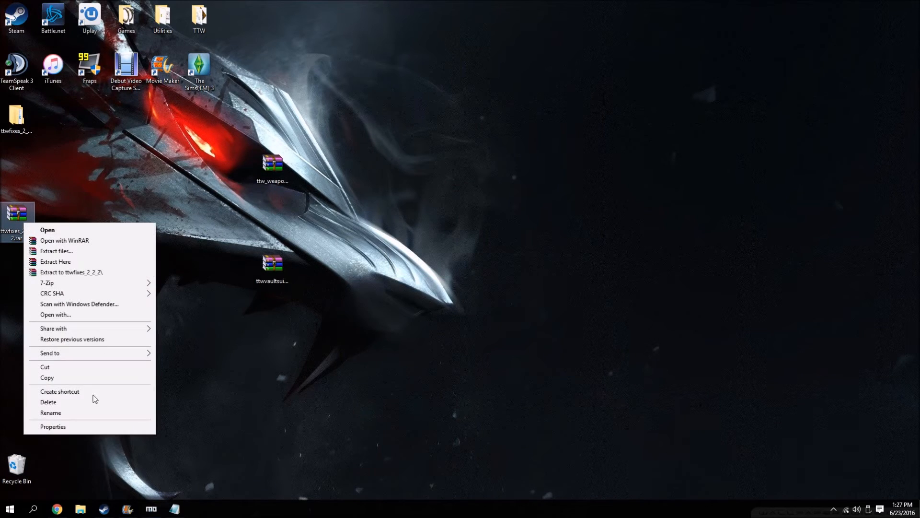
left_click(50, 412)
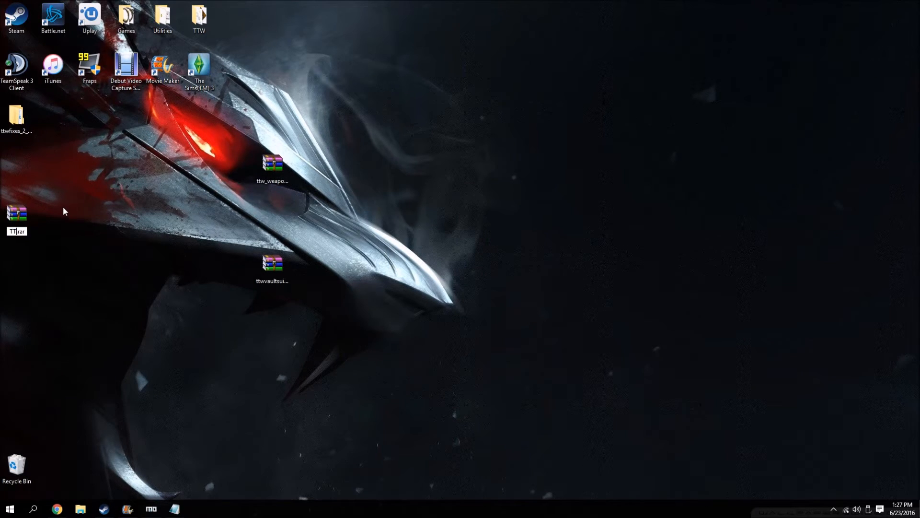
type("TTW F")
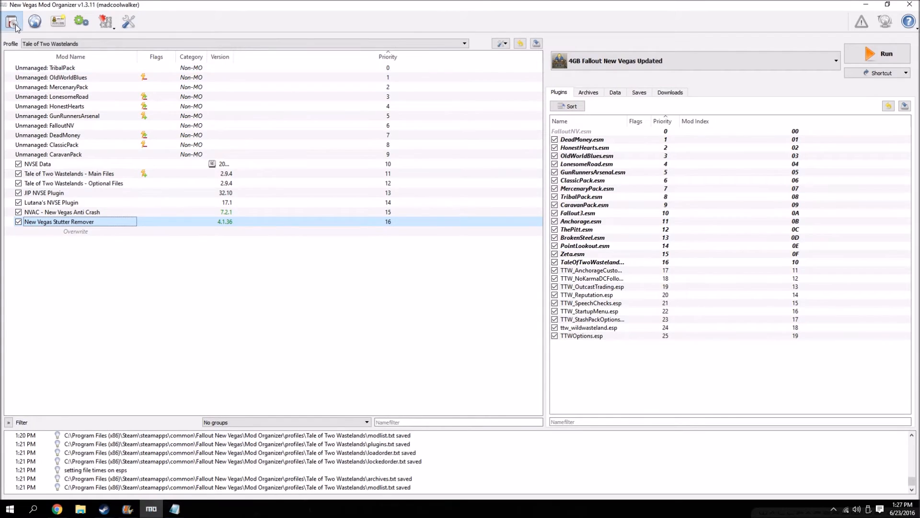
Install TTW Fixes 2.2.2.rar manually with the inner ttwfixes folder as the data root.
left_click(12, 21)
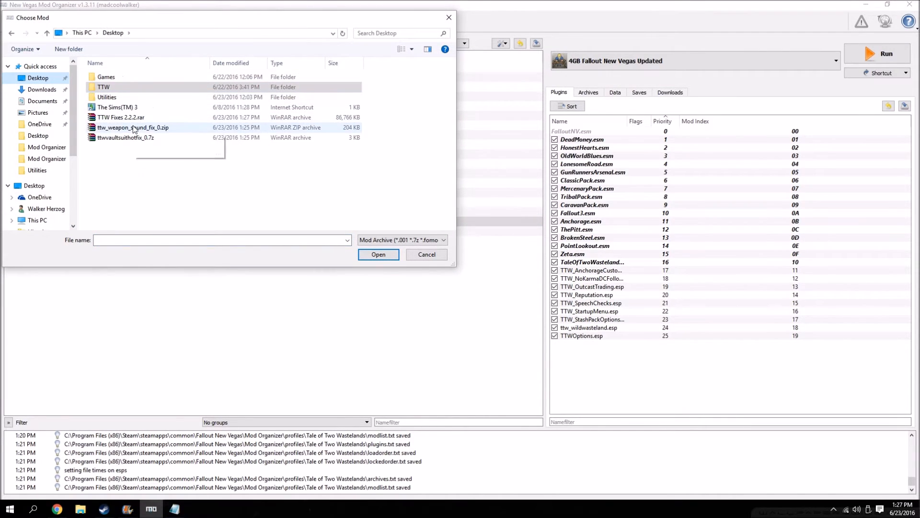
left_click(379, 254)
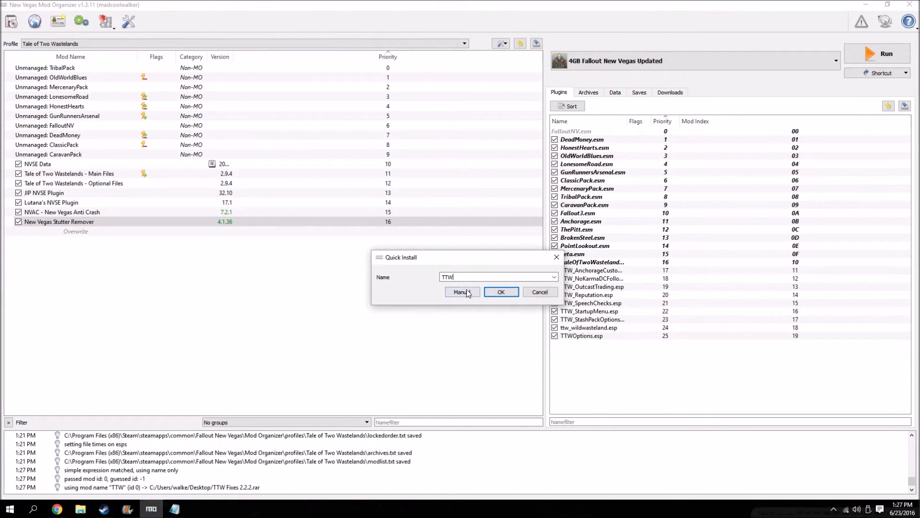
left_click(501, 292)
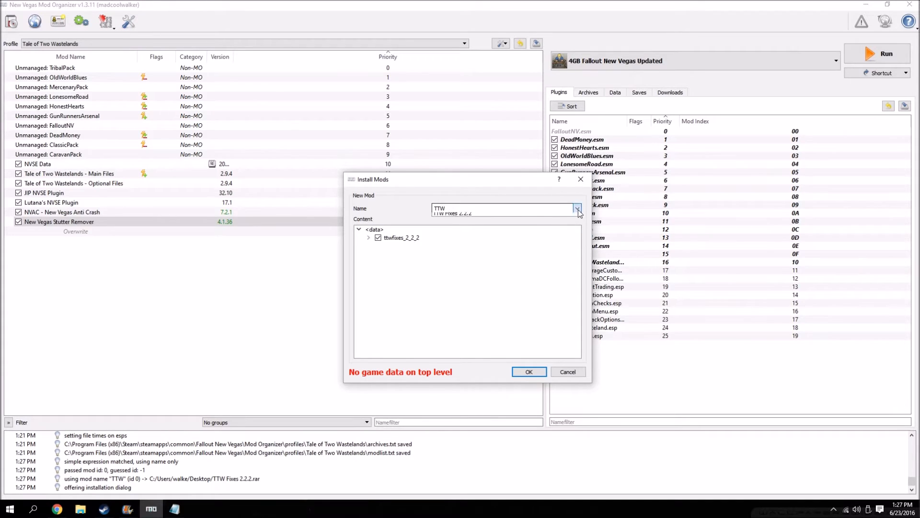
left_click(368, 237)
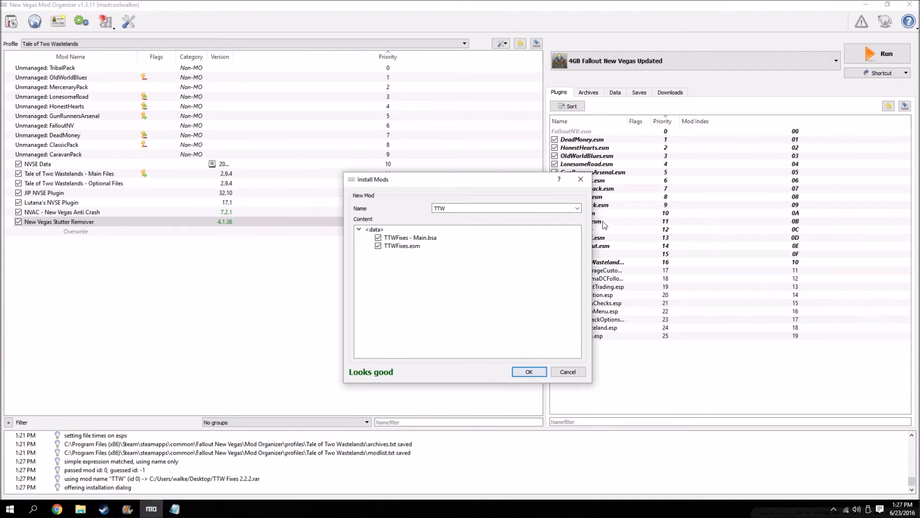
Name the mod TTW Fixes 2.2.2, finish the install and enable it in the mod list.
left_click(576, 208)
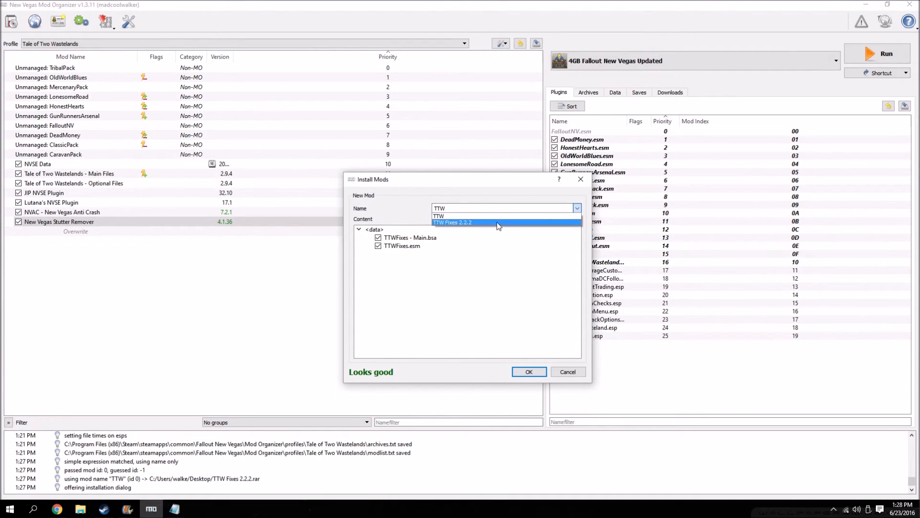
left_click(527, 372)
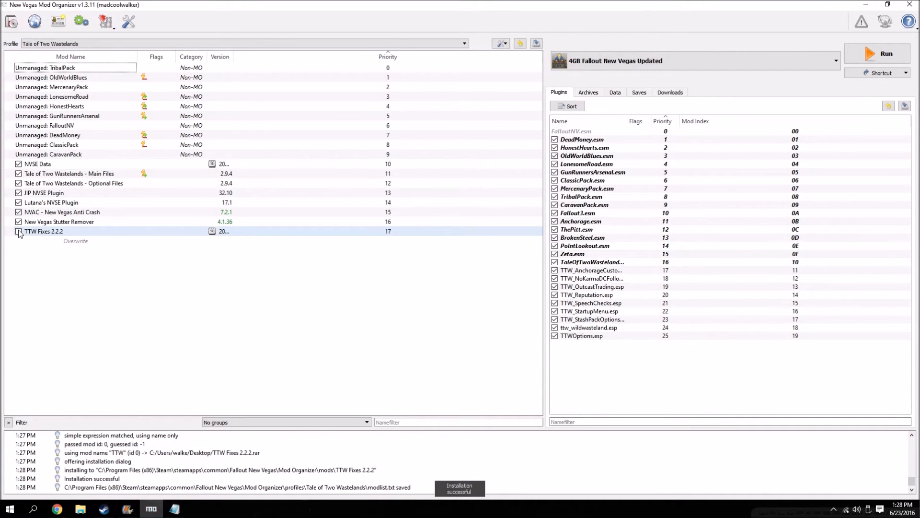
left_click(18, 231)
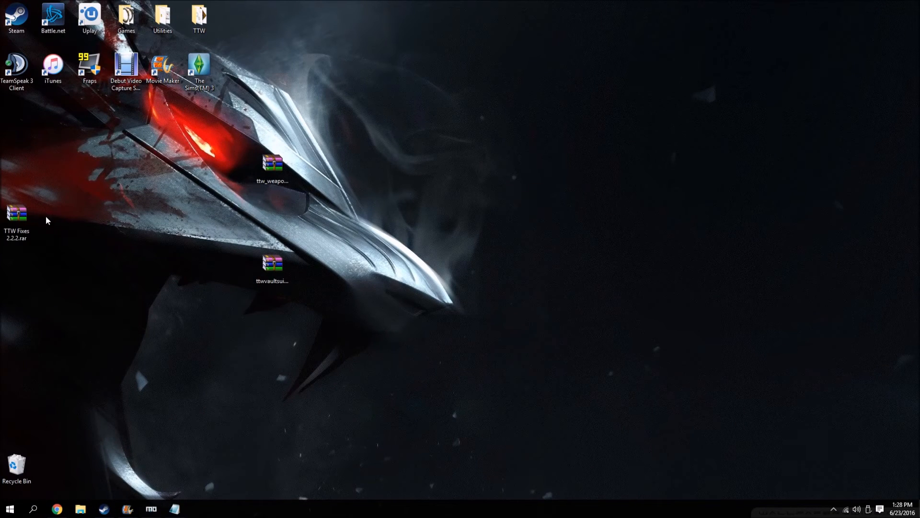
double_click(273, 163)
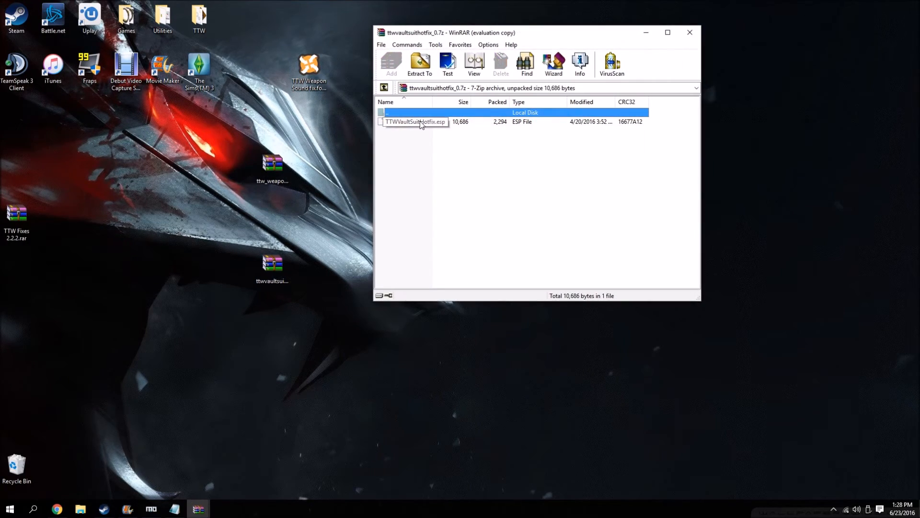
mouse_move(689, 33)
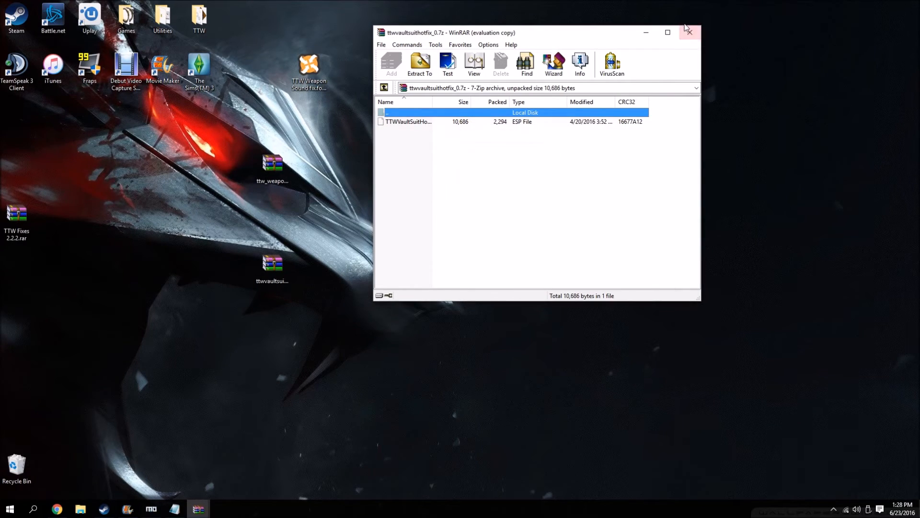
left_click(689, 32)
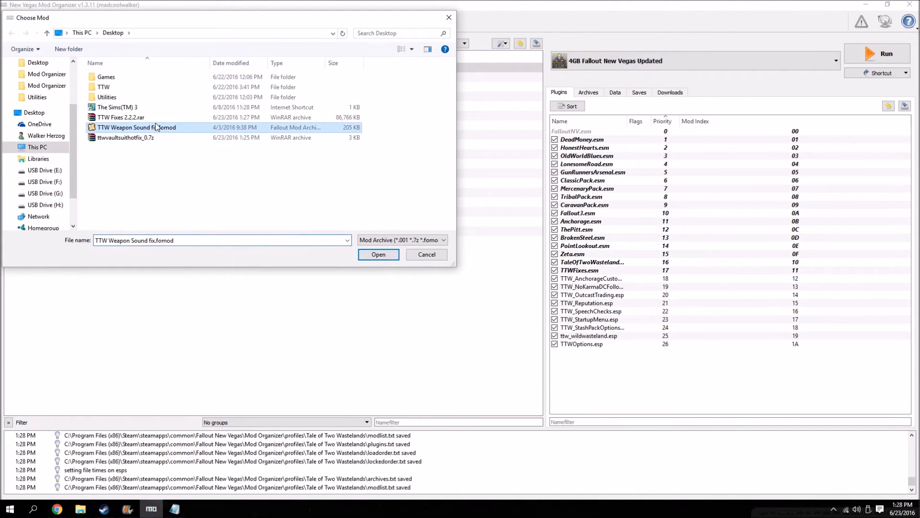
Install TTW Weapon Sound fix.fomod as a new mod with default settings.
left_click(378, 254)
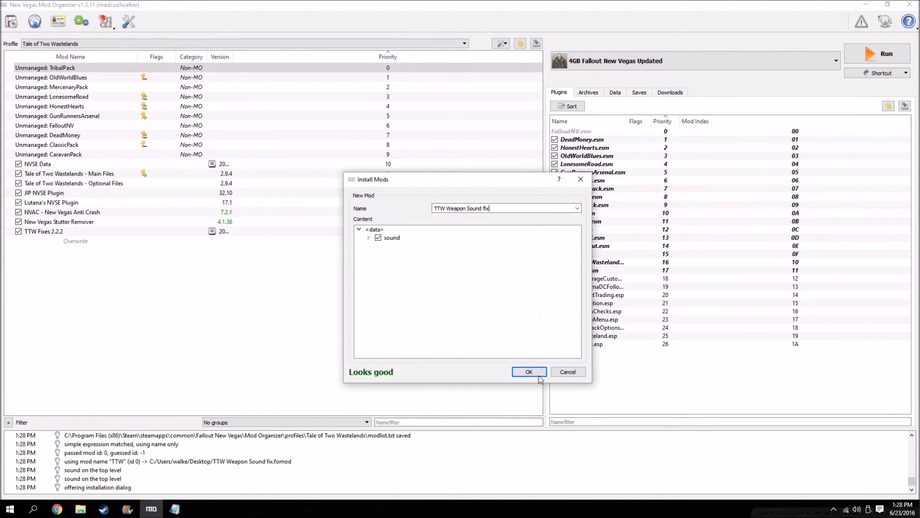
left_click(528, 372)
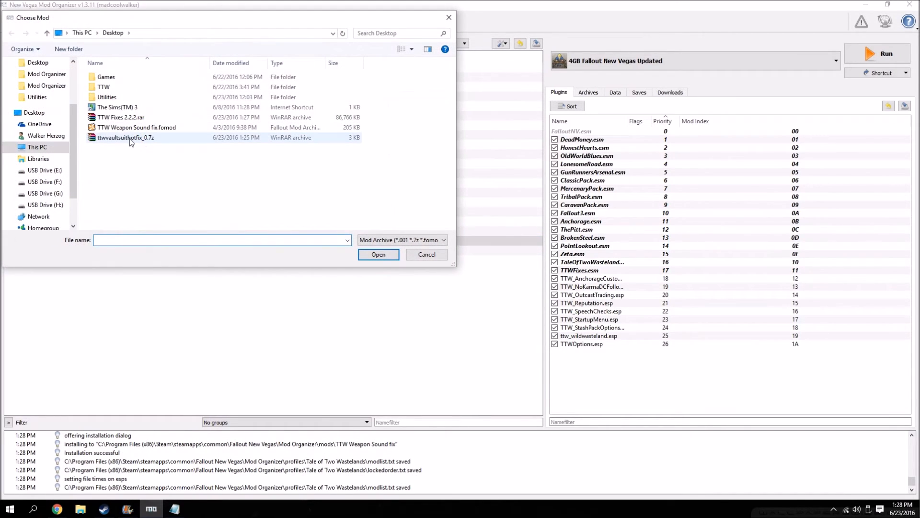
Install ttwvaultsuithotfix_0.7z manually as a mod named TTW Vault Suit Hotfix.
left_click(377, 254)
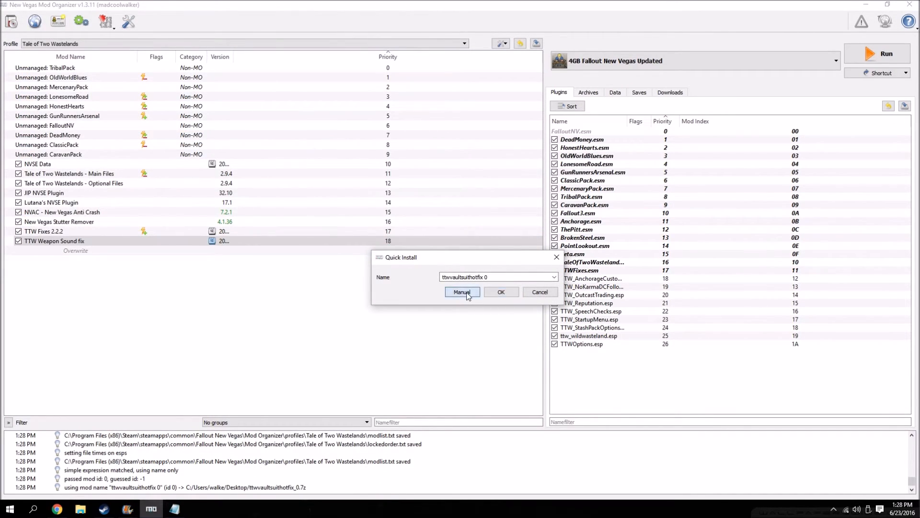
left_click(462, 292)
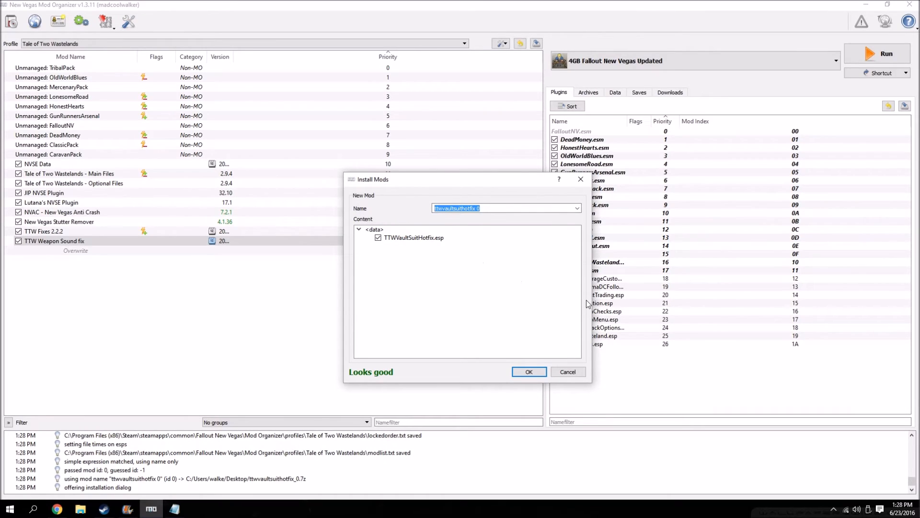
type("TTW Vault Suit Hot")
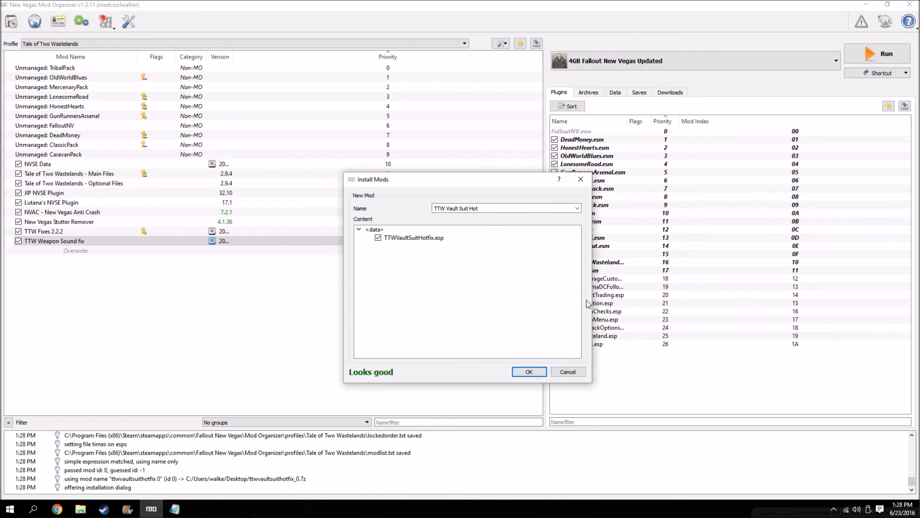
left_click(529, 372)
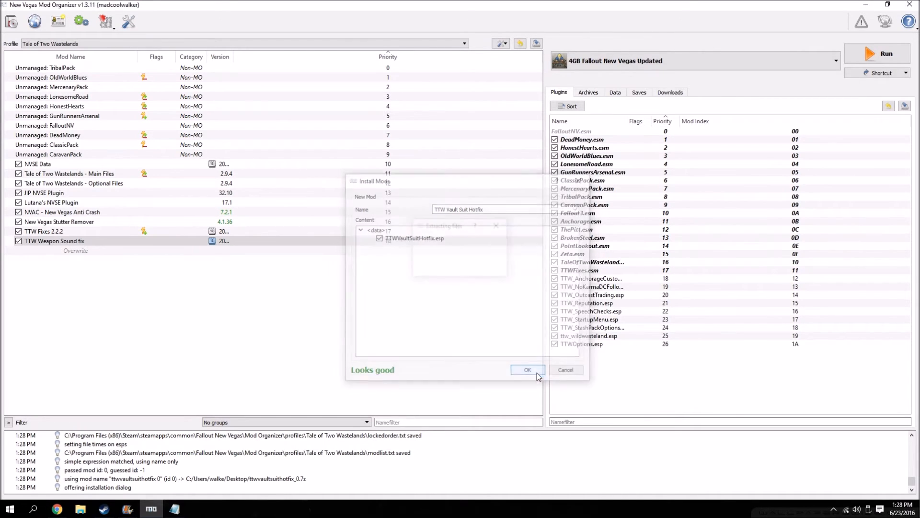
left_click(527, 370)
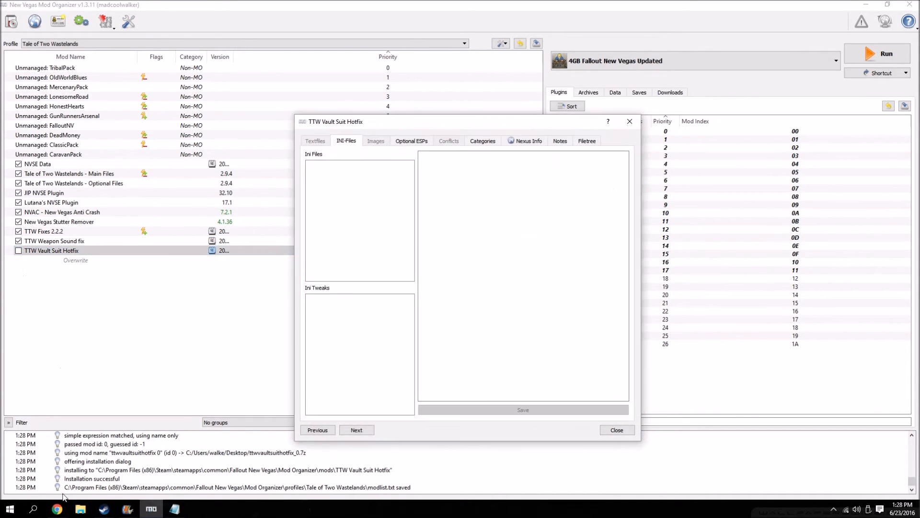
left_click(617, 430)
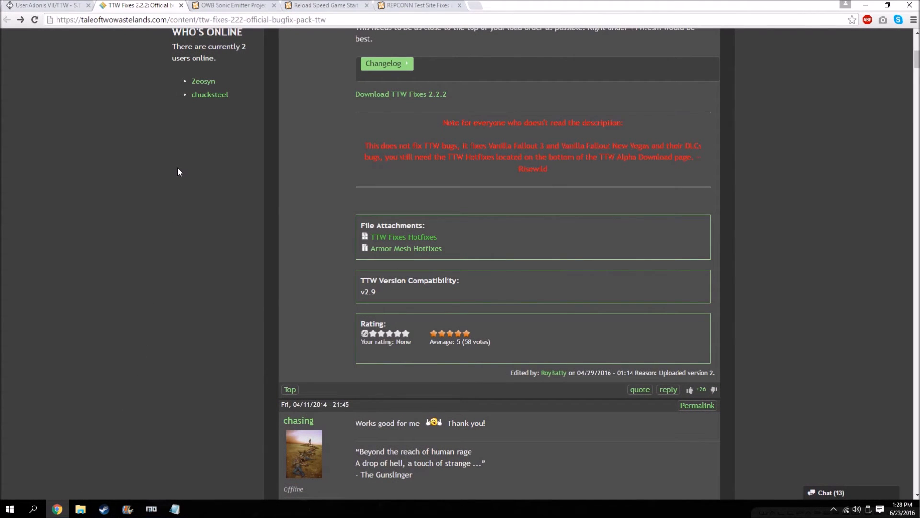
mouse_move(141, 271)
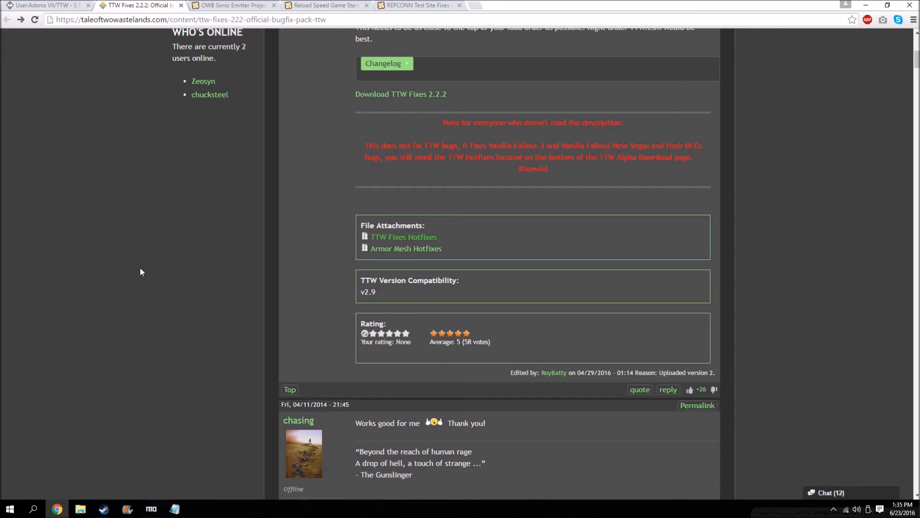
Check the OWB Sonic Emitter Projectile Fix page and its downloadable files list.
left_click(229, 6)
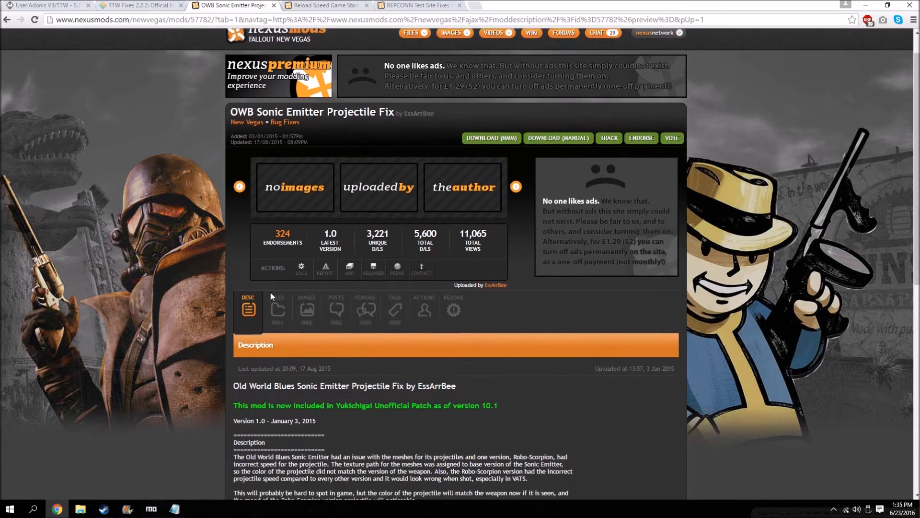
scroll("down", 3)
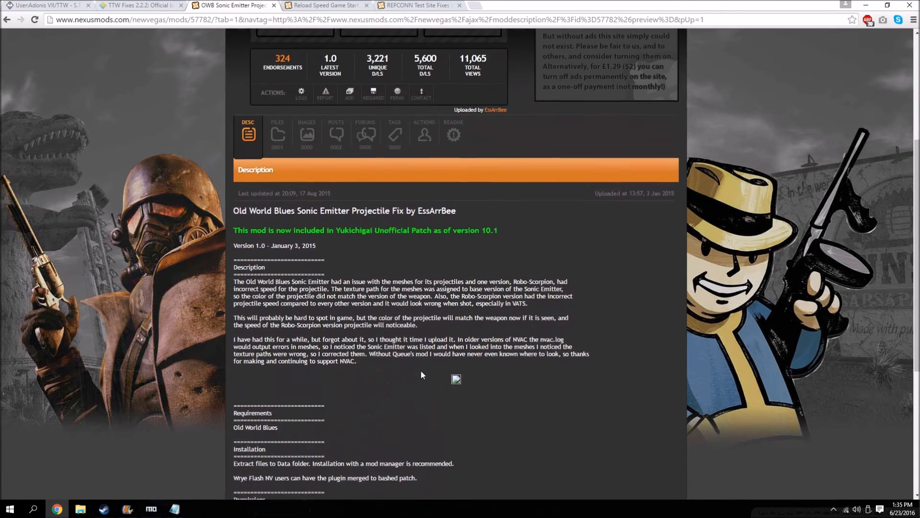
scroll("up", 3)
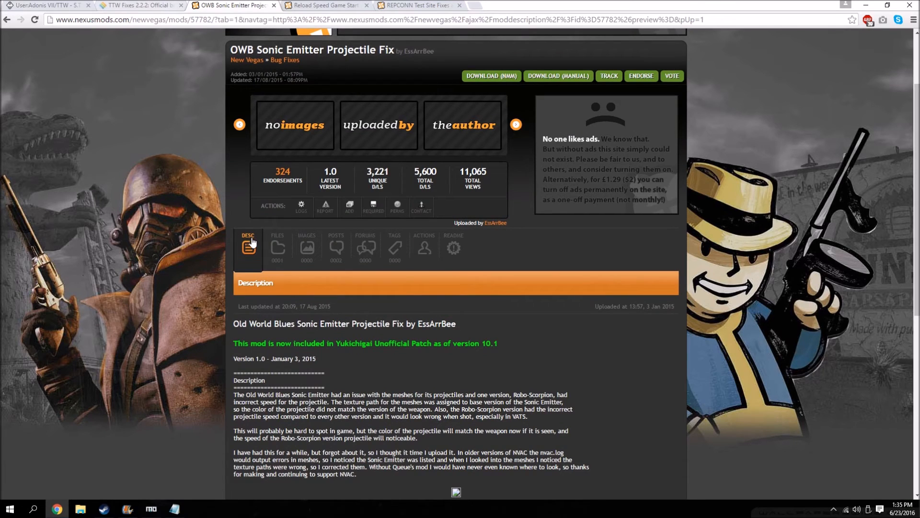
left_click(276, 247)
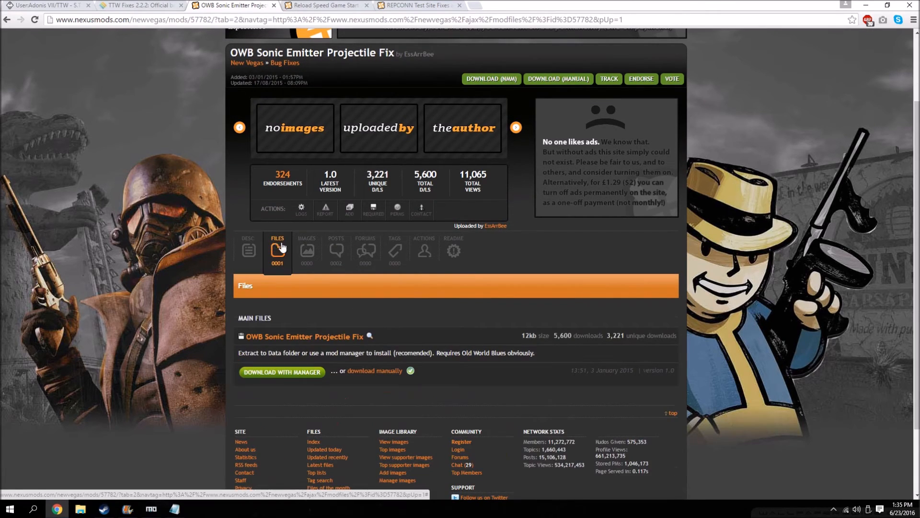
scroll("down", 3)
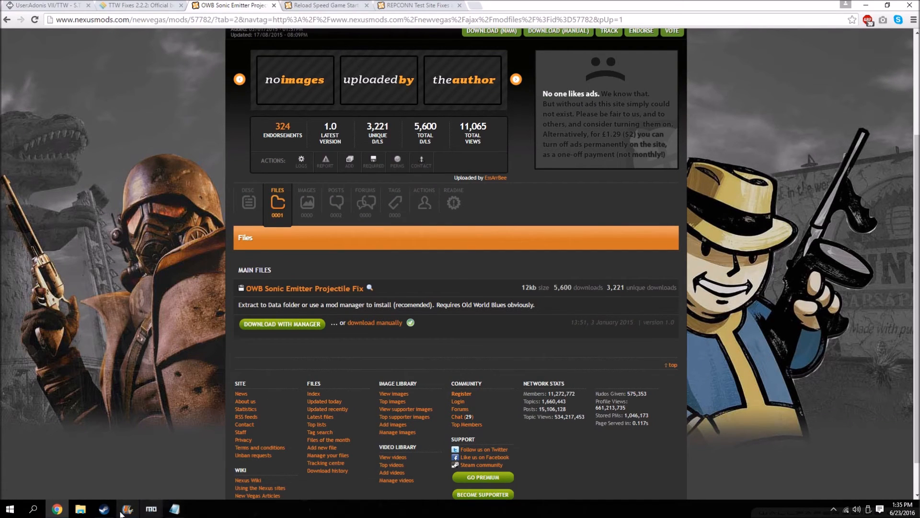
left_click(128, 508)
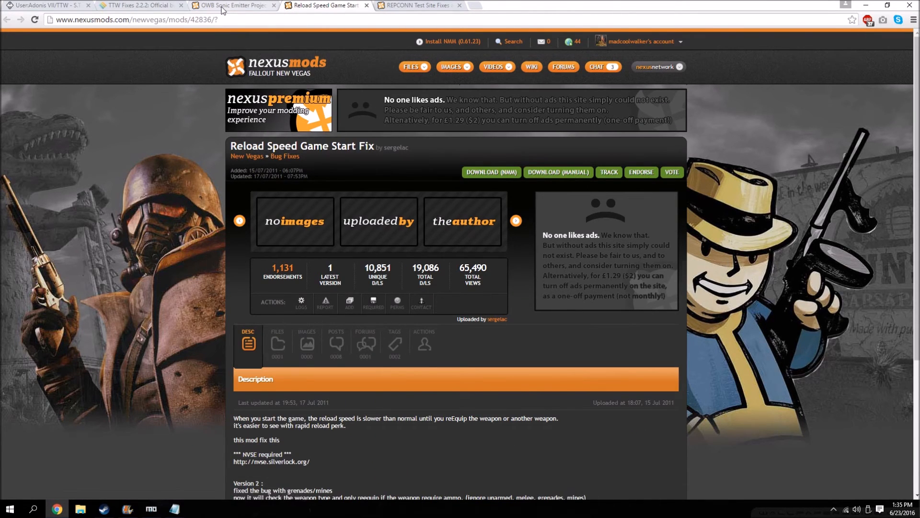
Read through the OWB Sonic Emitter and Reload Speed Game Start Fix descriptions.
left_click(231, 5)
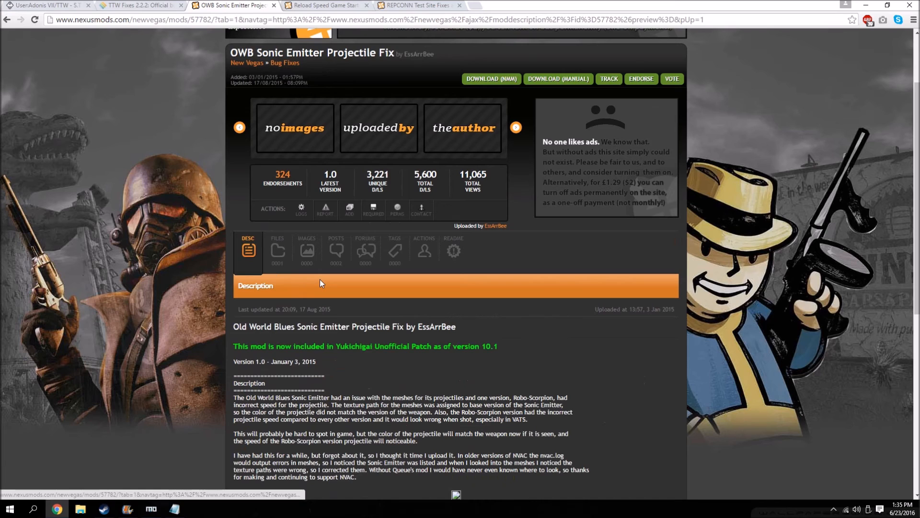
scroll("down", 3)
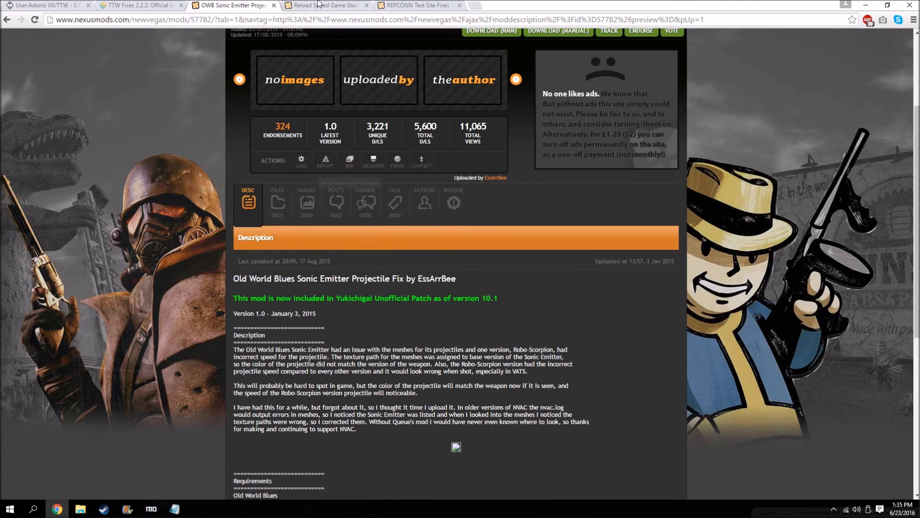
left_click(326, 6)
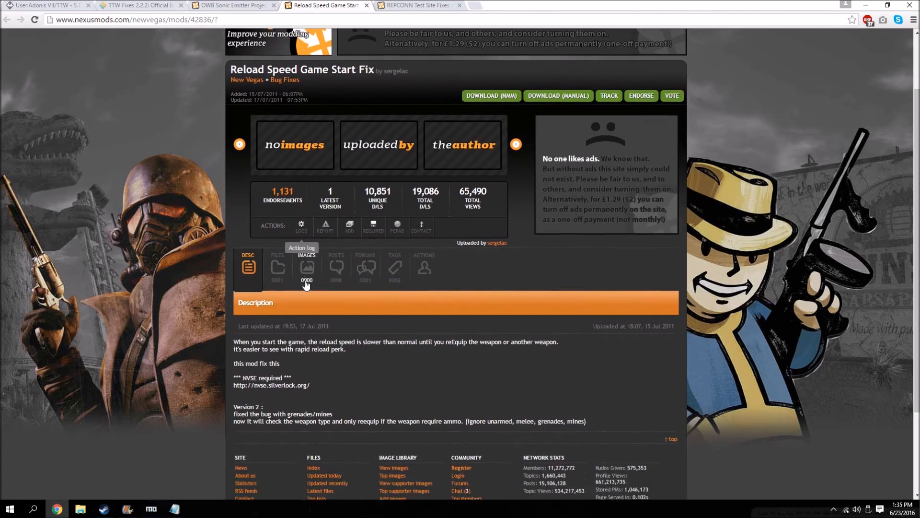
scroll("down", 3)
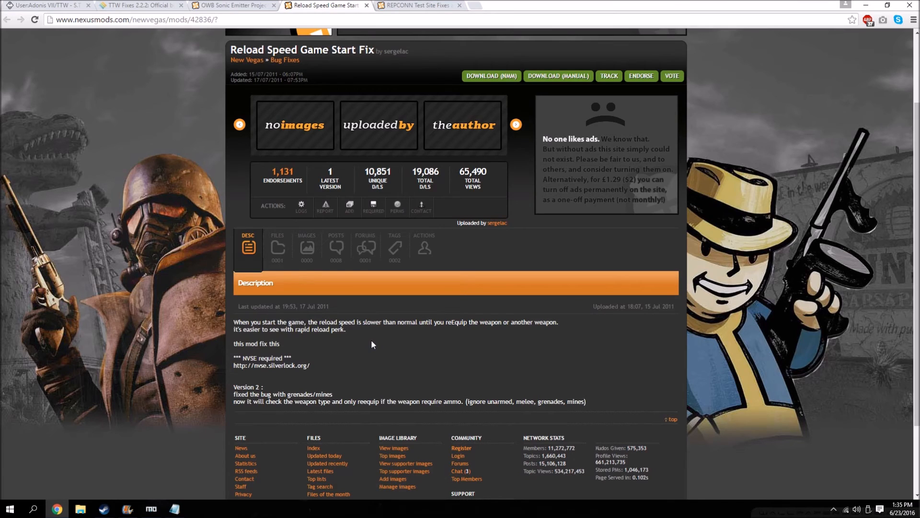
mouse_move(466, 339)
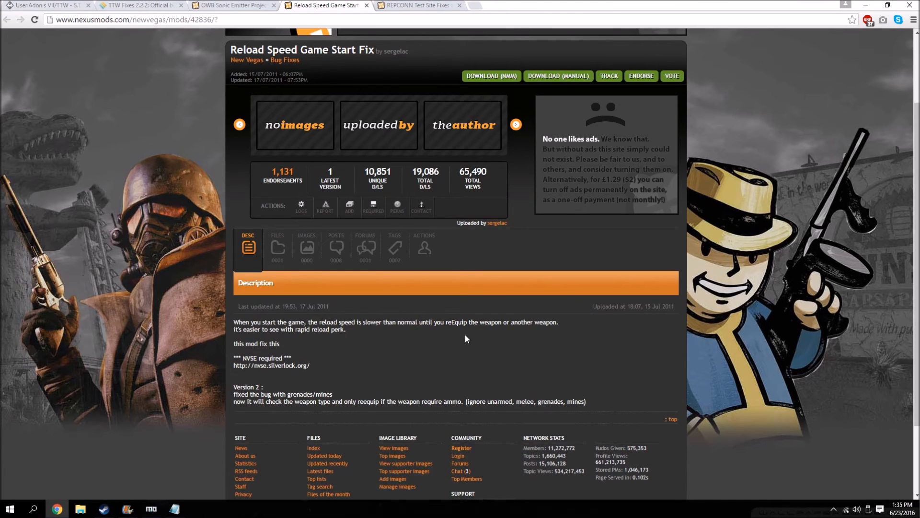
mouse_move(499, 326)
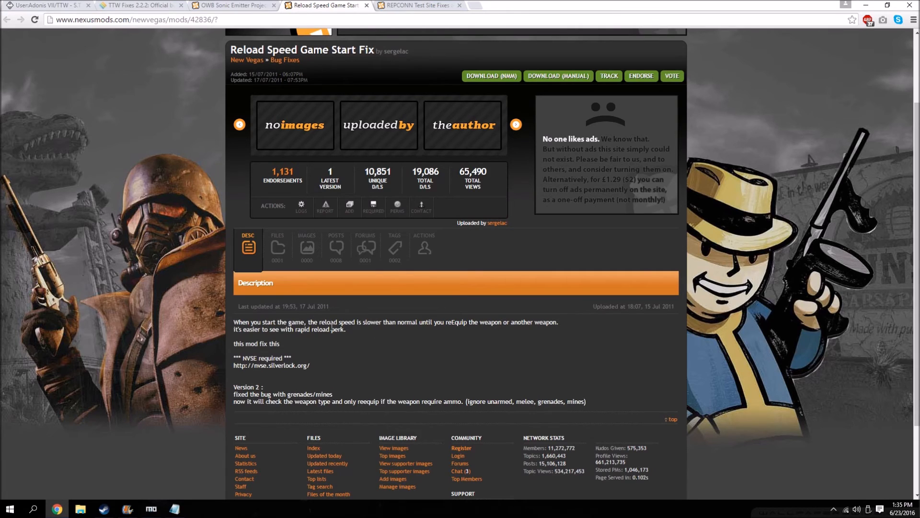
mouse_move(388, 333)
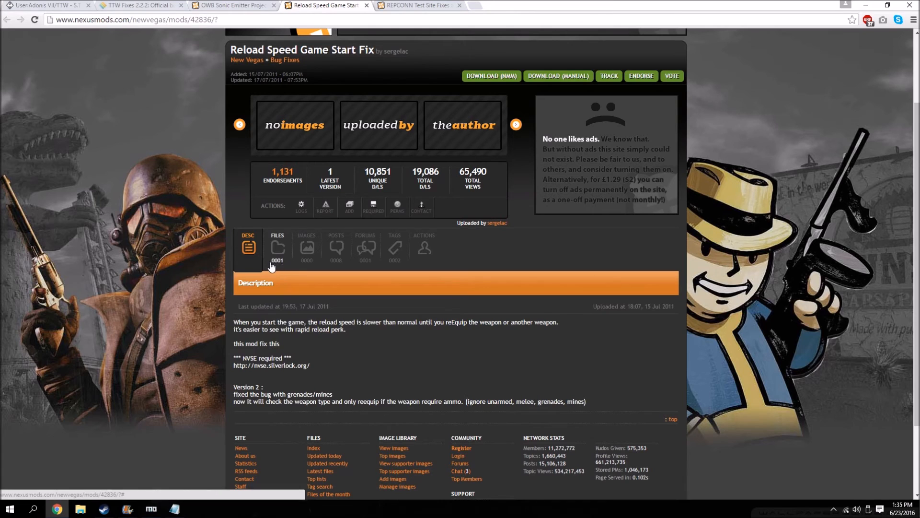
Send the Reload Speed Game Start Fix main file to the mod manager from its Files list.
left_click(417, 6)
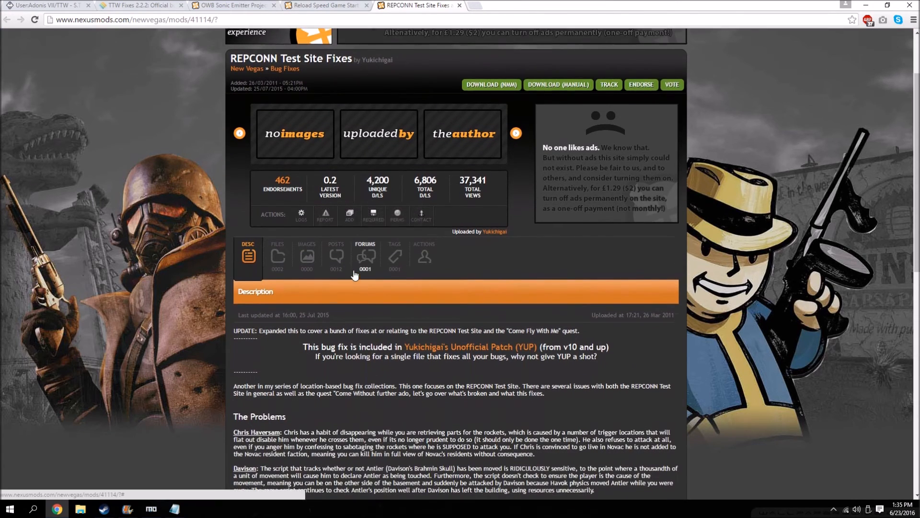
scroll("down", 3)
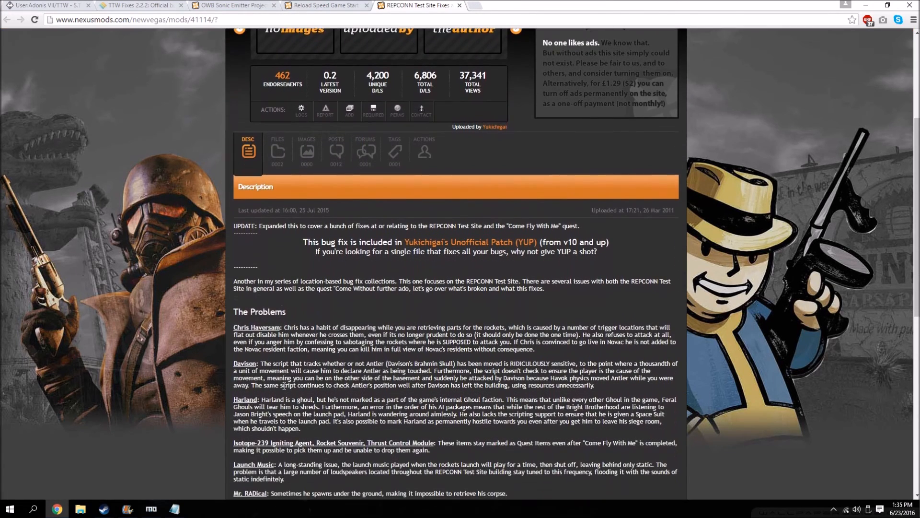
scroll("down", 3)
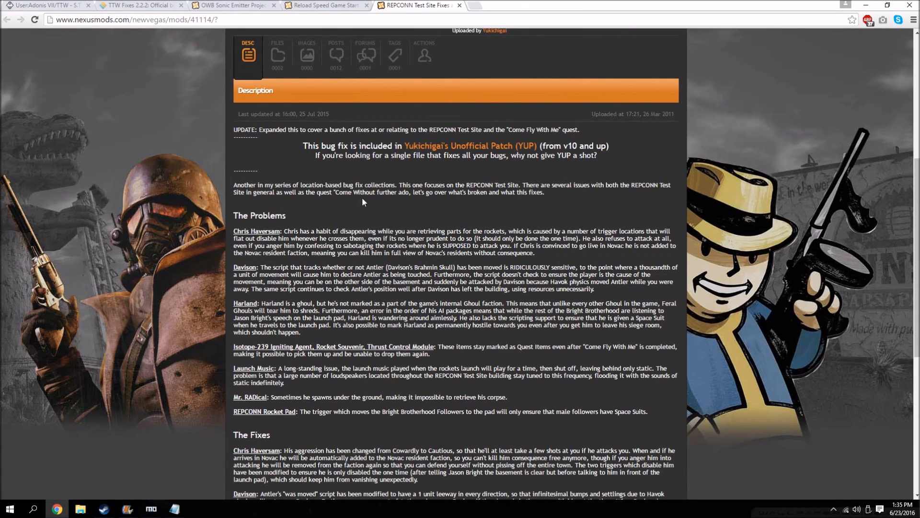
mouse_move(519, 150)
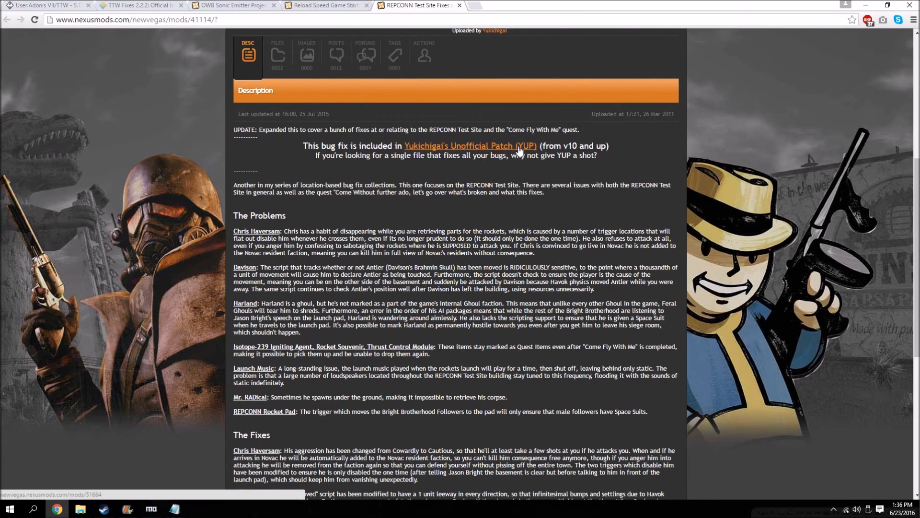
scroll("up", 3)
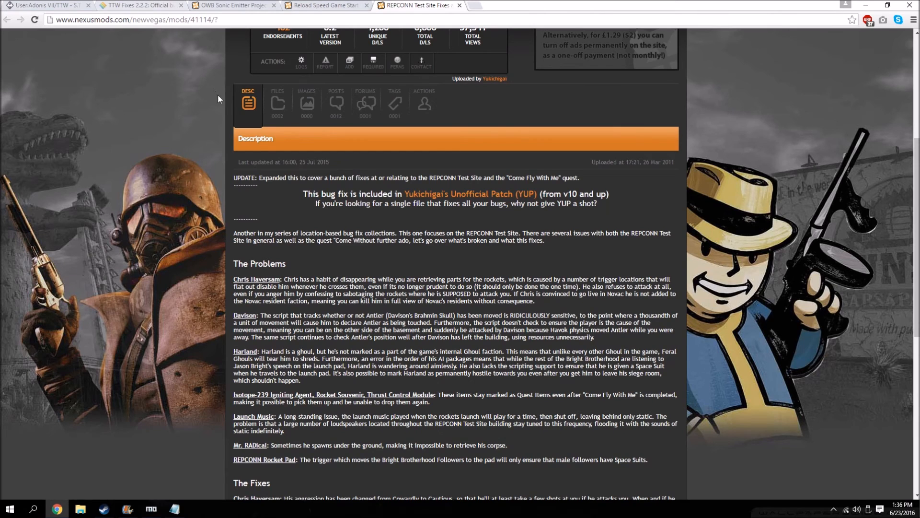
left_click(229, 6)
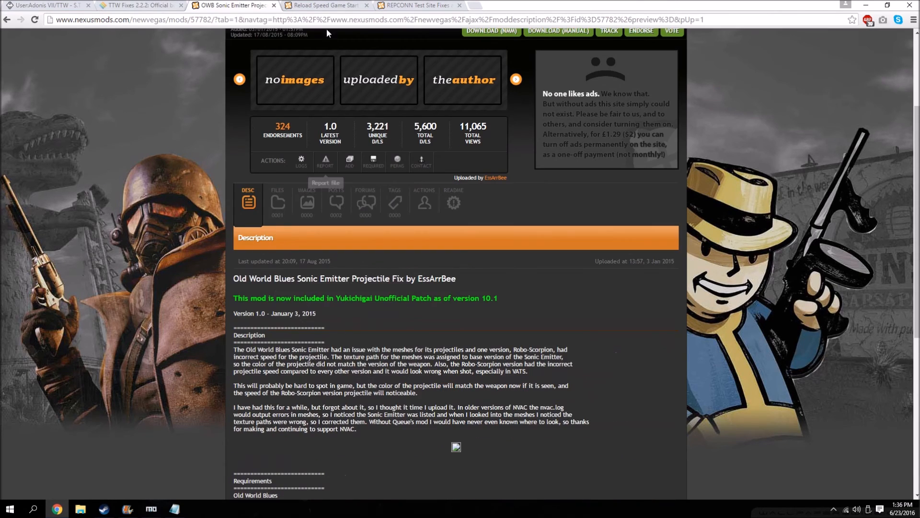
left_click(325, 5)
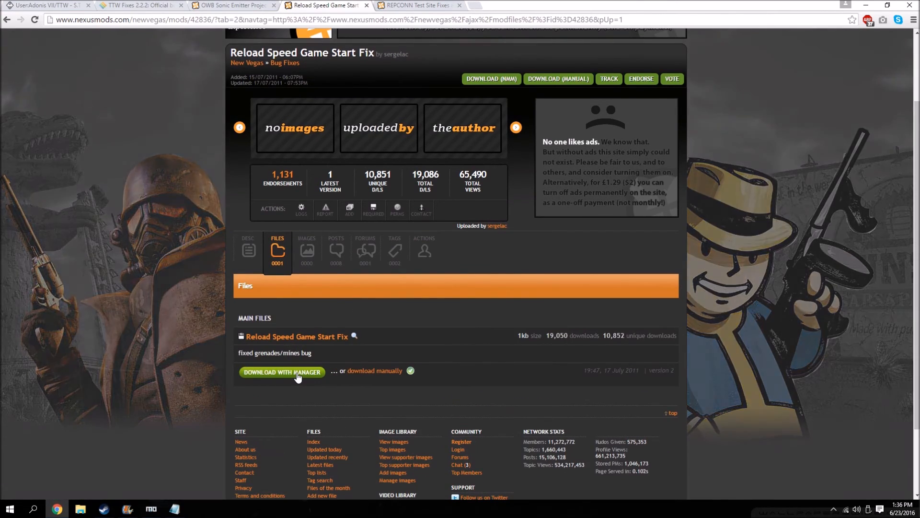
left_click(417, 6)
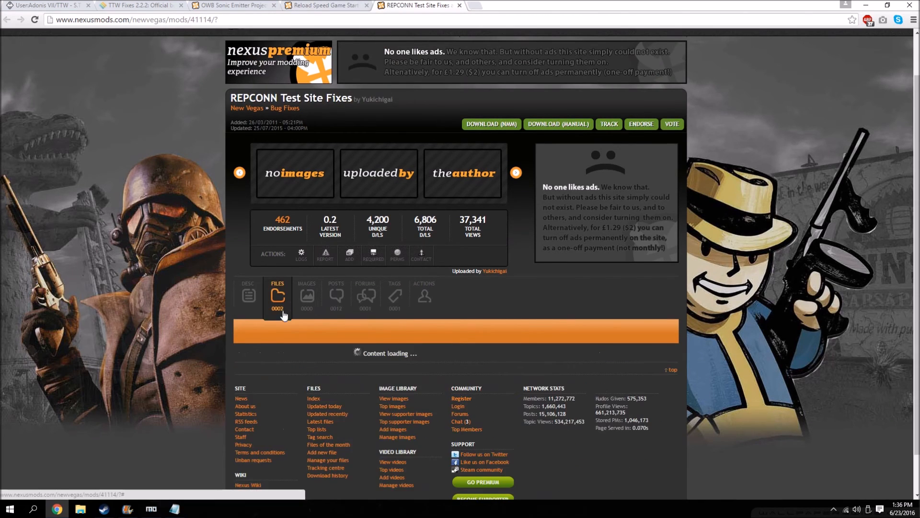
Send the REPCONN Test Site Fixes main file to the mod manager.
left_click(277, 296)
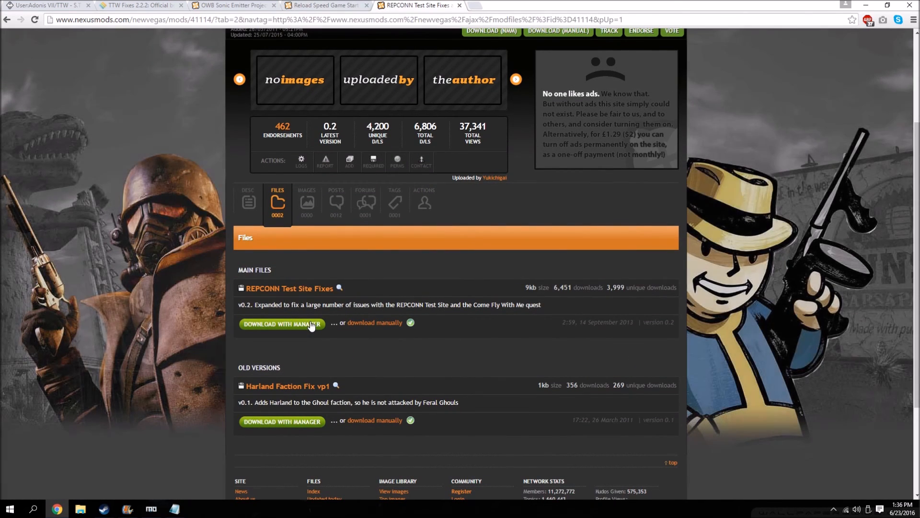
left_click(281, 323)
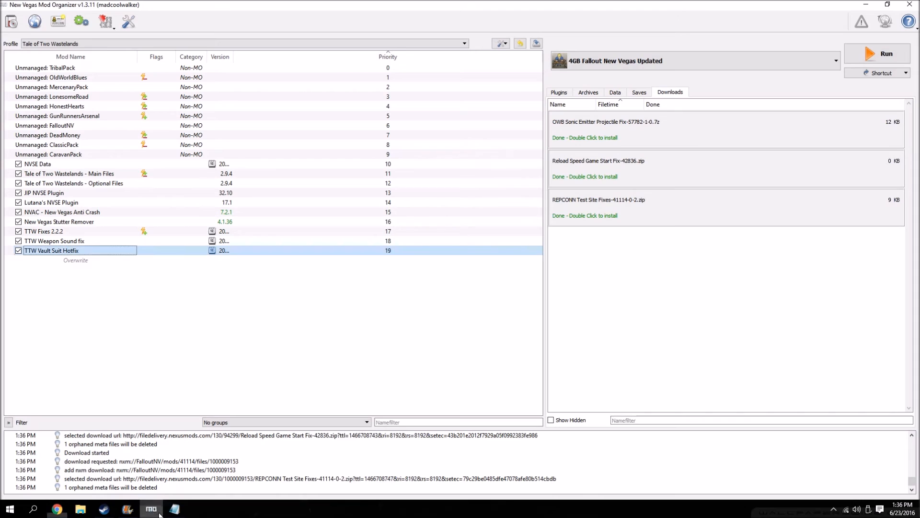
Install the OWB Sonic Emitter, Reload Speed Game Start and REPCONN Test Site Fixes downloads.
double_click(605, 137)
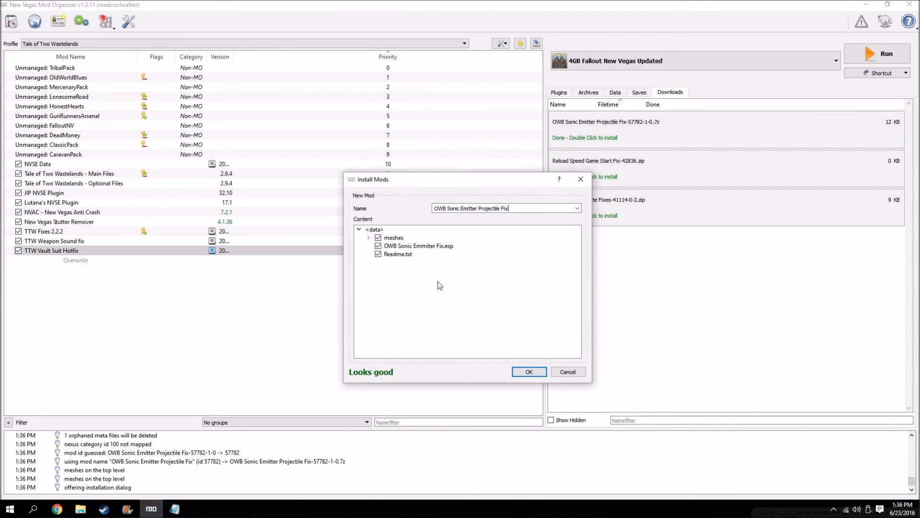
left_click(527, 371)
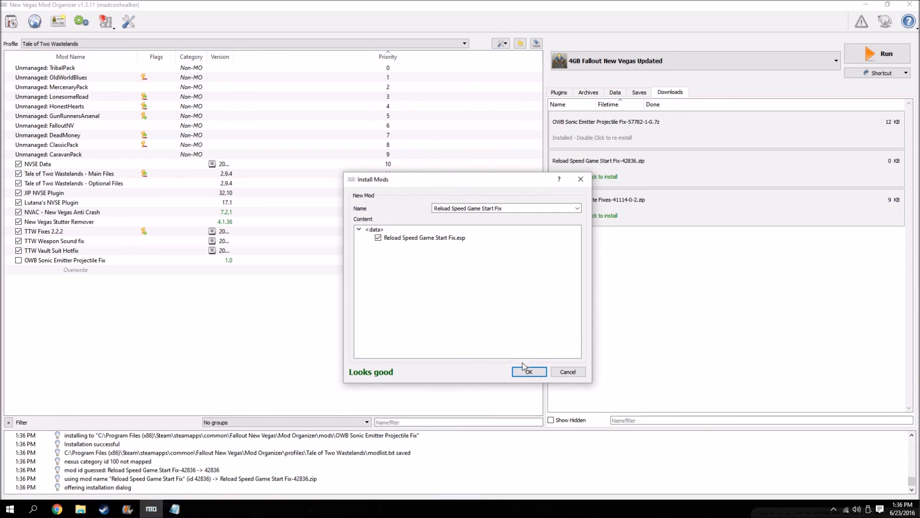
left_click(528, 371)
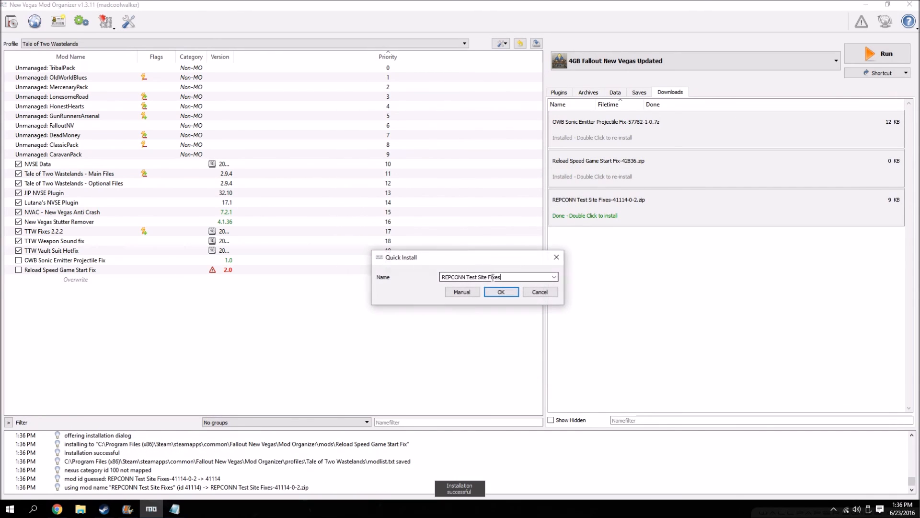
left_click(501, 292)
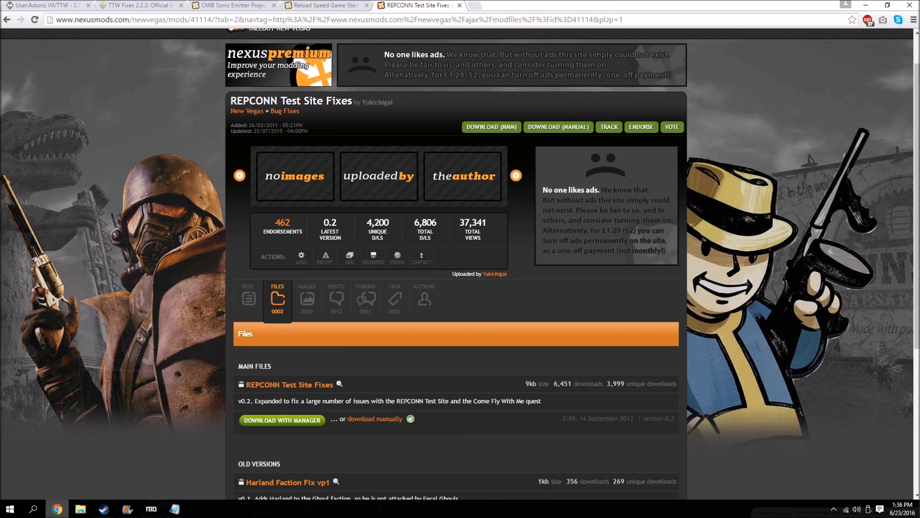
left_click(150, 508)
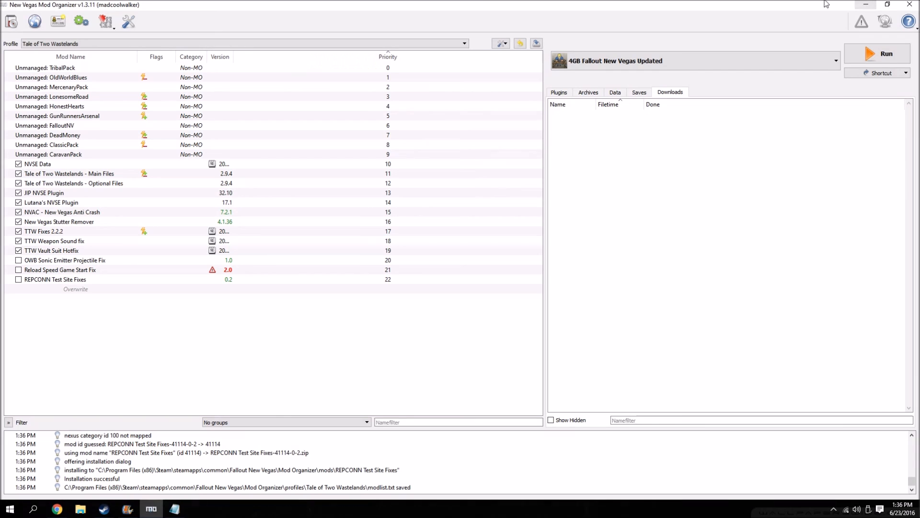
mouse_move(311, 314)
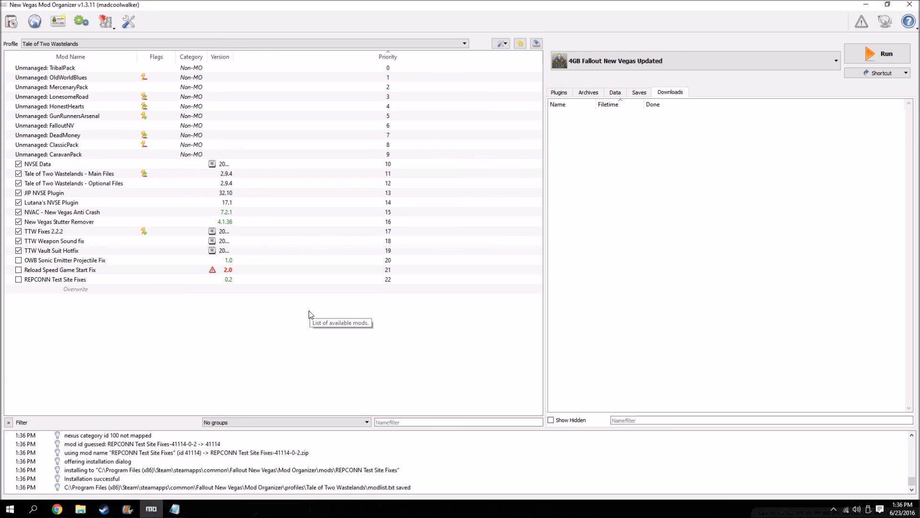
mouse_move(238, 382)
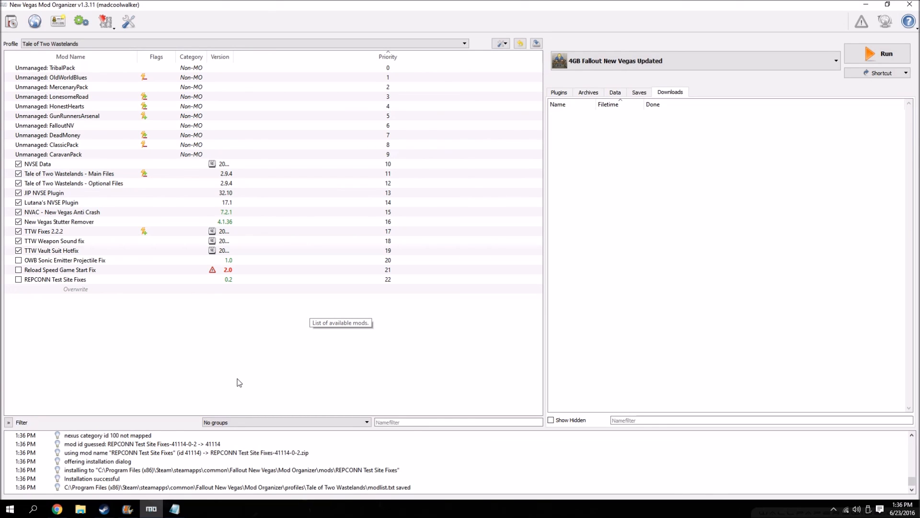